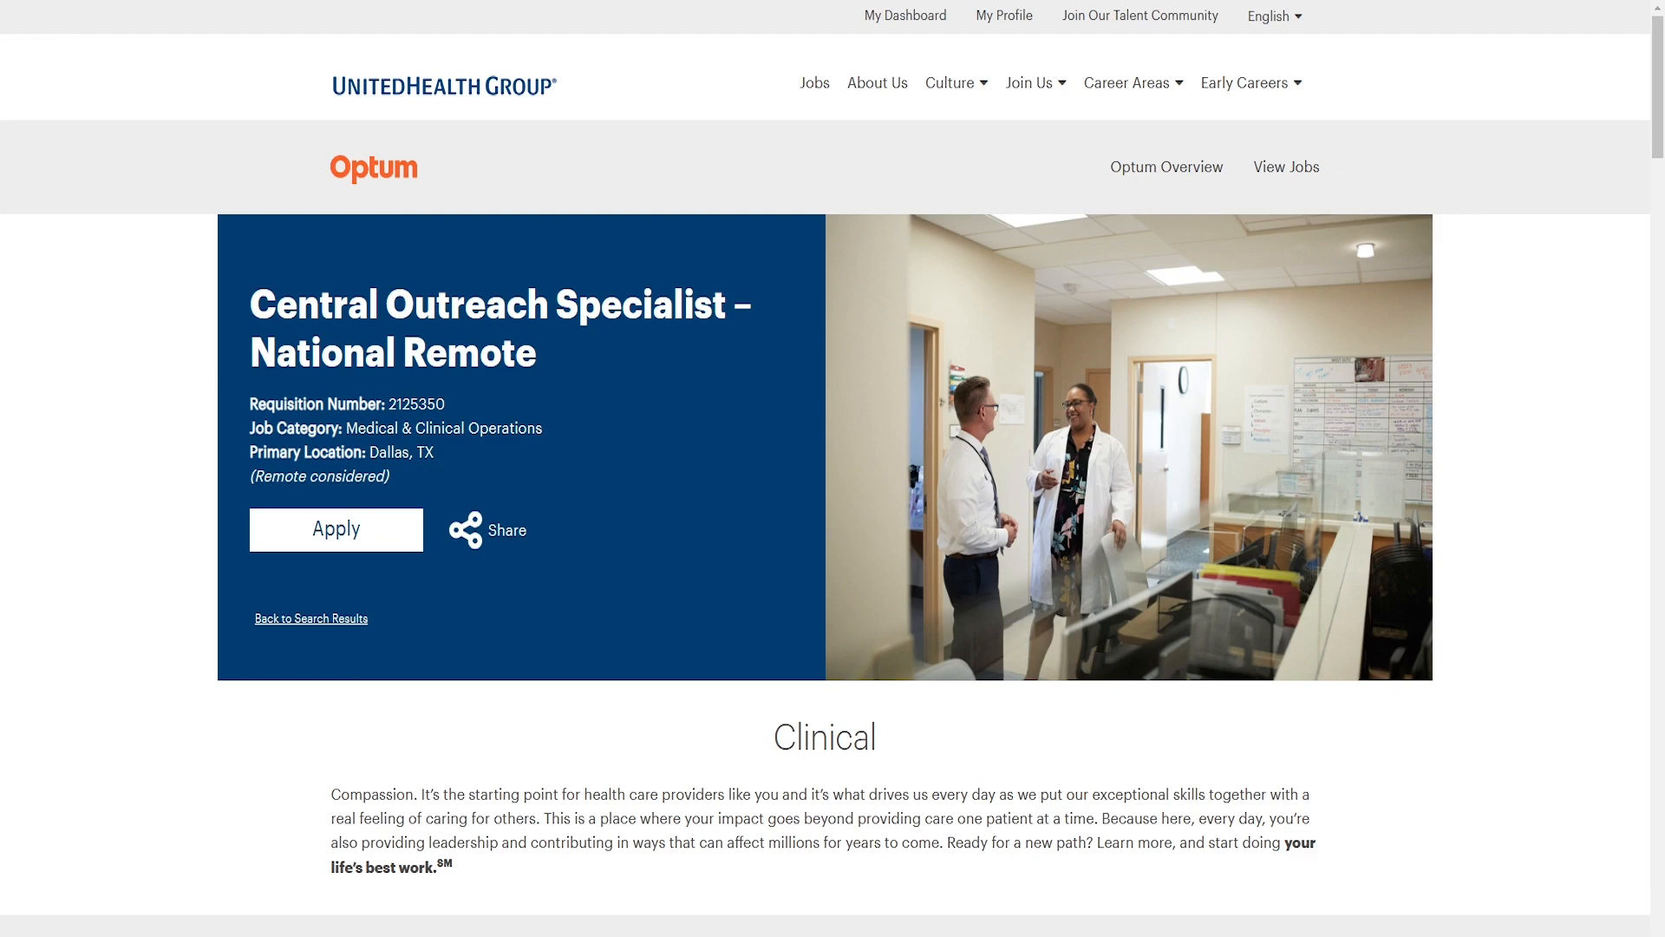
# Scroll past the Central Outreach Specialist header to the Clinical intro and telecommuting paragraphs
pyautogui.scroll(-3)
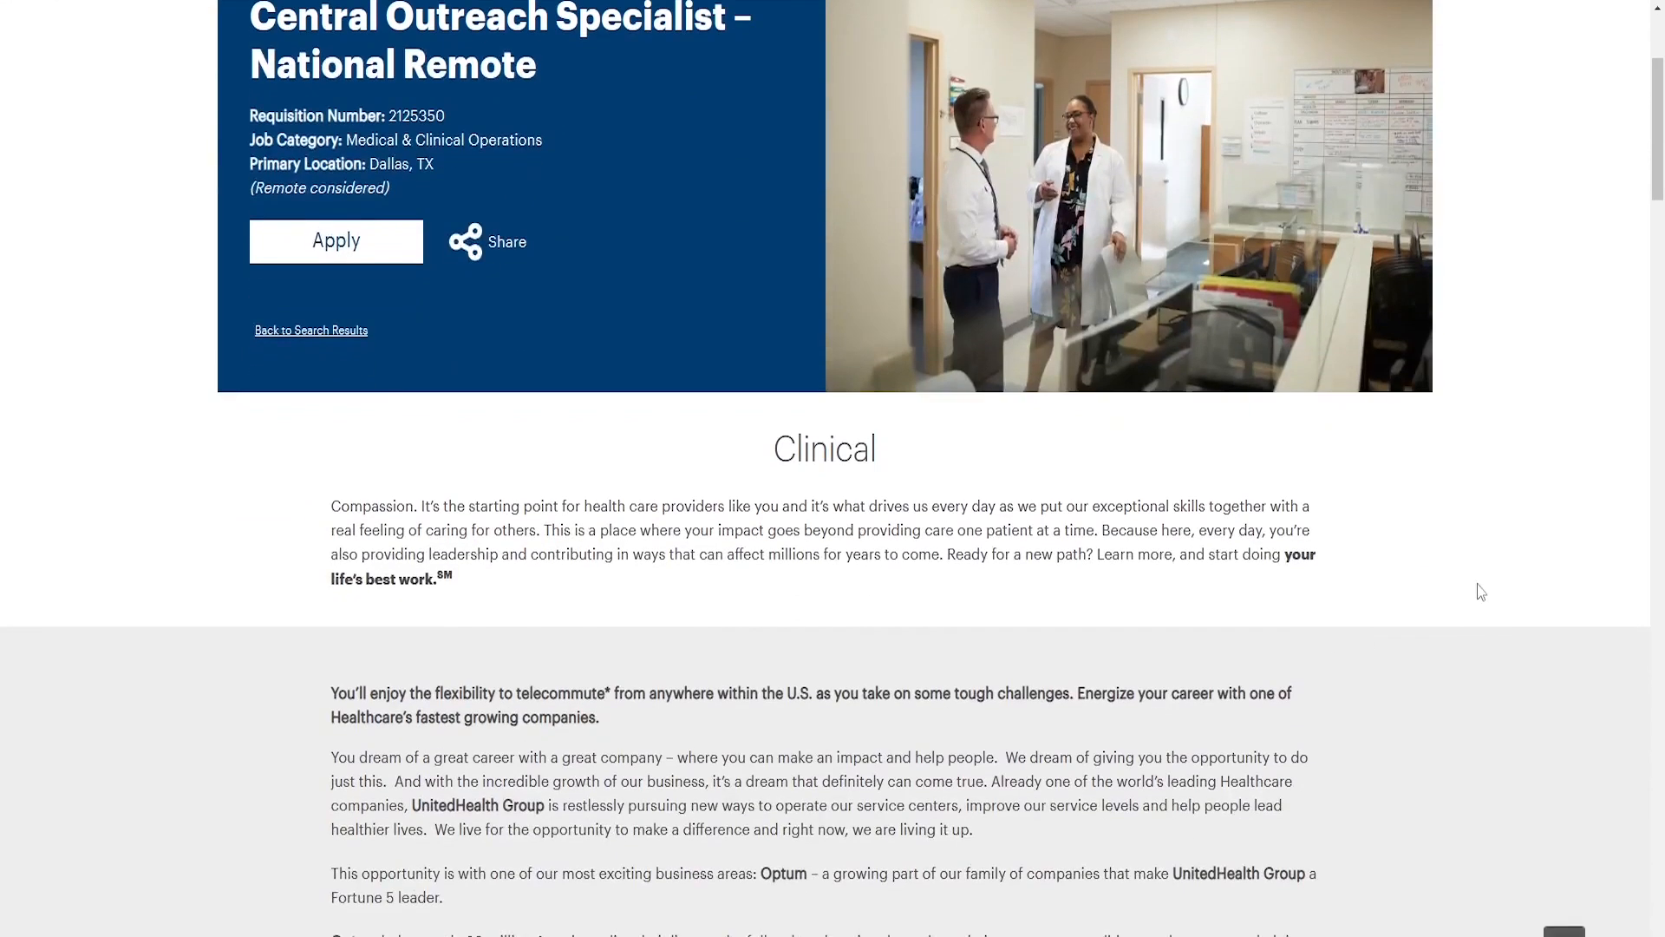
pyautogui.moveTo(1494, 584)
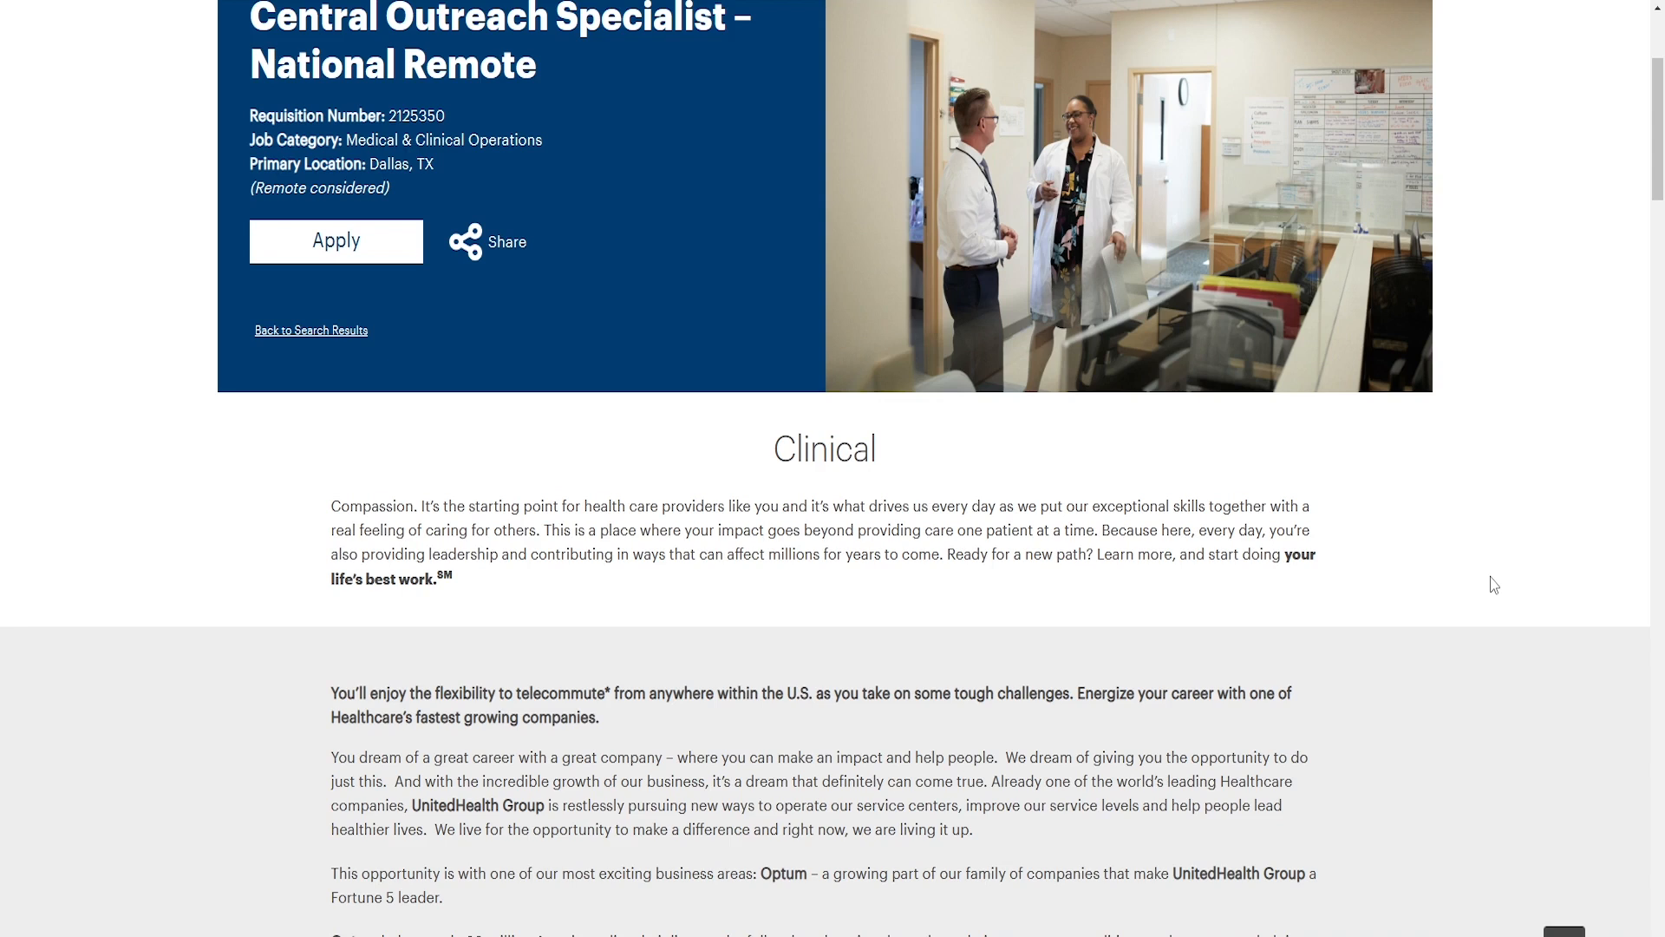
pyautogui.moveTo(1296, 822)
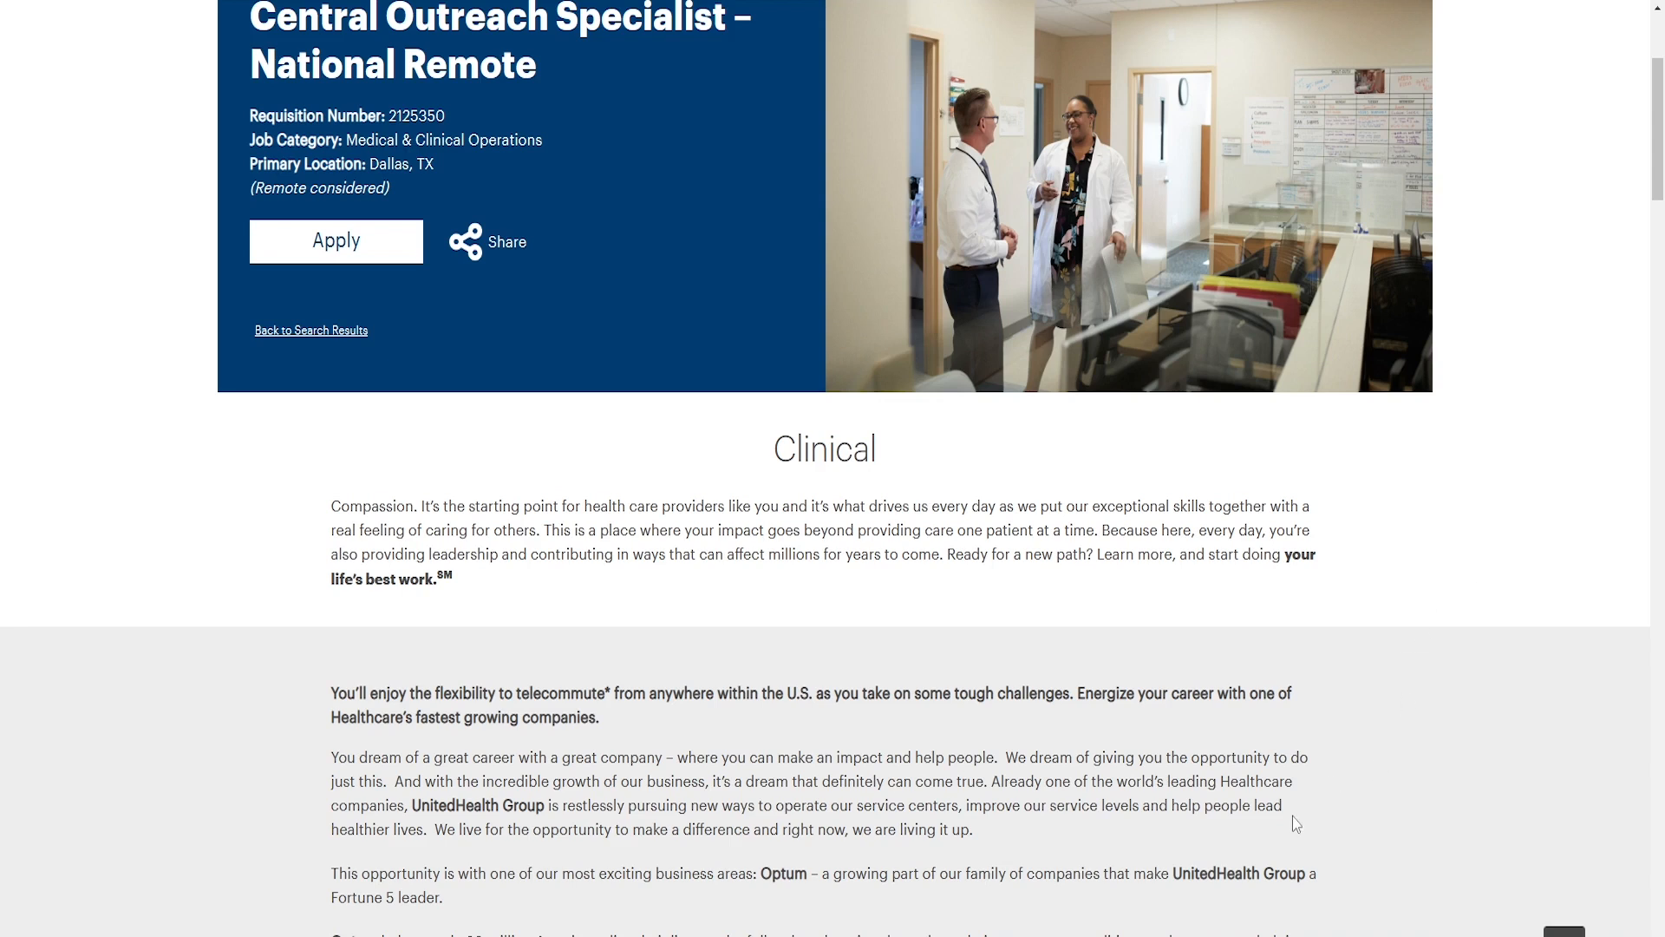
pyautogui.moveTo(1554, 746)
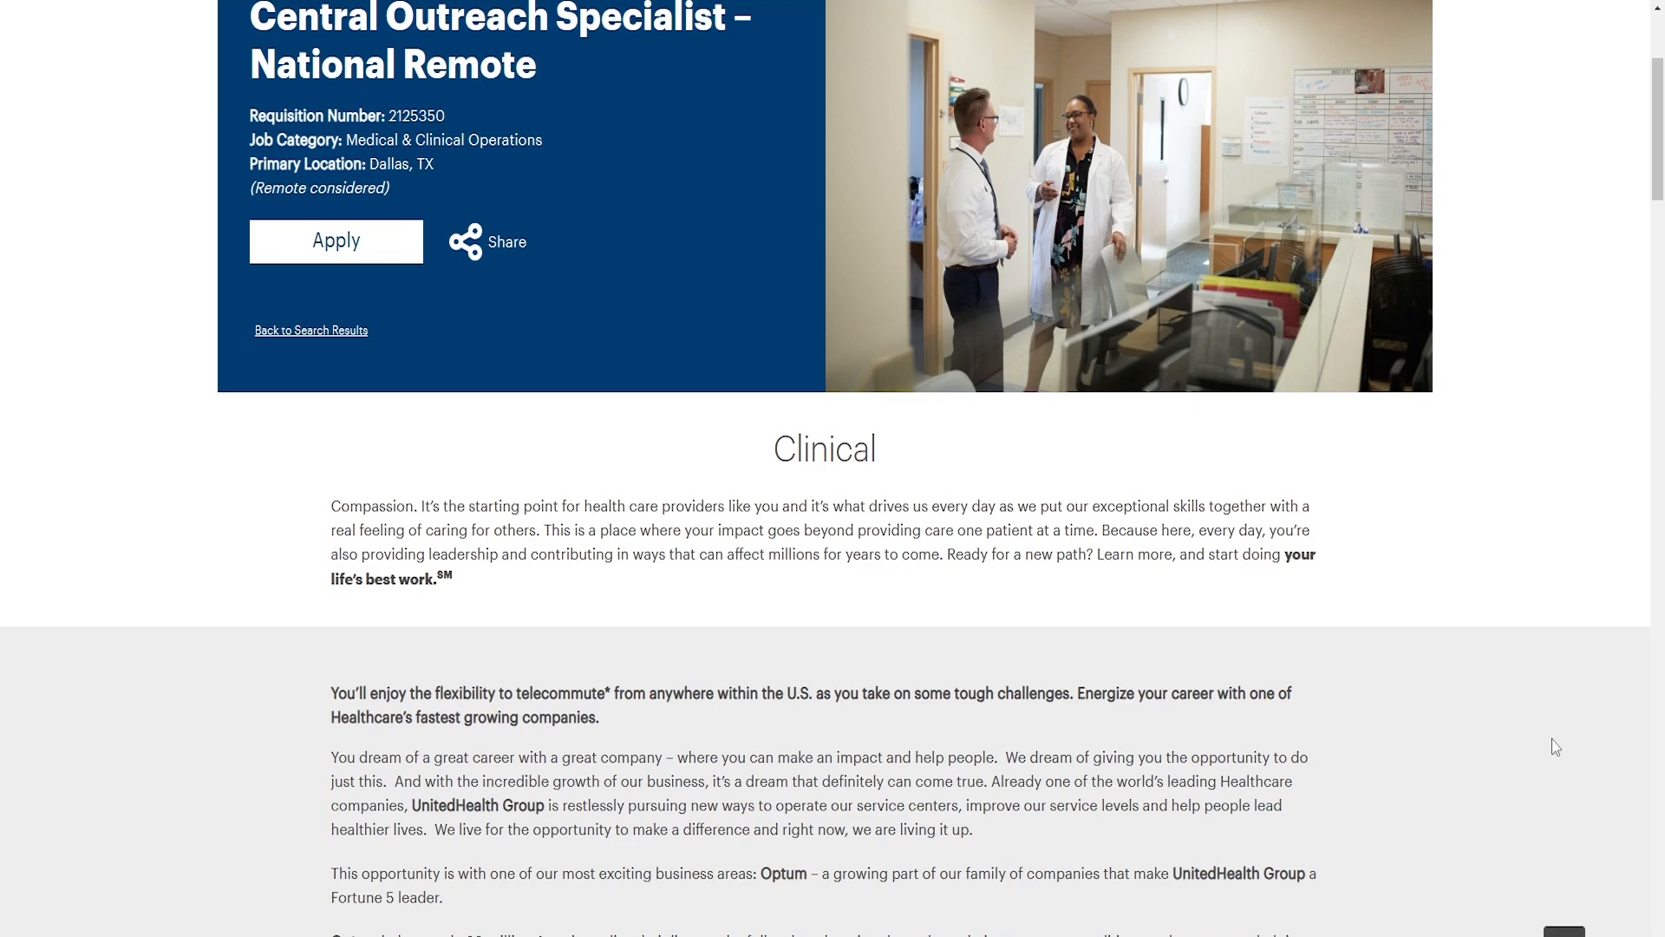
pyautogui.moveTo(1551, 755)
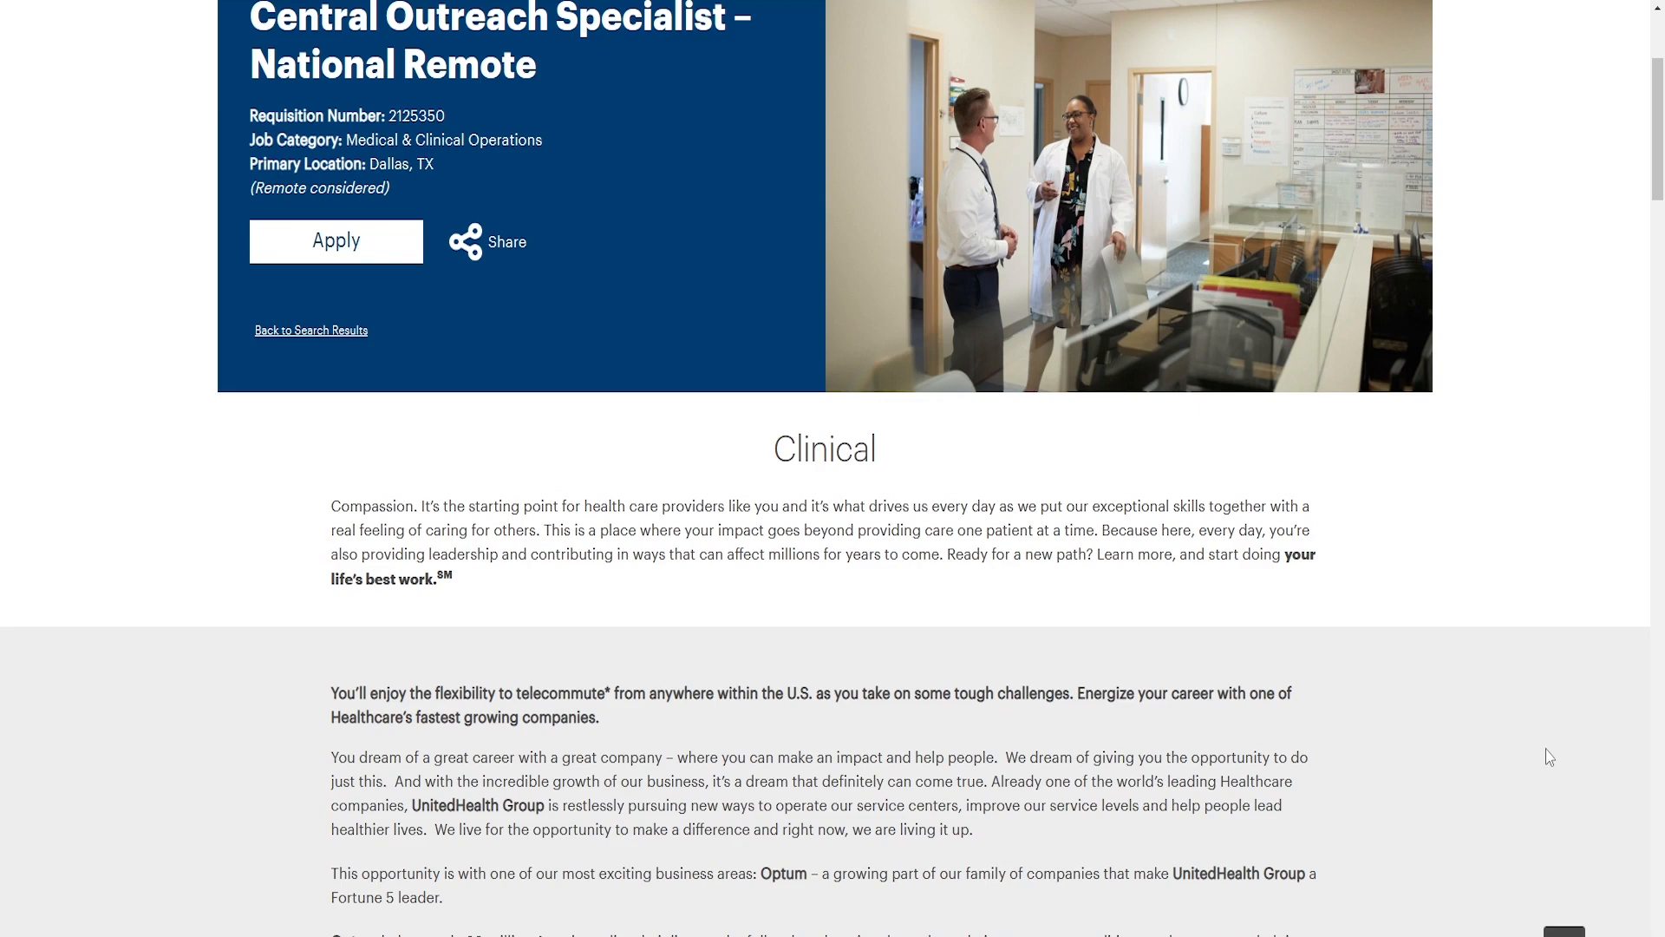
# Scroll to the Optum overview and the role summary with full-time schedule details
pyautogui.scroll(-3)
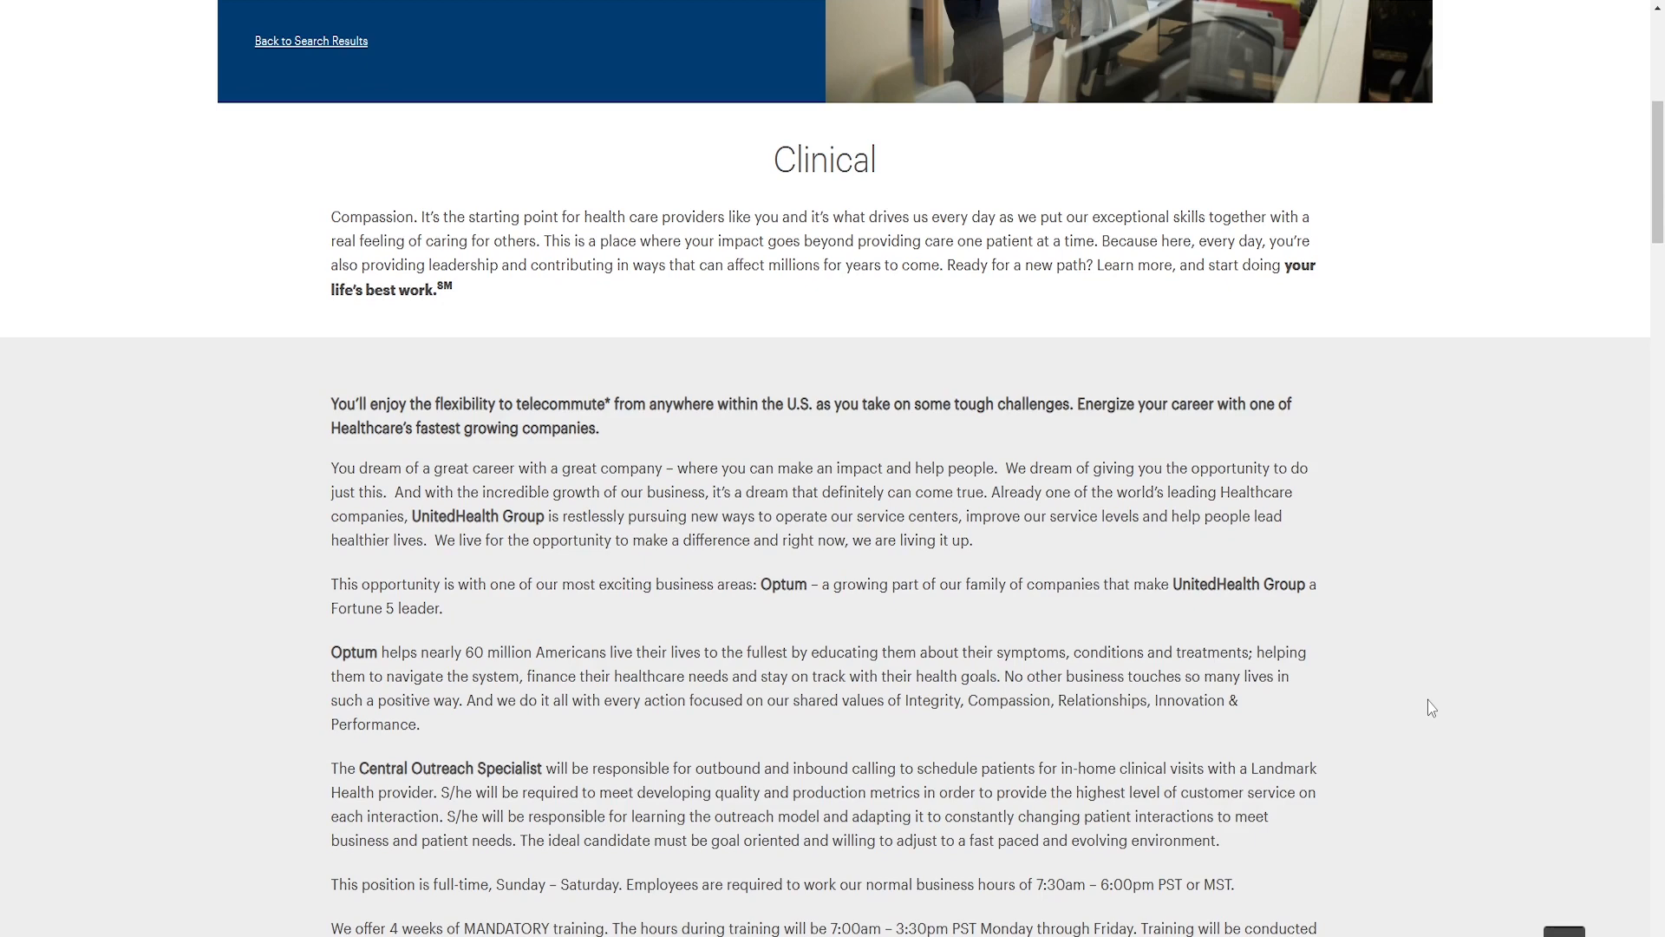
# Scroll down to the Primary Responsibilities bullets and the start of the COMPETENCY section
pyautogui.scroll(-3)
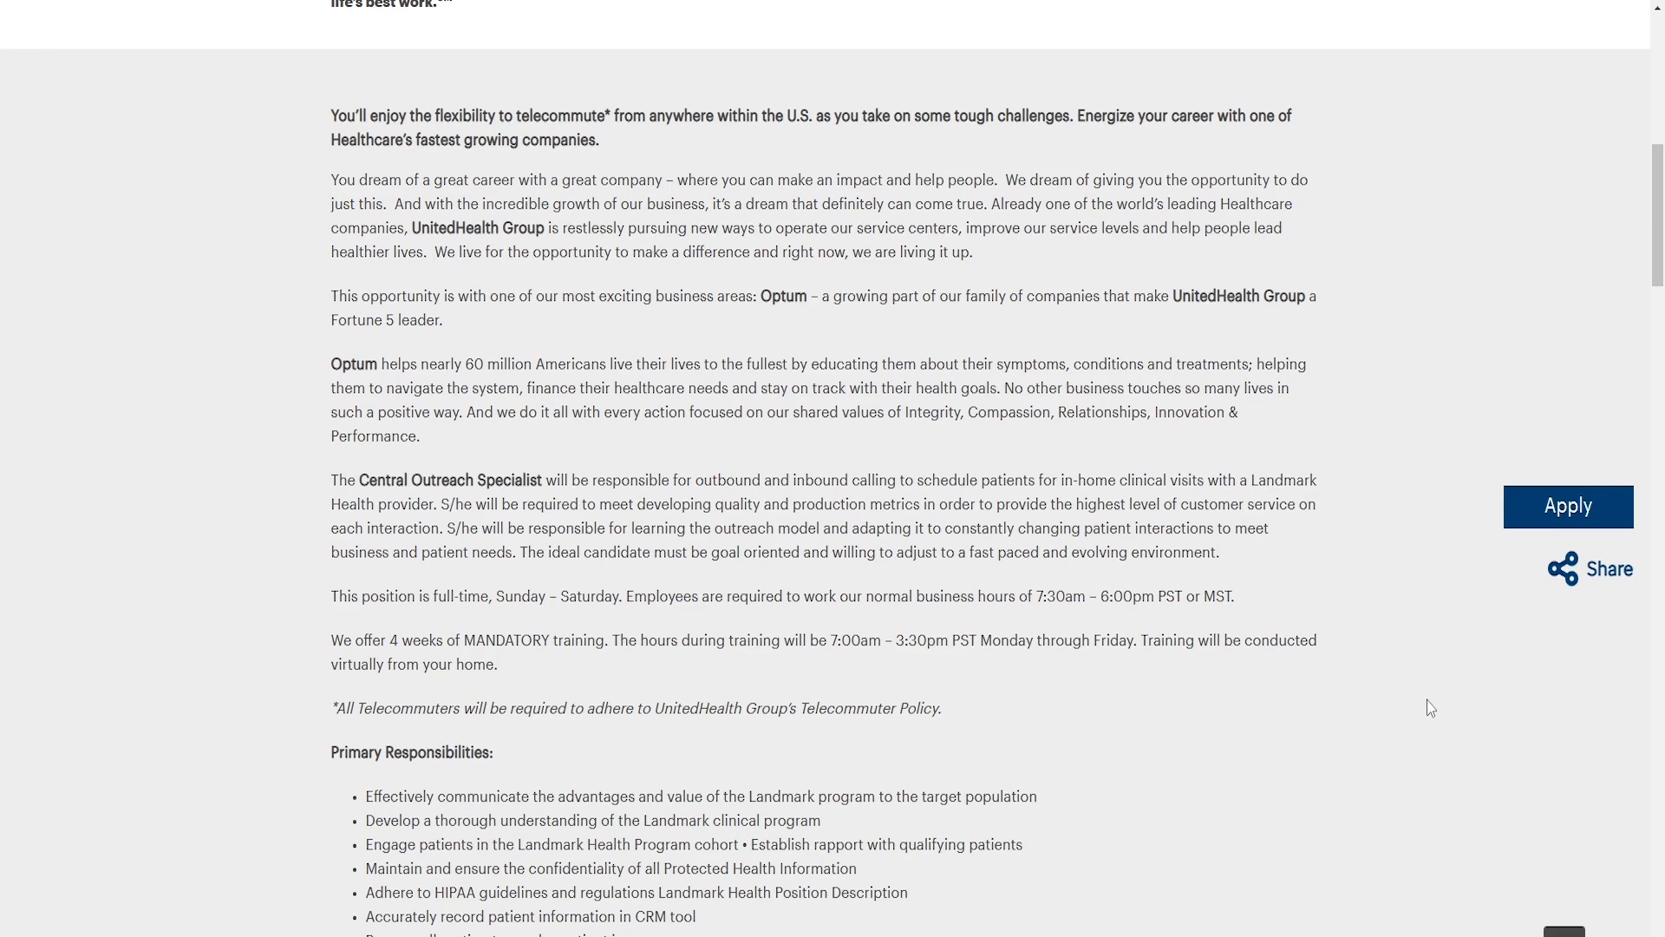
pyautogui.scroll(-3)
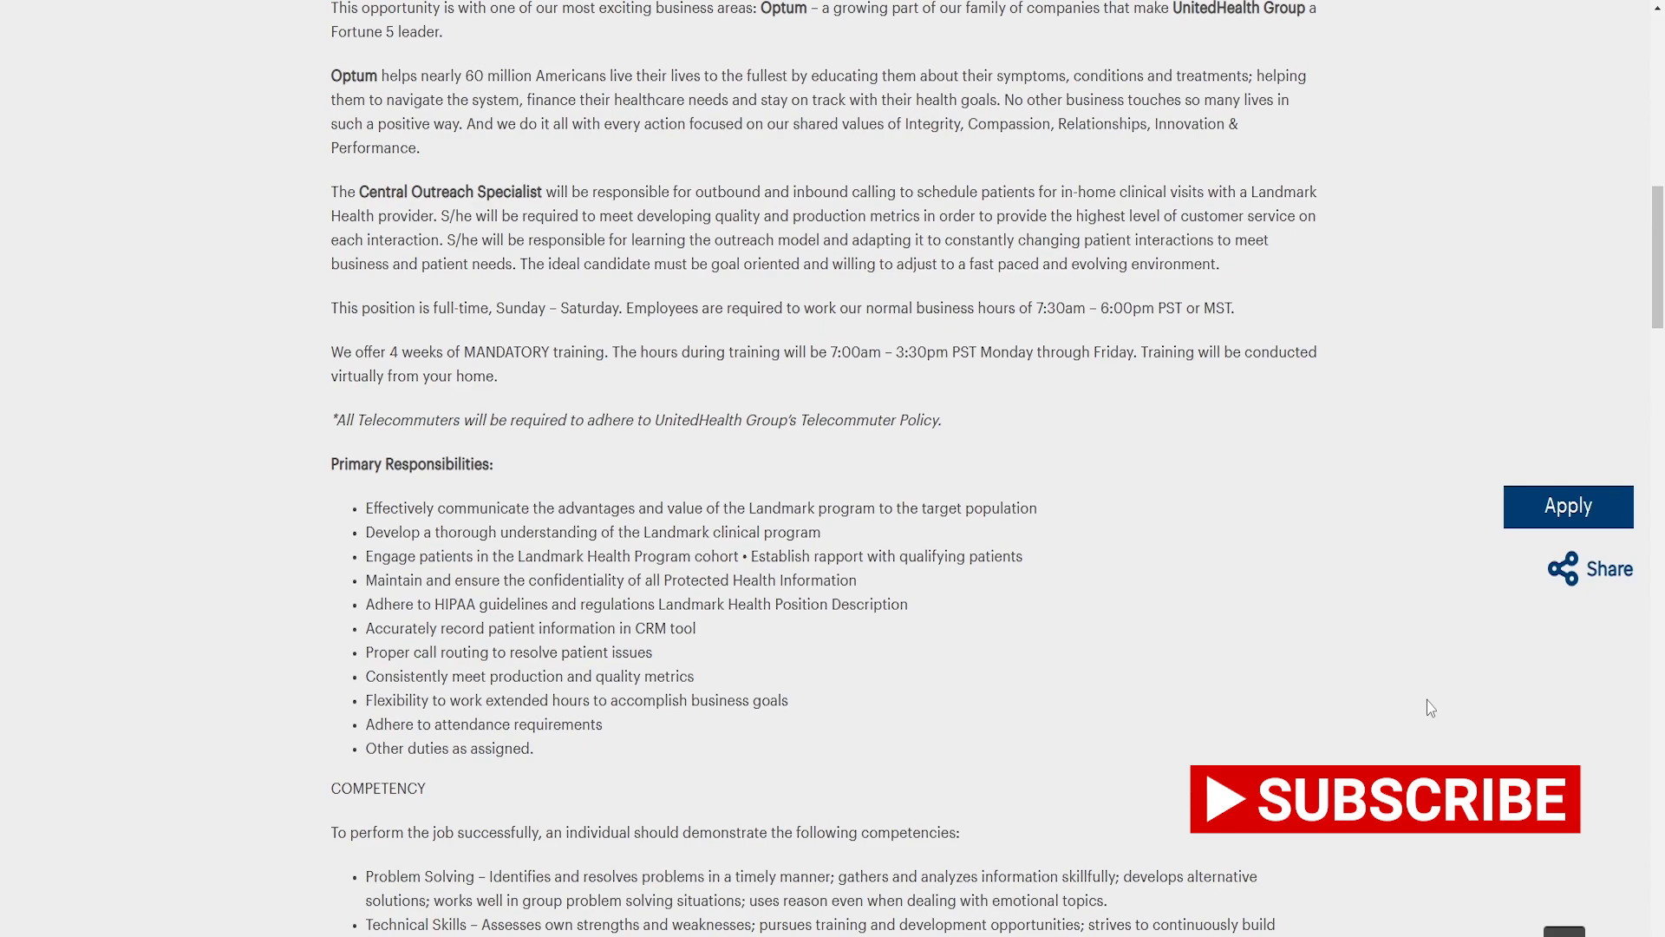
pyautogui.scroll(-3)
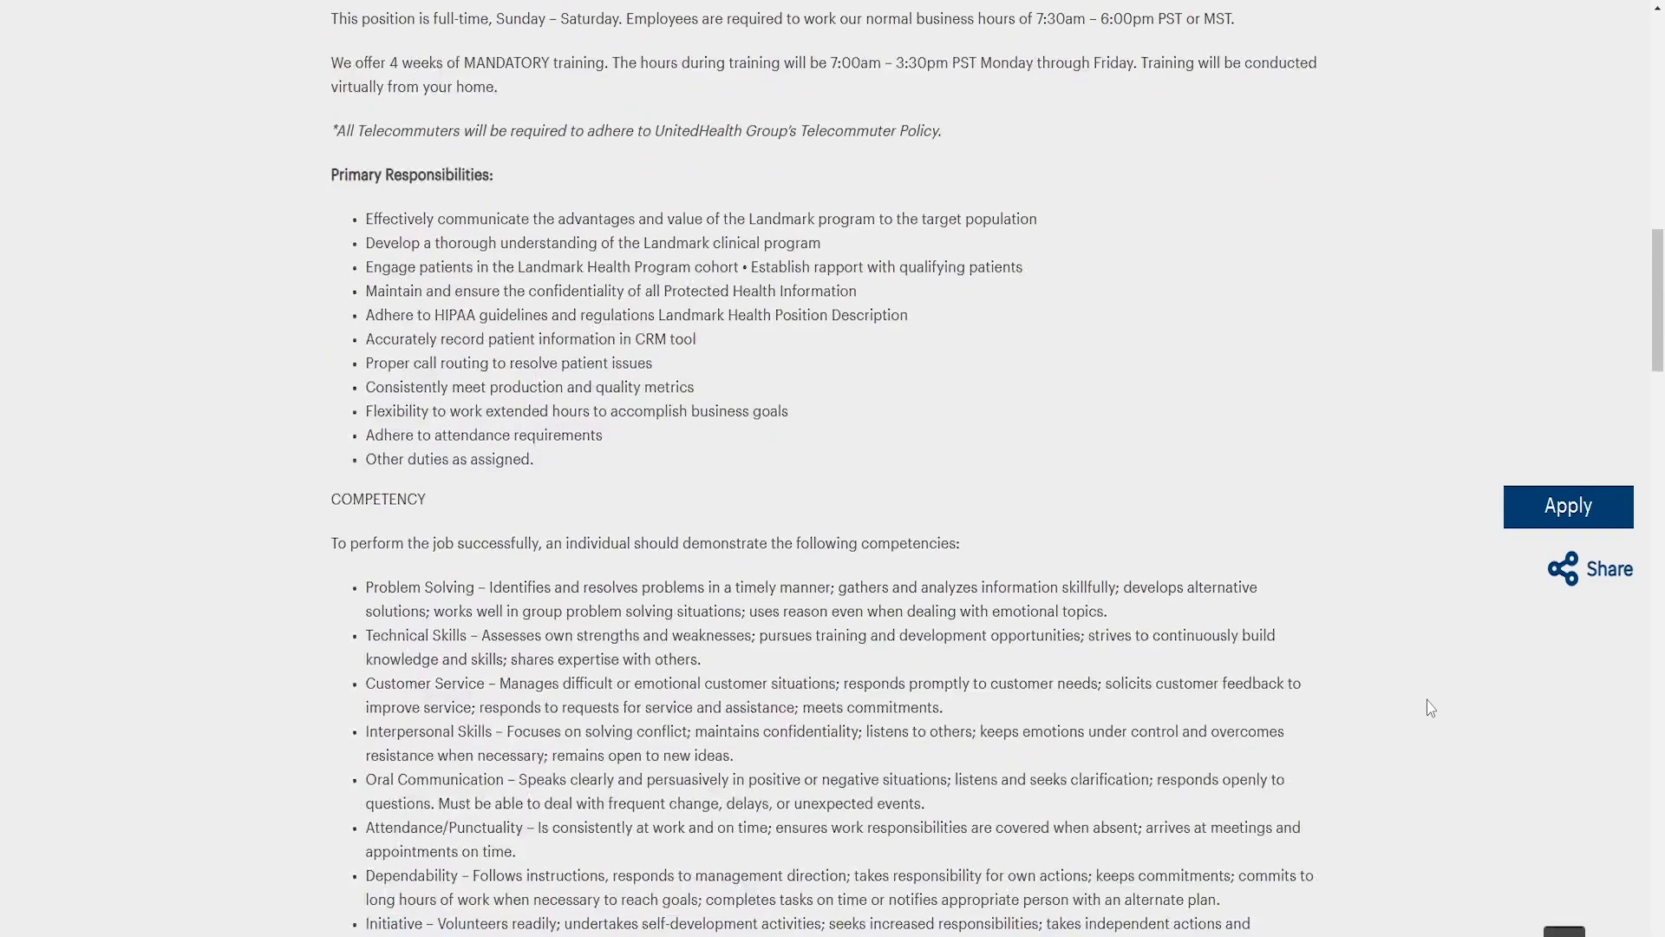
# Scroll down to show the full COMPETENCY bullet list and the qualifications below it
pyautogui.scroll(-3)
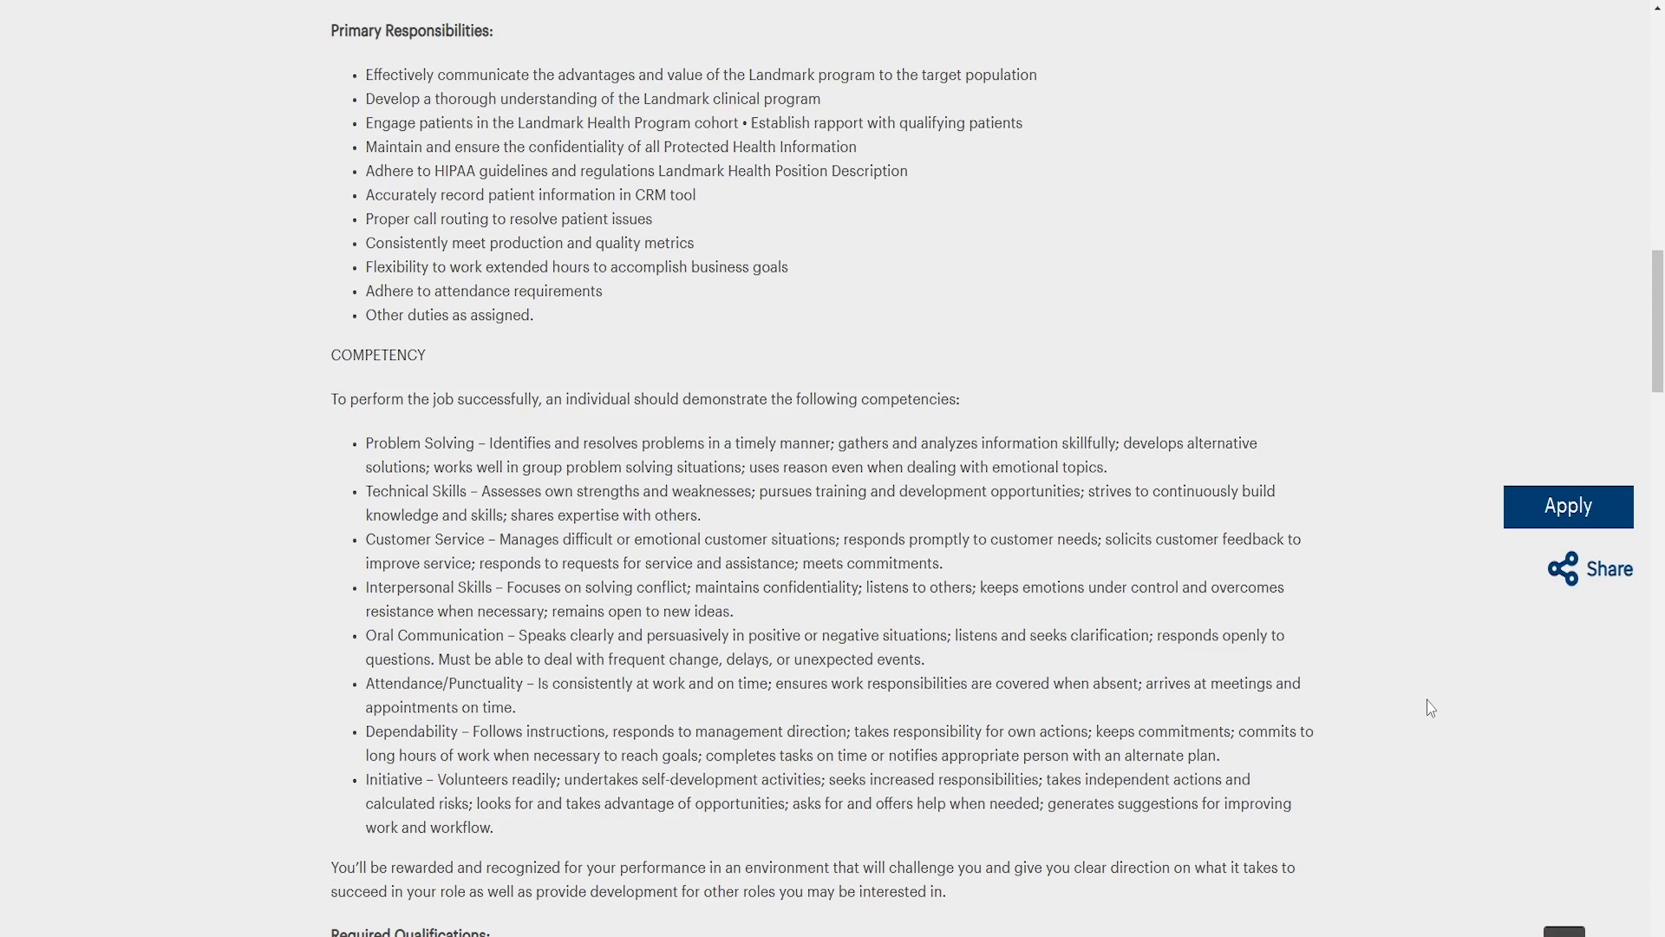
pyautogui.scroll(-3)
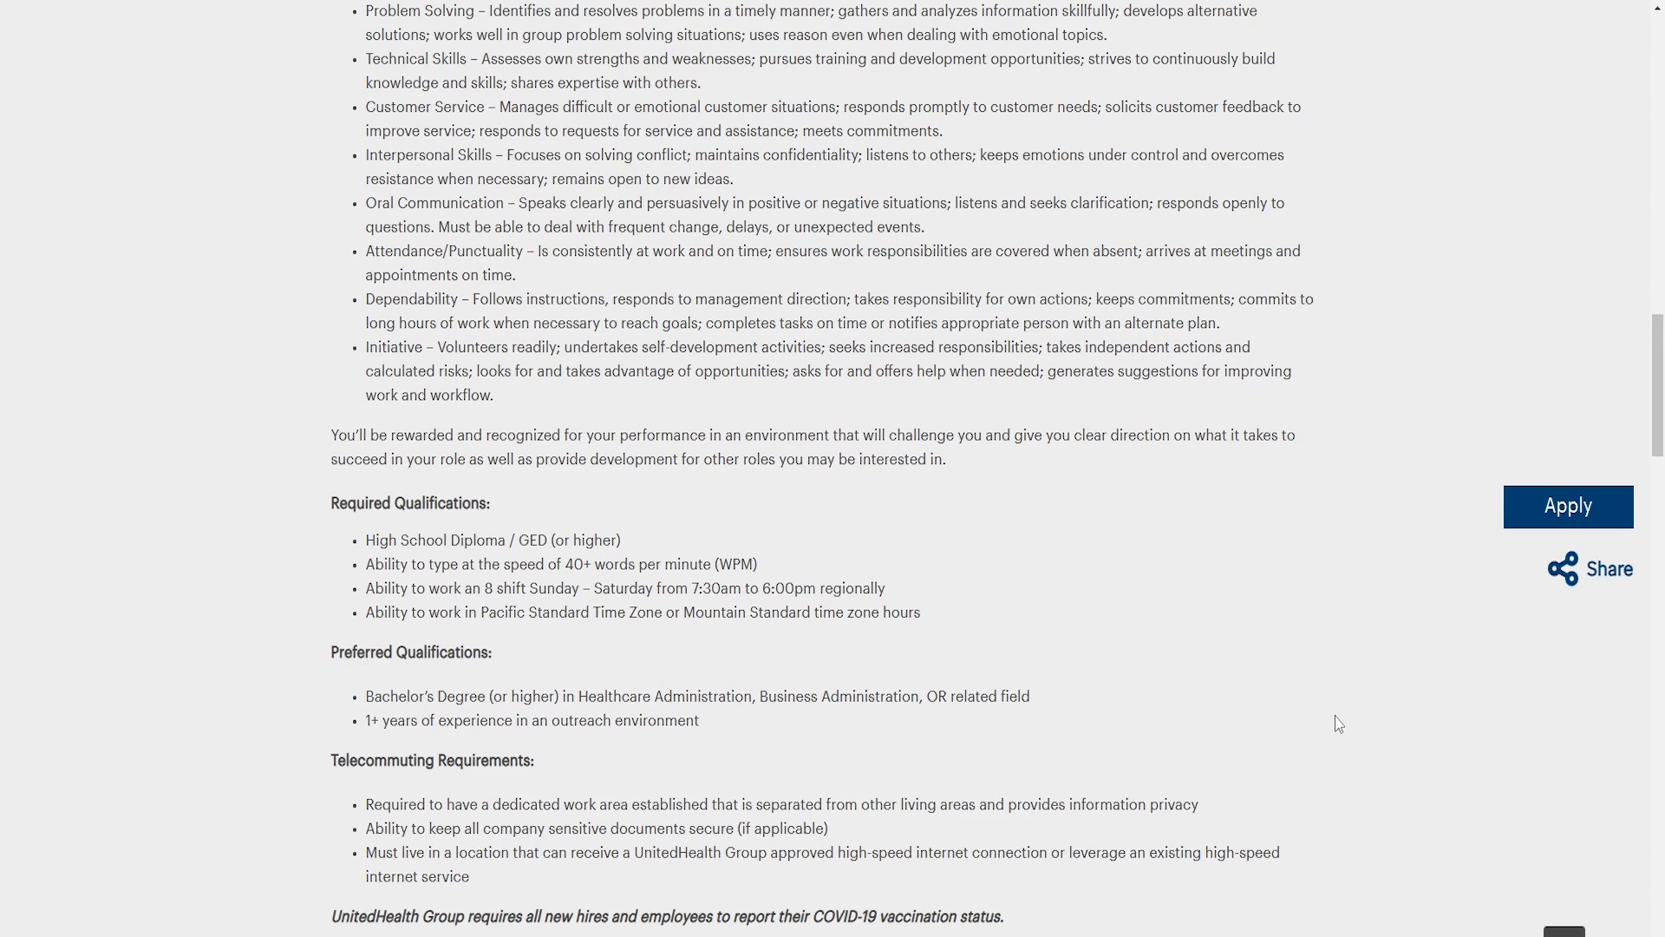
# Scroll through qualifications and telecommuting requirements to the salary ranges and bottom Apply button
pyautogui.scroll(-3)
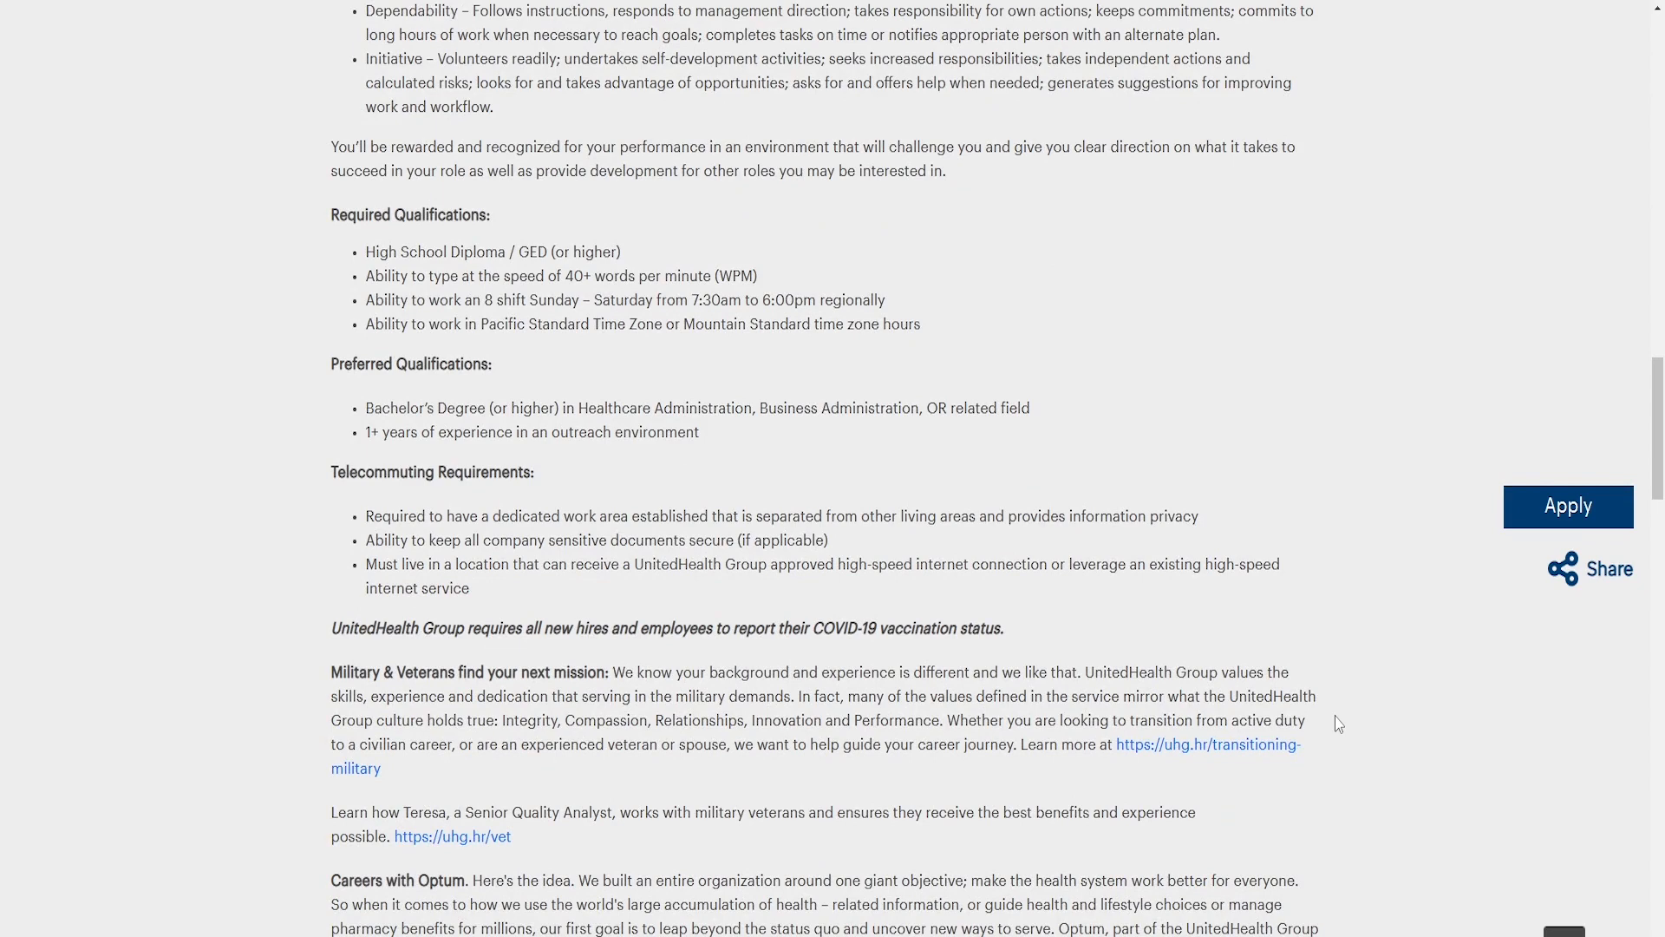
pyautogui.scroll(-3)
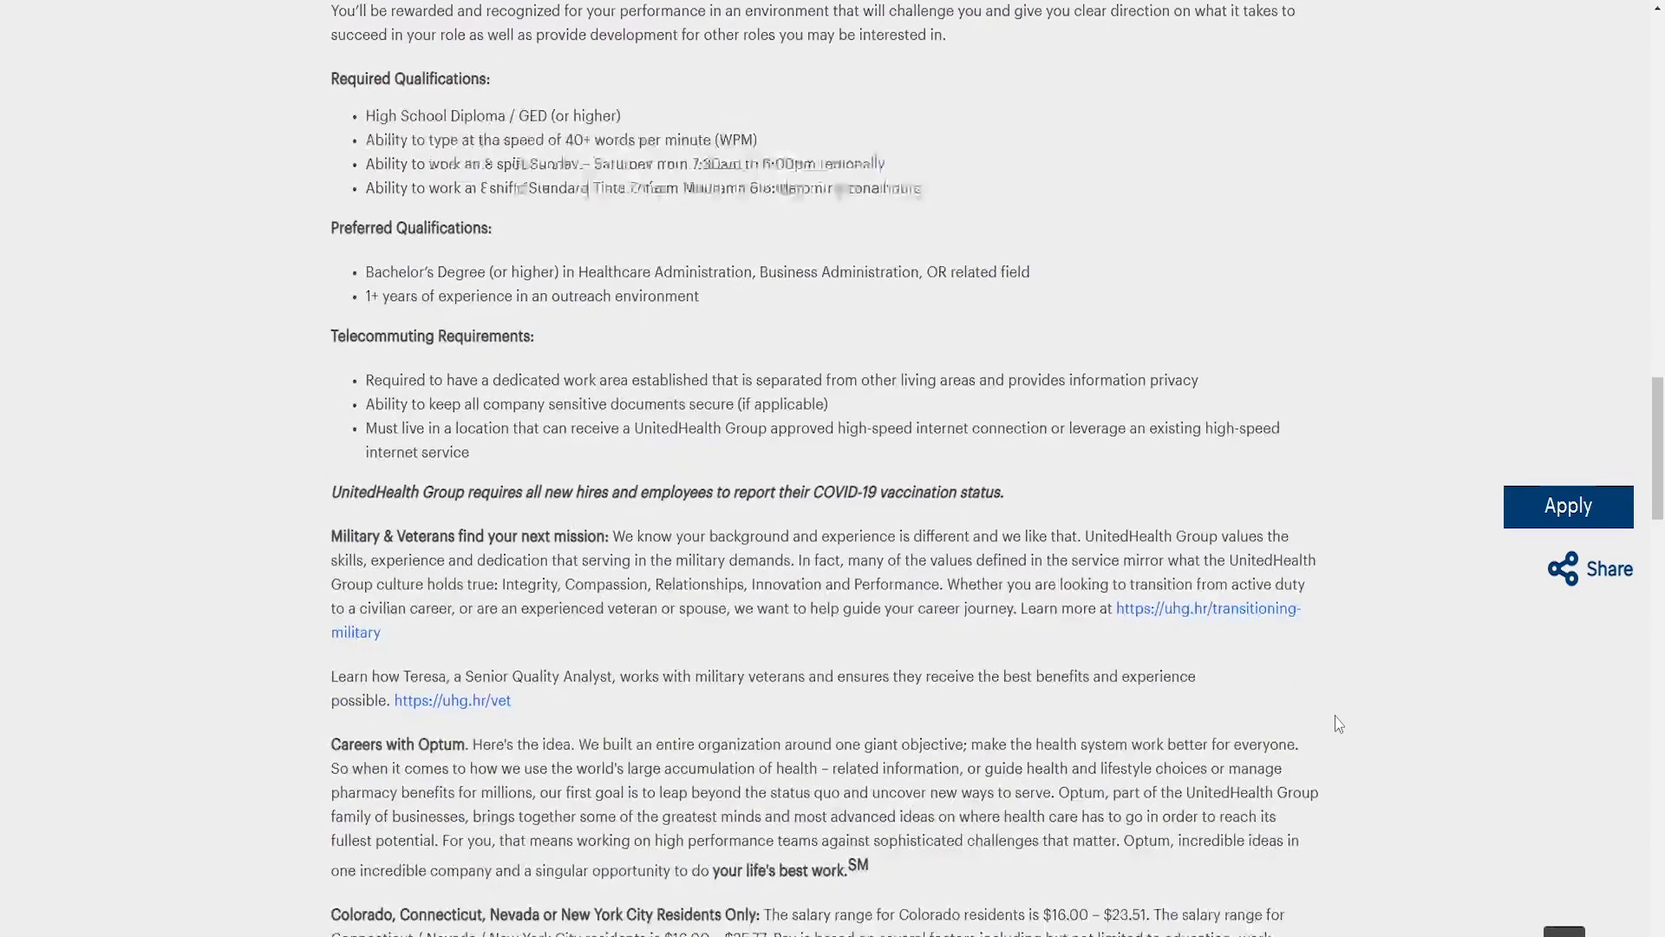
pyautogui.scroll(-3)
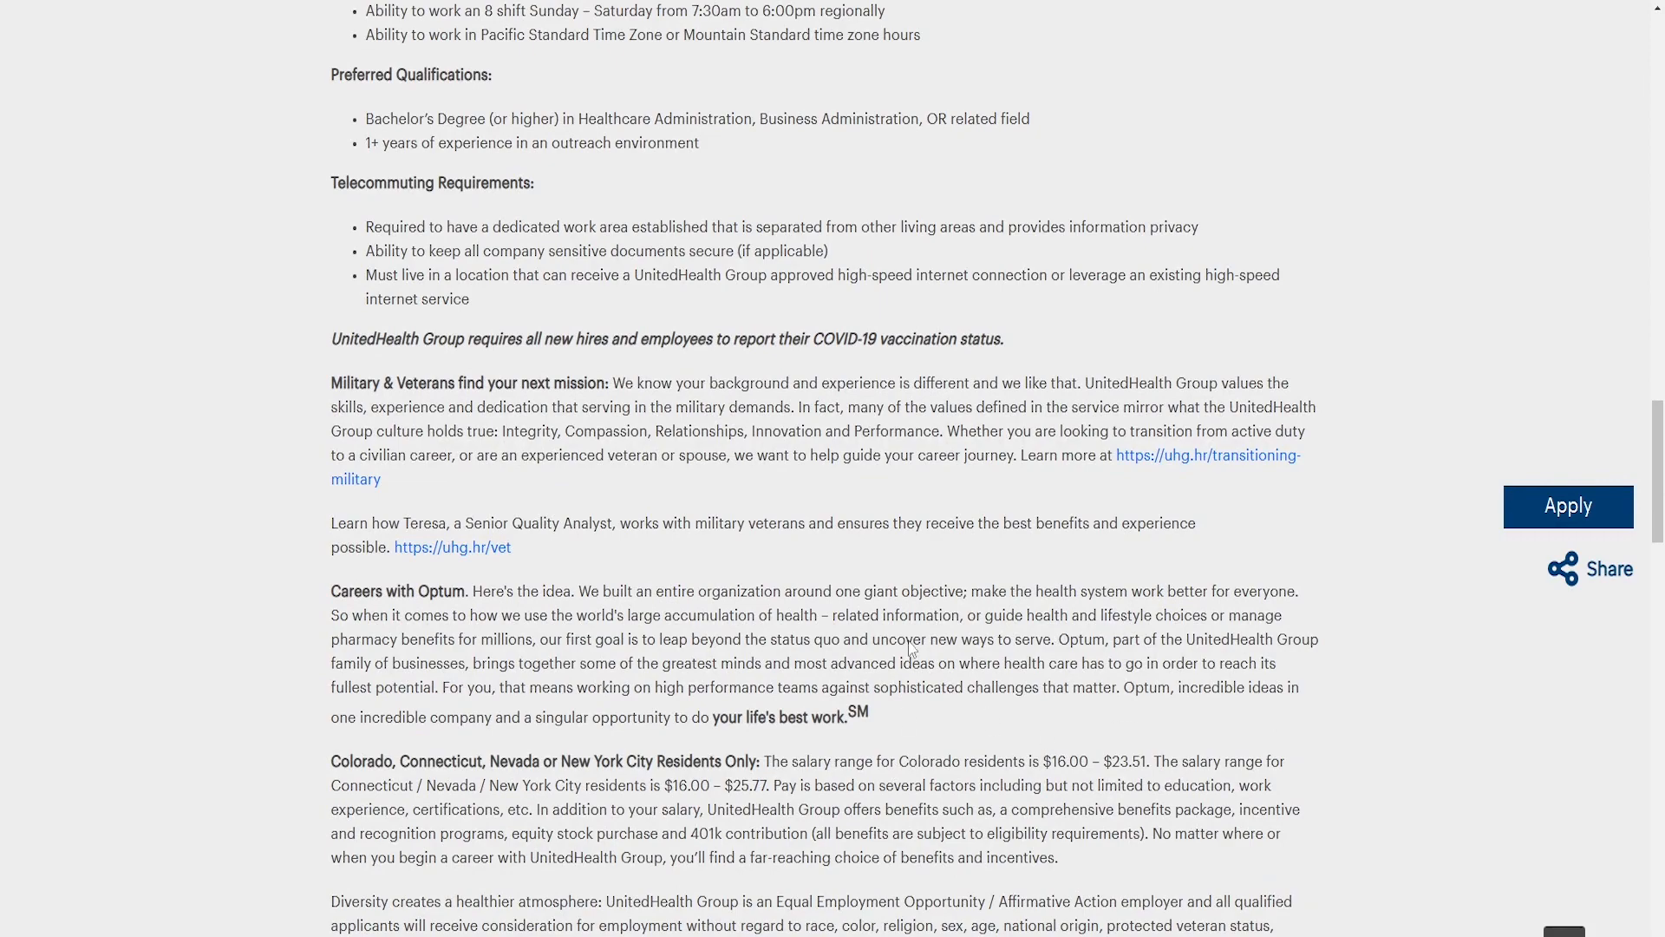
pyautogui.scroll(-3)
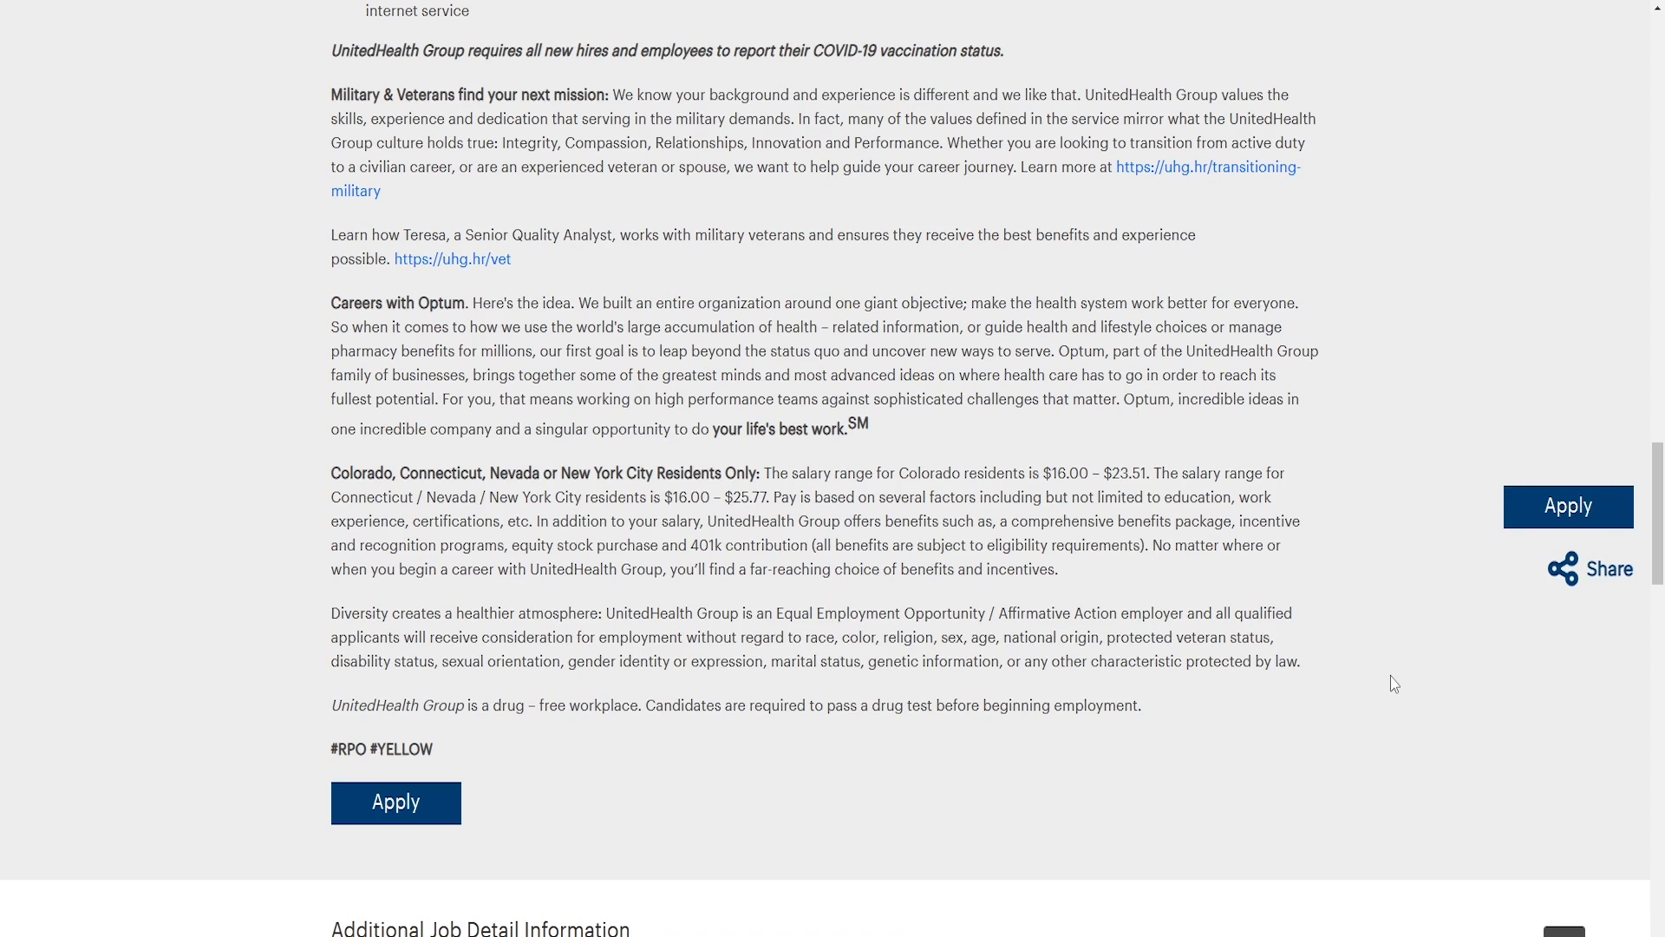
pyautogui.scroll(3)
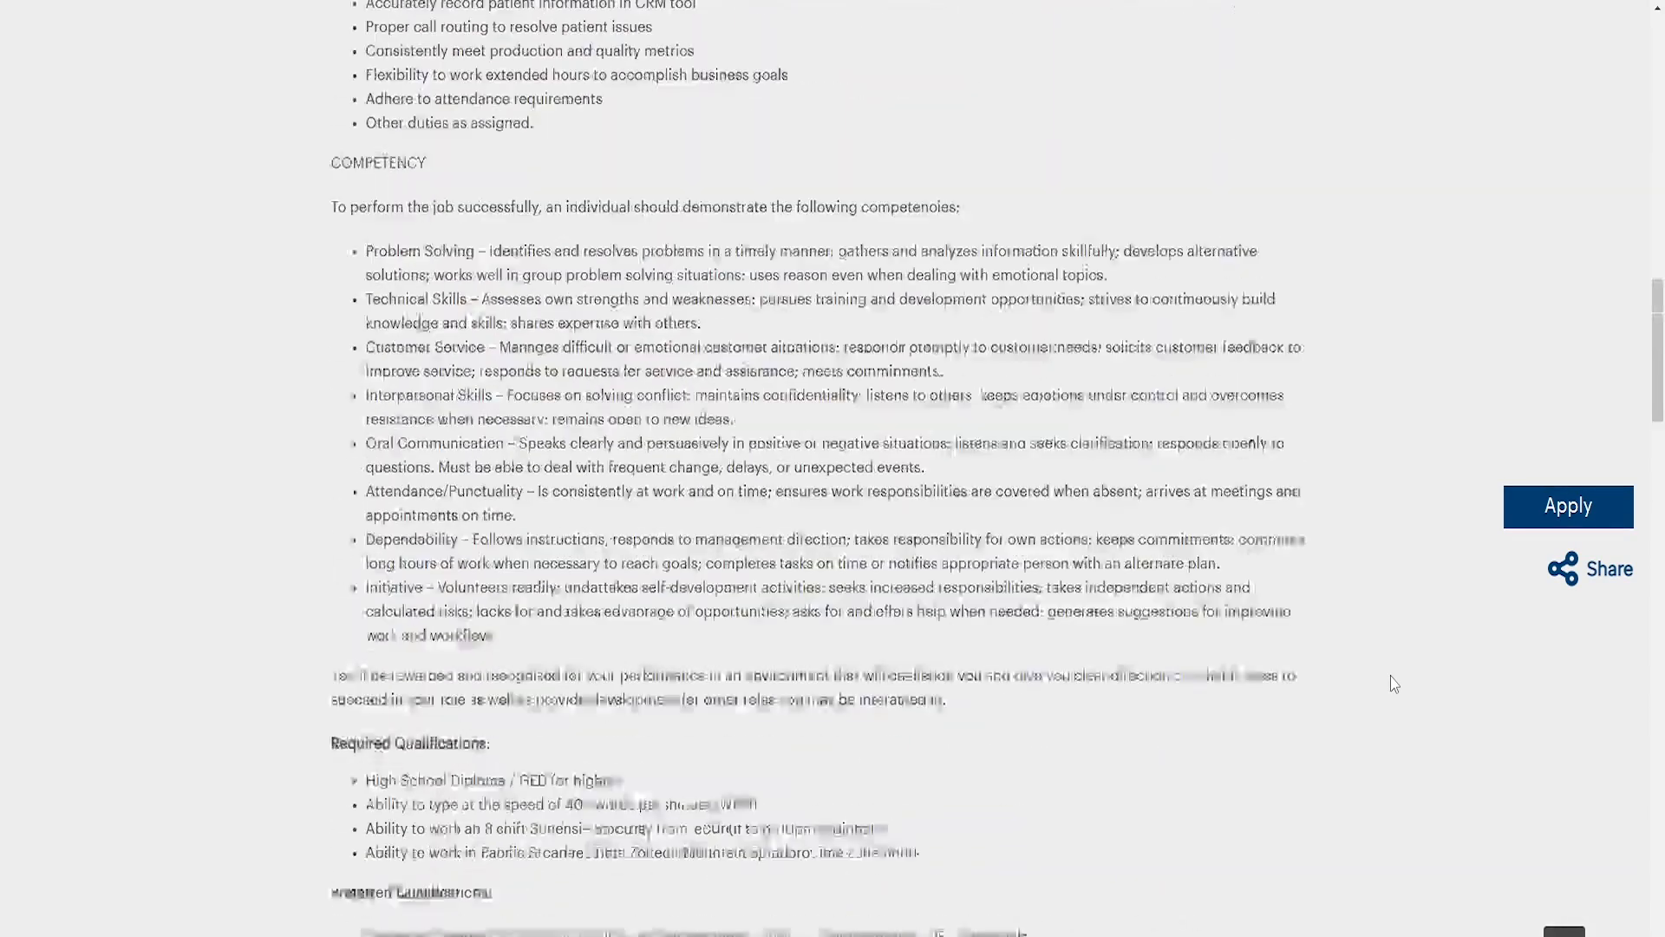
pyautogui.scroll(3)
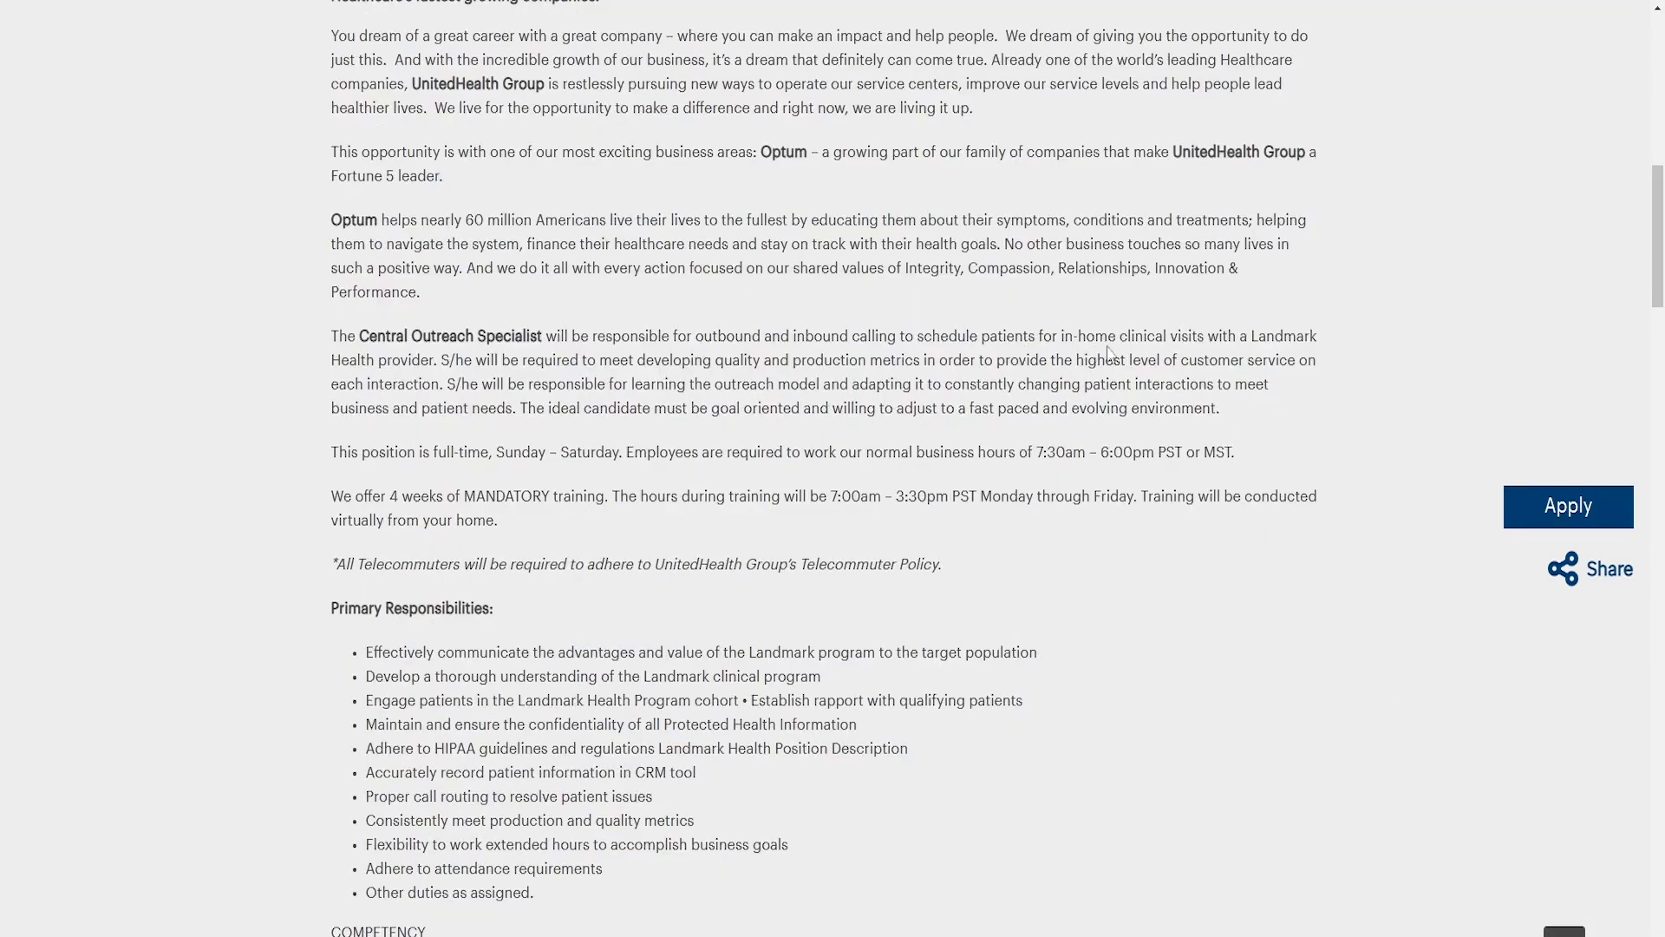
pyautogui.moveTo(1174, 330)
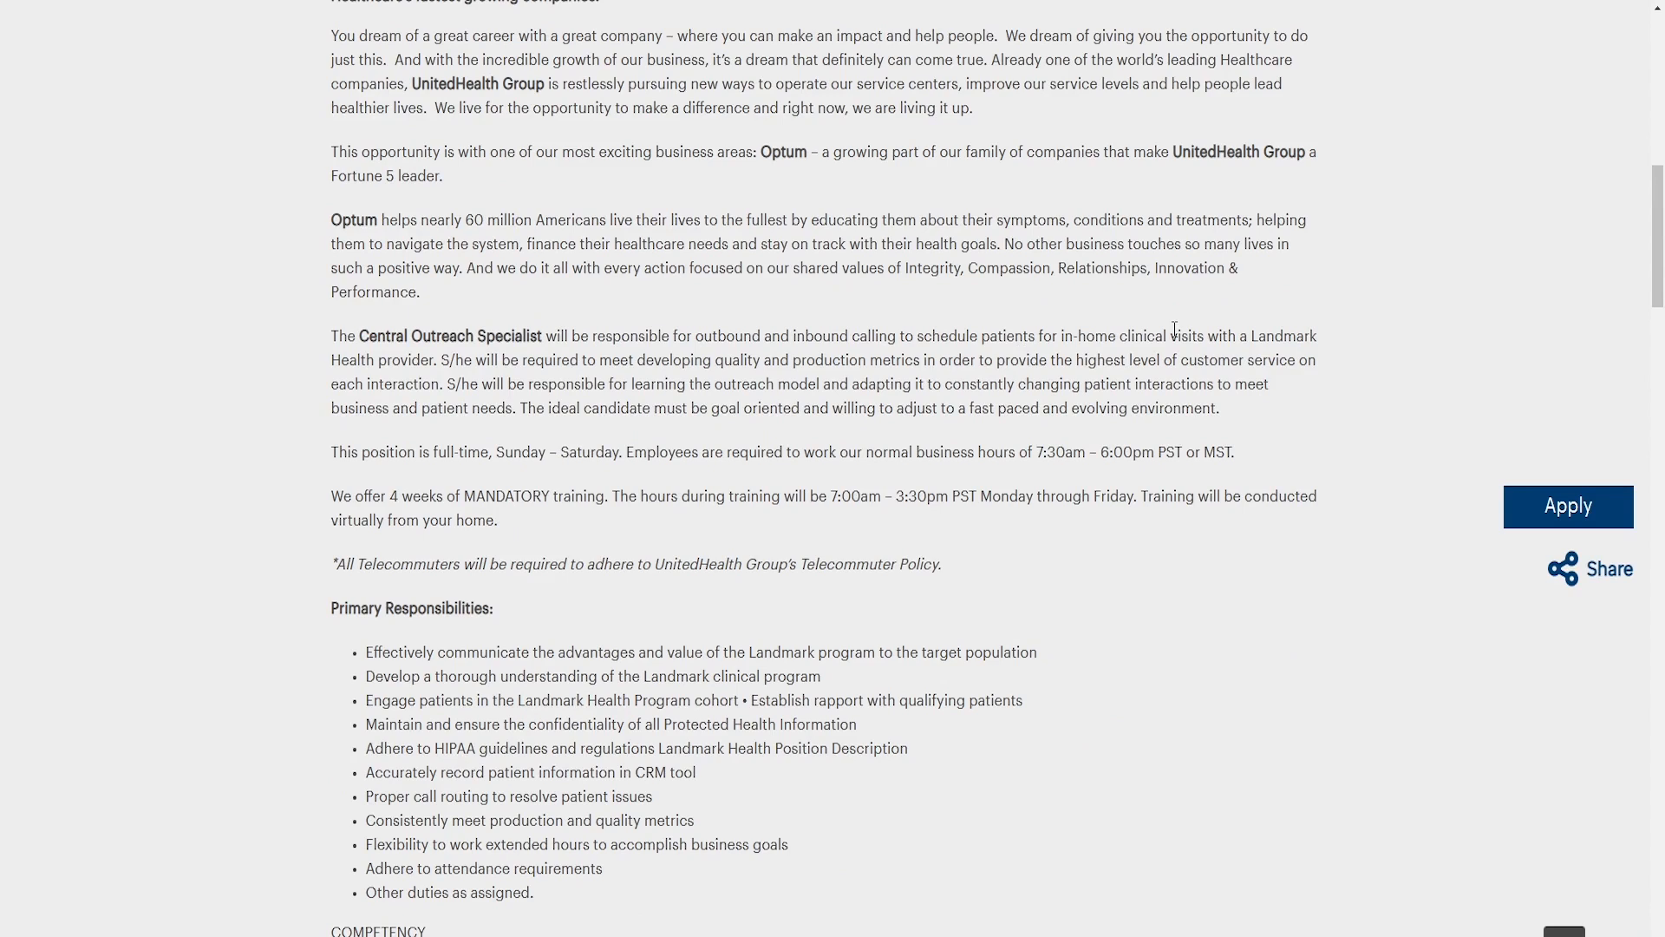
pyautogui.moveTo(1452, 343)
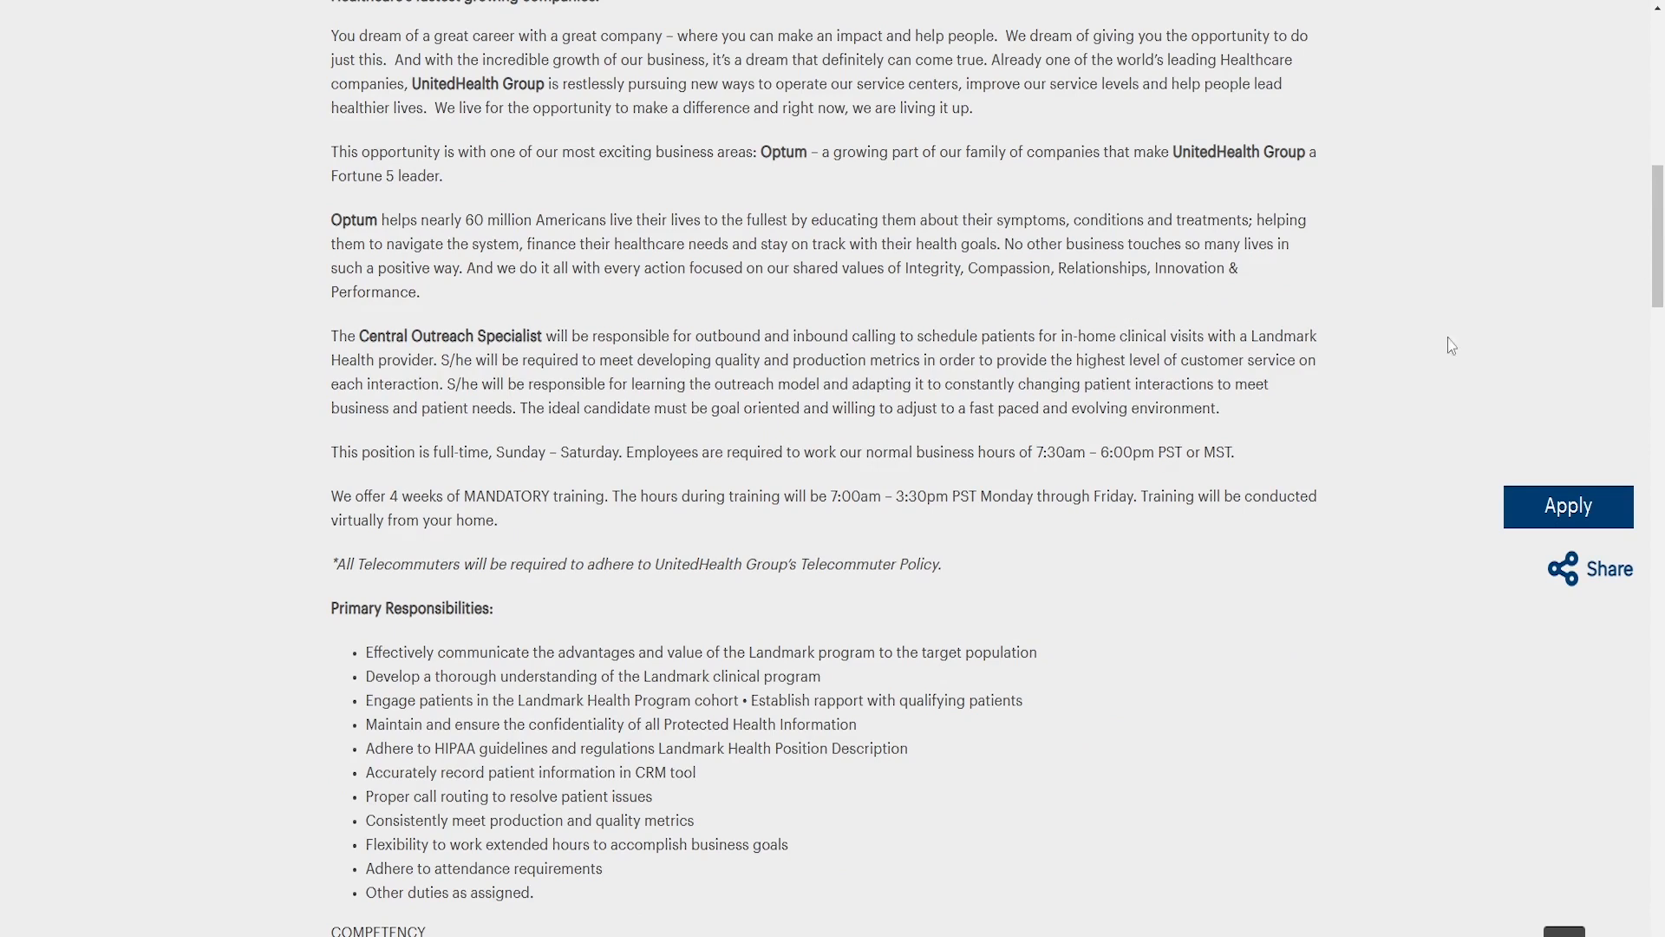
pyautogui.moveTo(1497, 269)
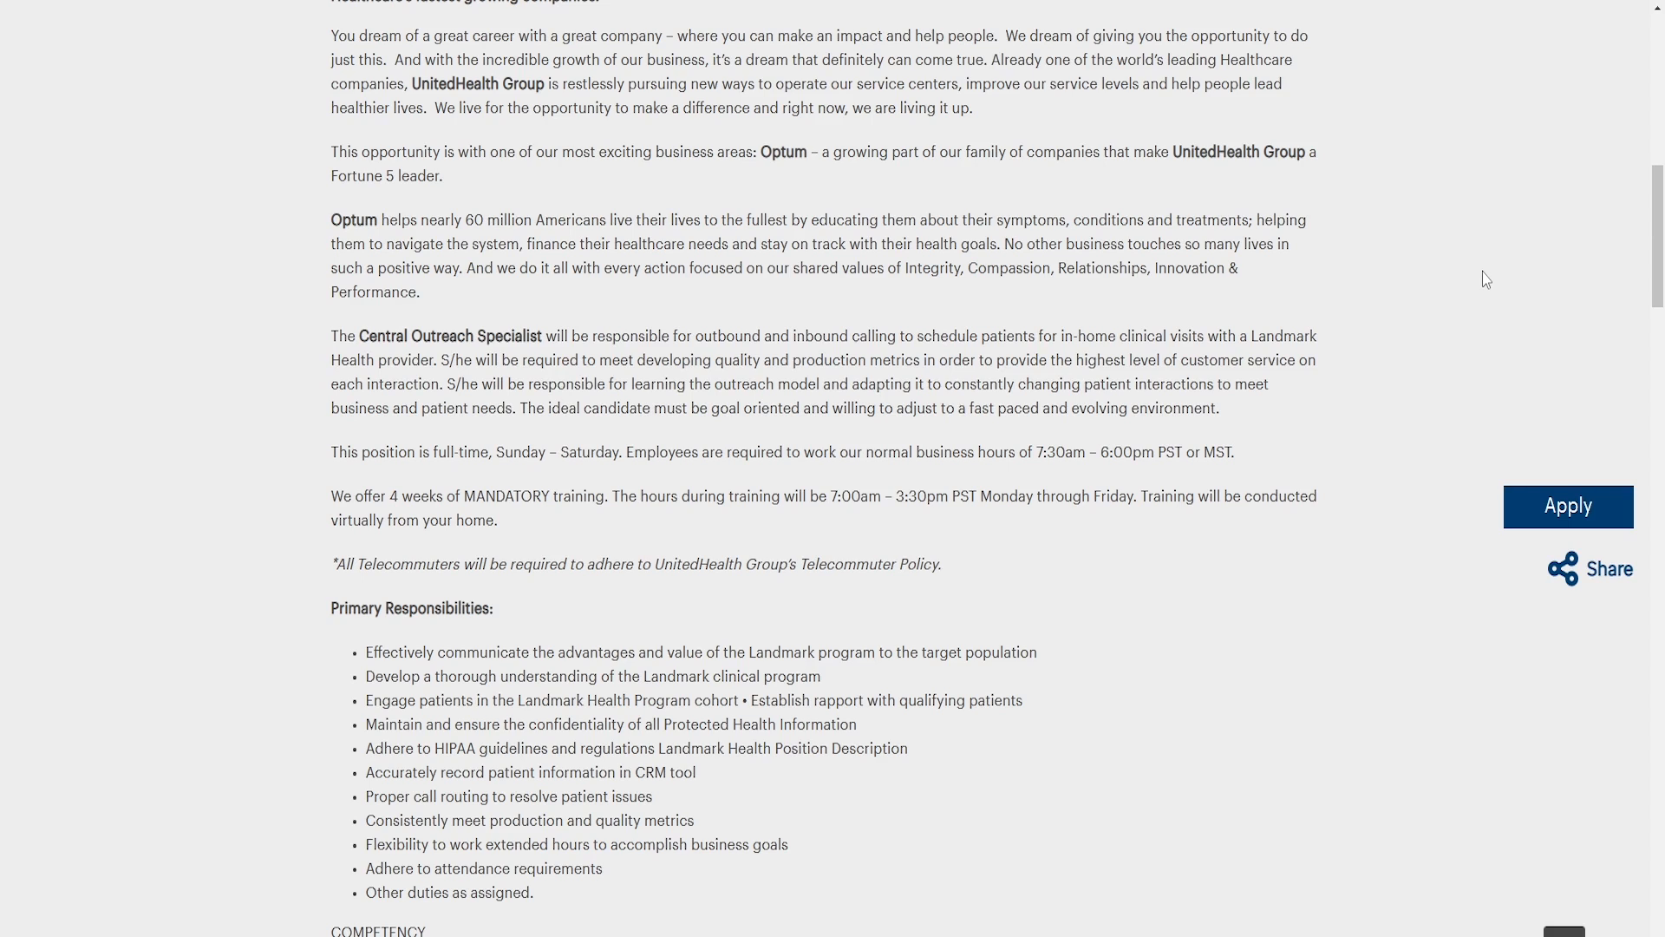
pyautogui.moveTo(1504, 248)
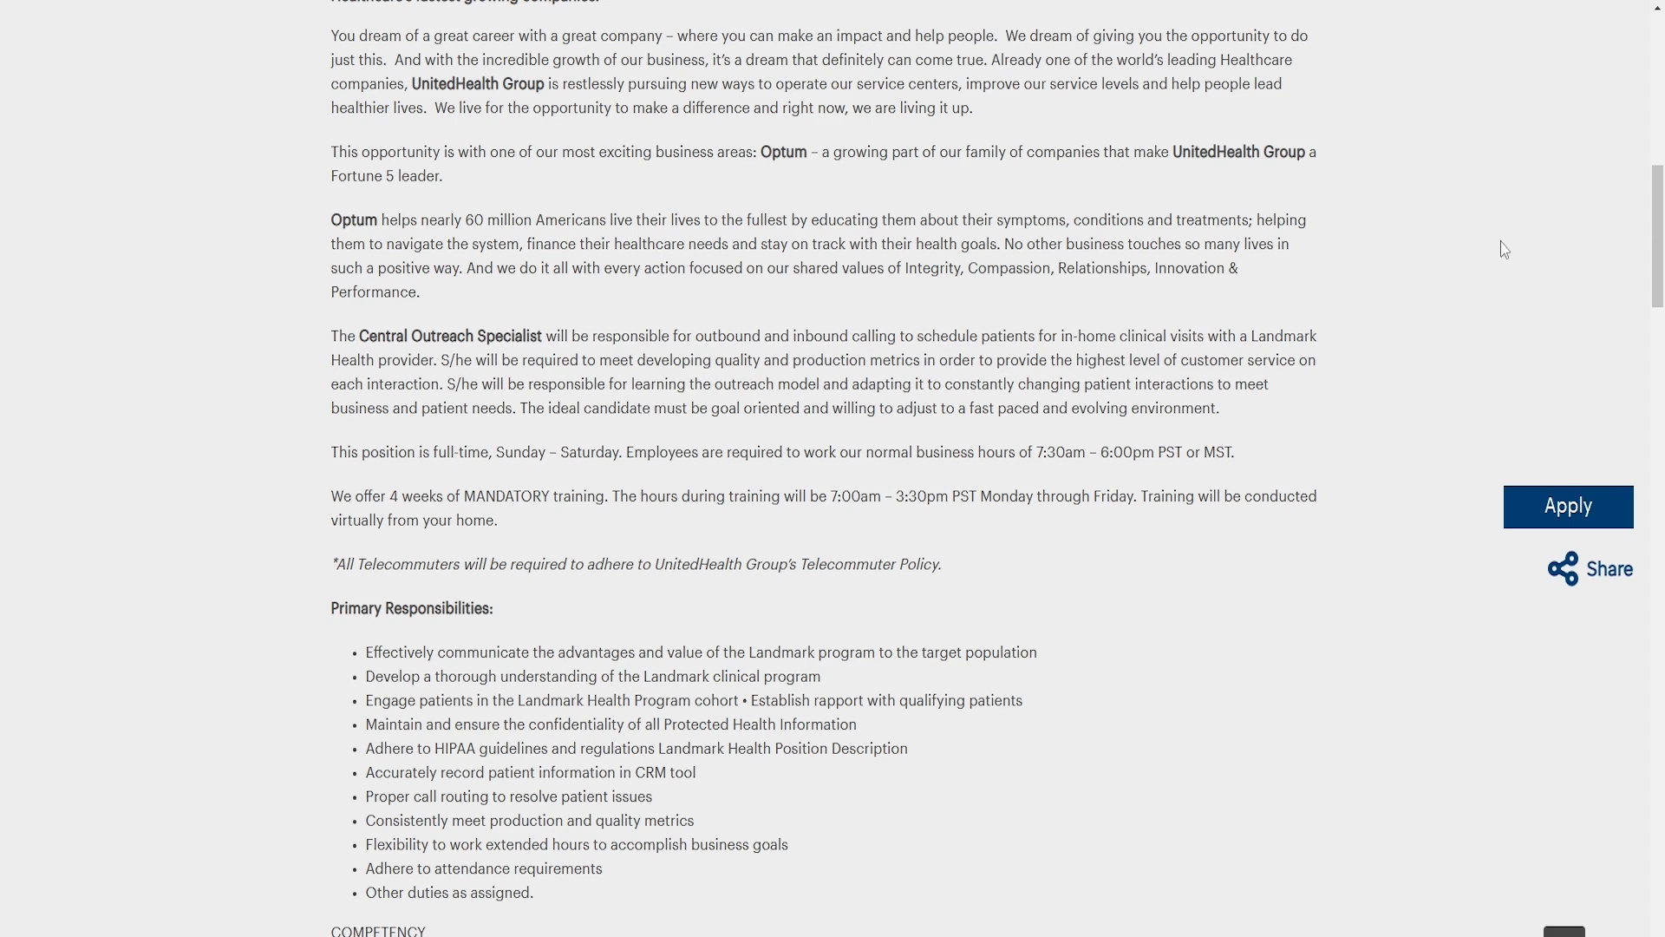
# Scroll to the Required and Preferred Qualifications, Telecommuting Requirements and military veterans section
pyautogui.scroll(-3)
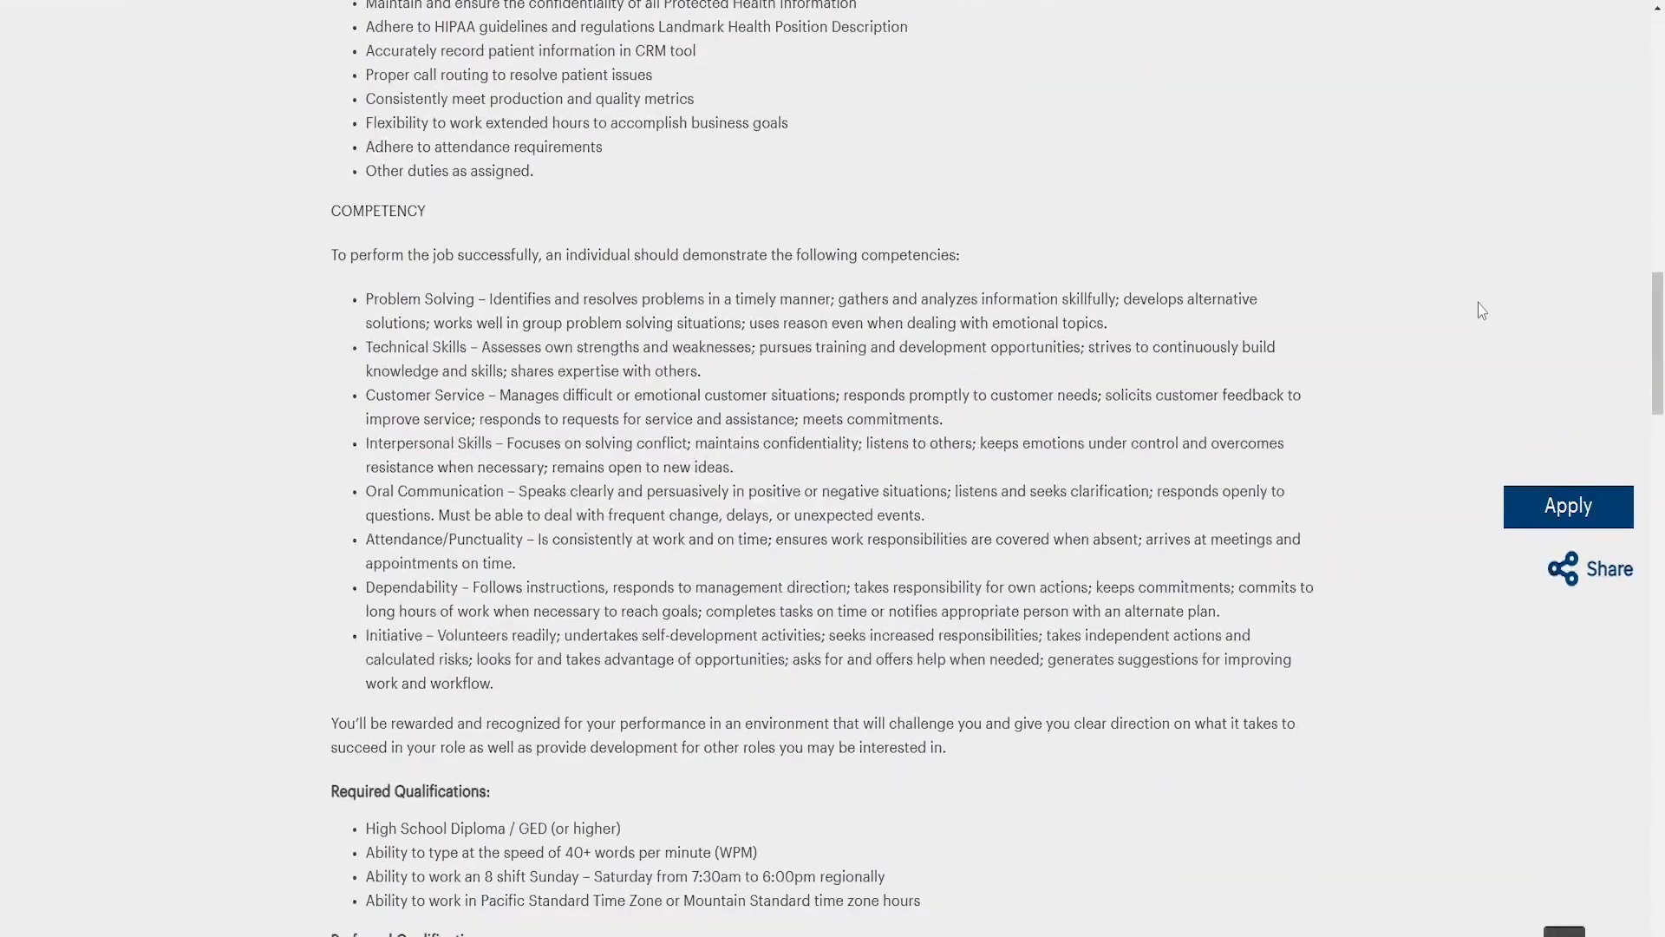
pyautogui.scroll(3)
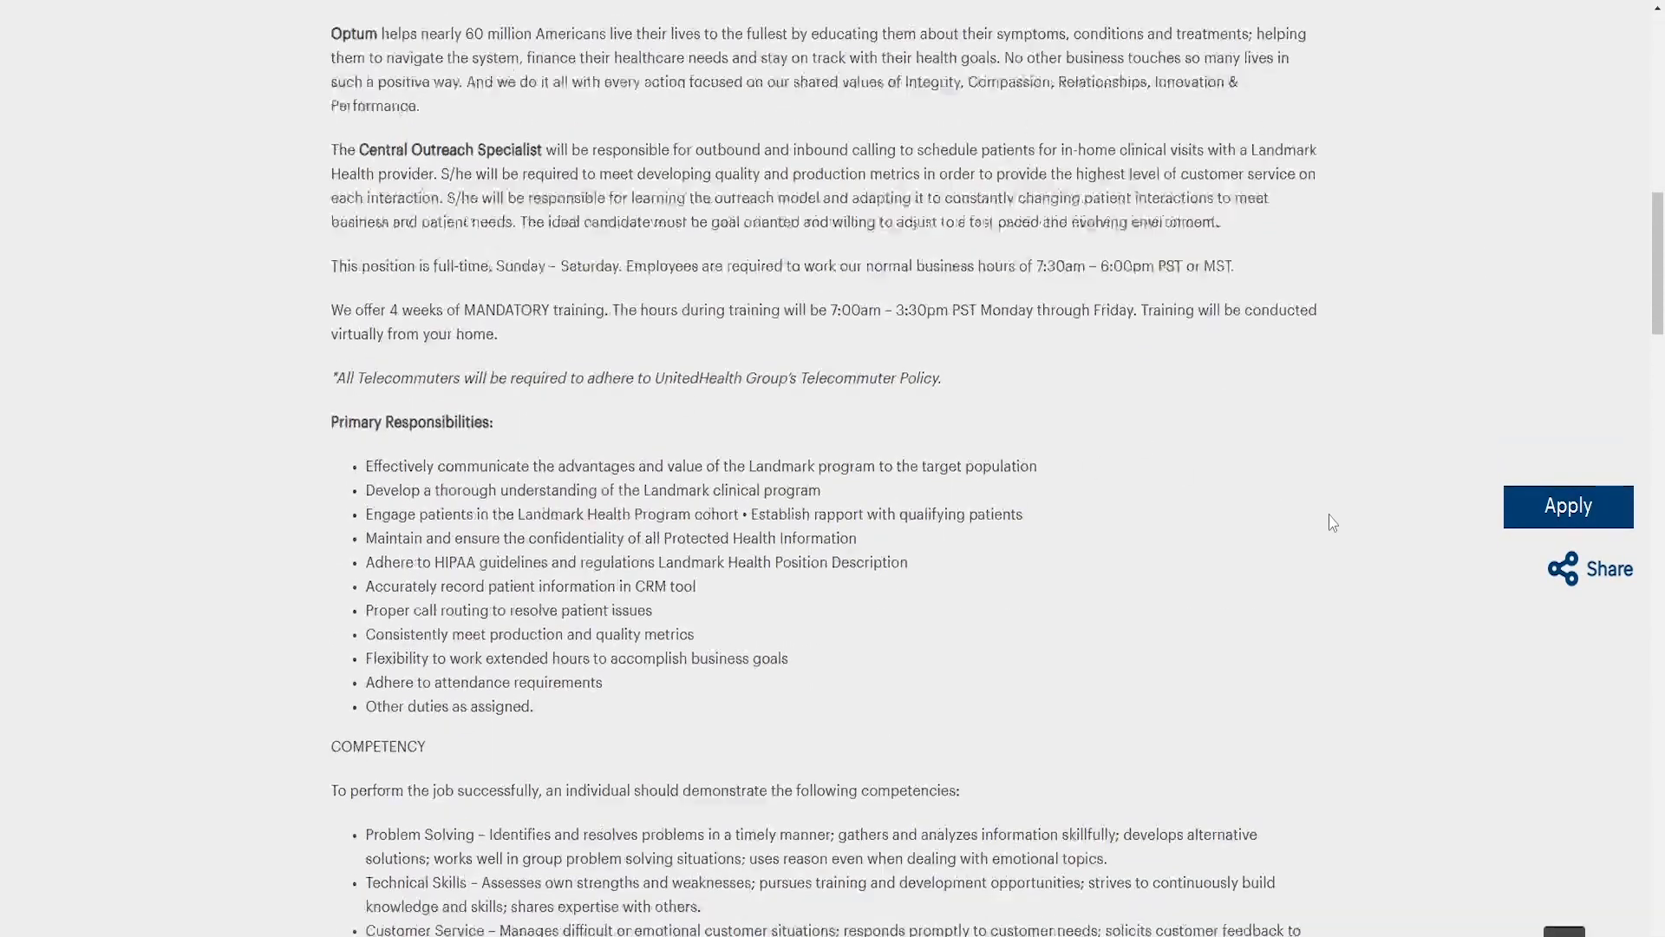
pyautogui.scroll(-3)
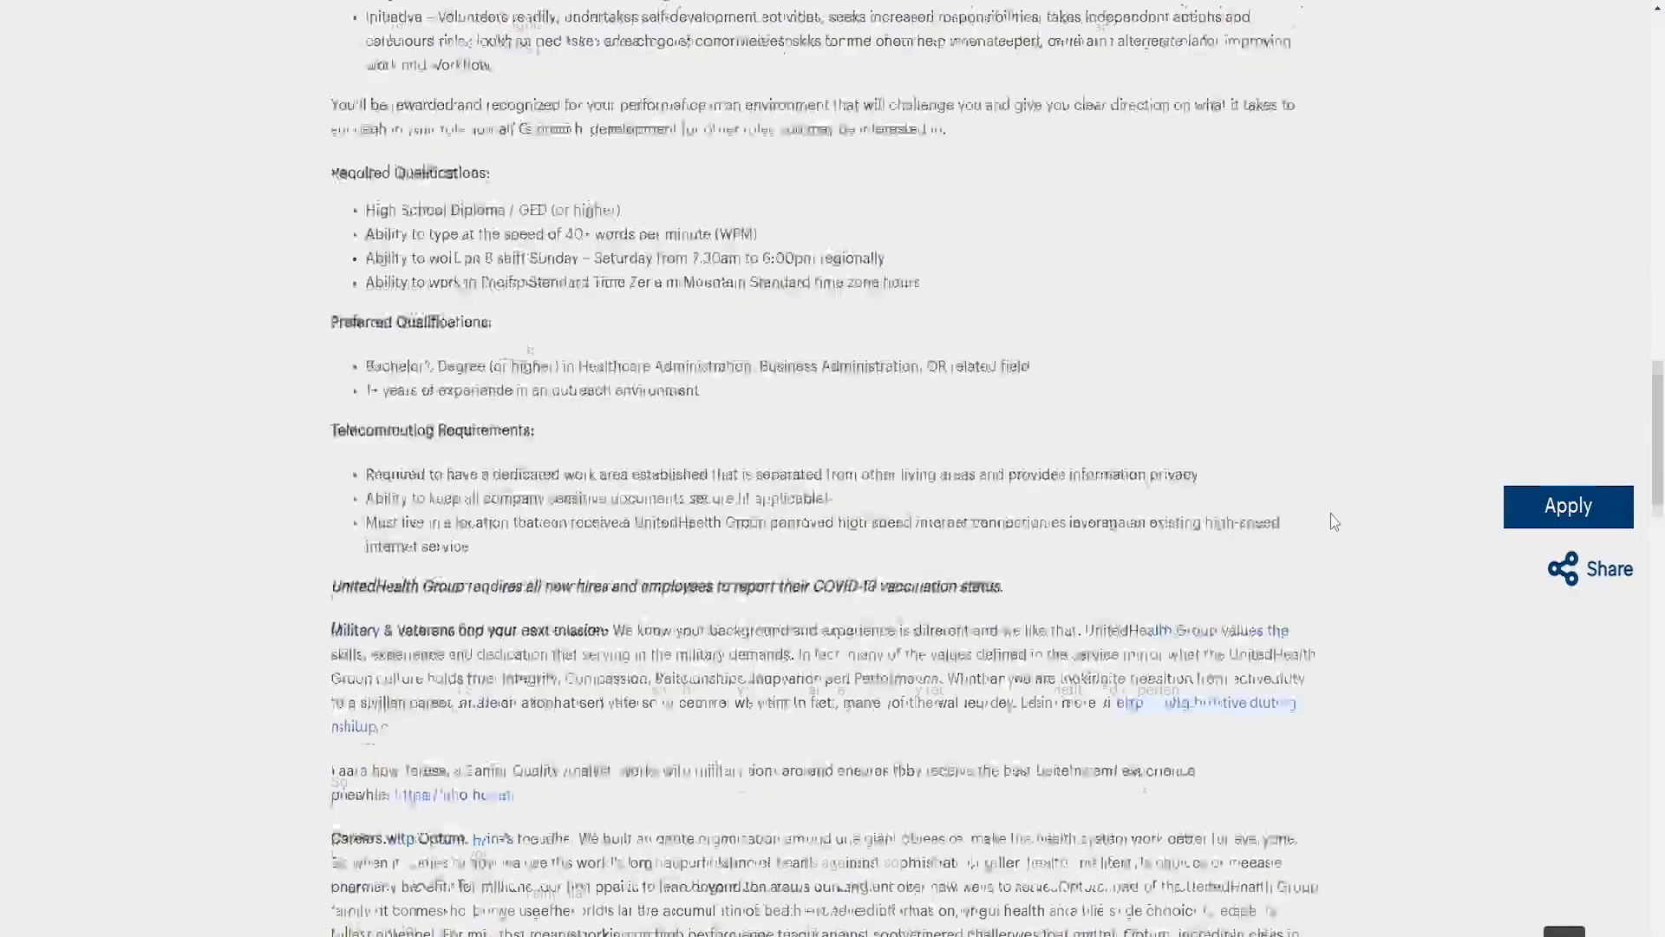
pyautogui.scroll(-3)
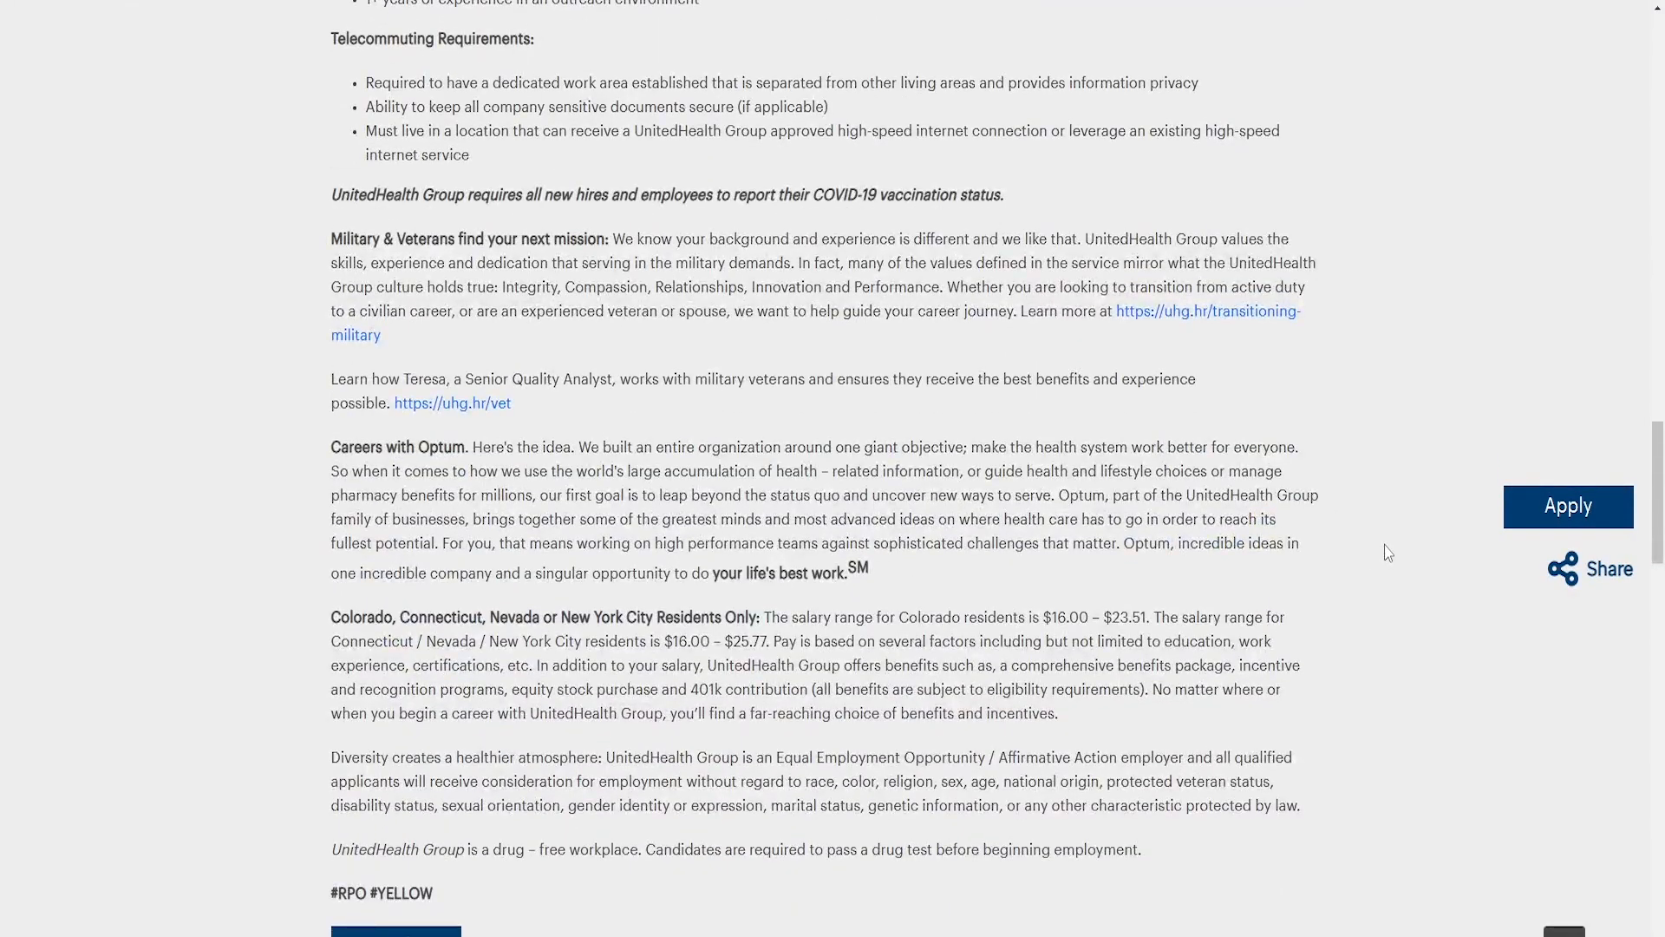
pyautogui.scroll(3)
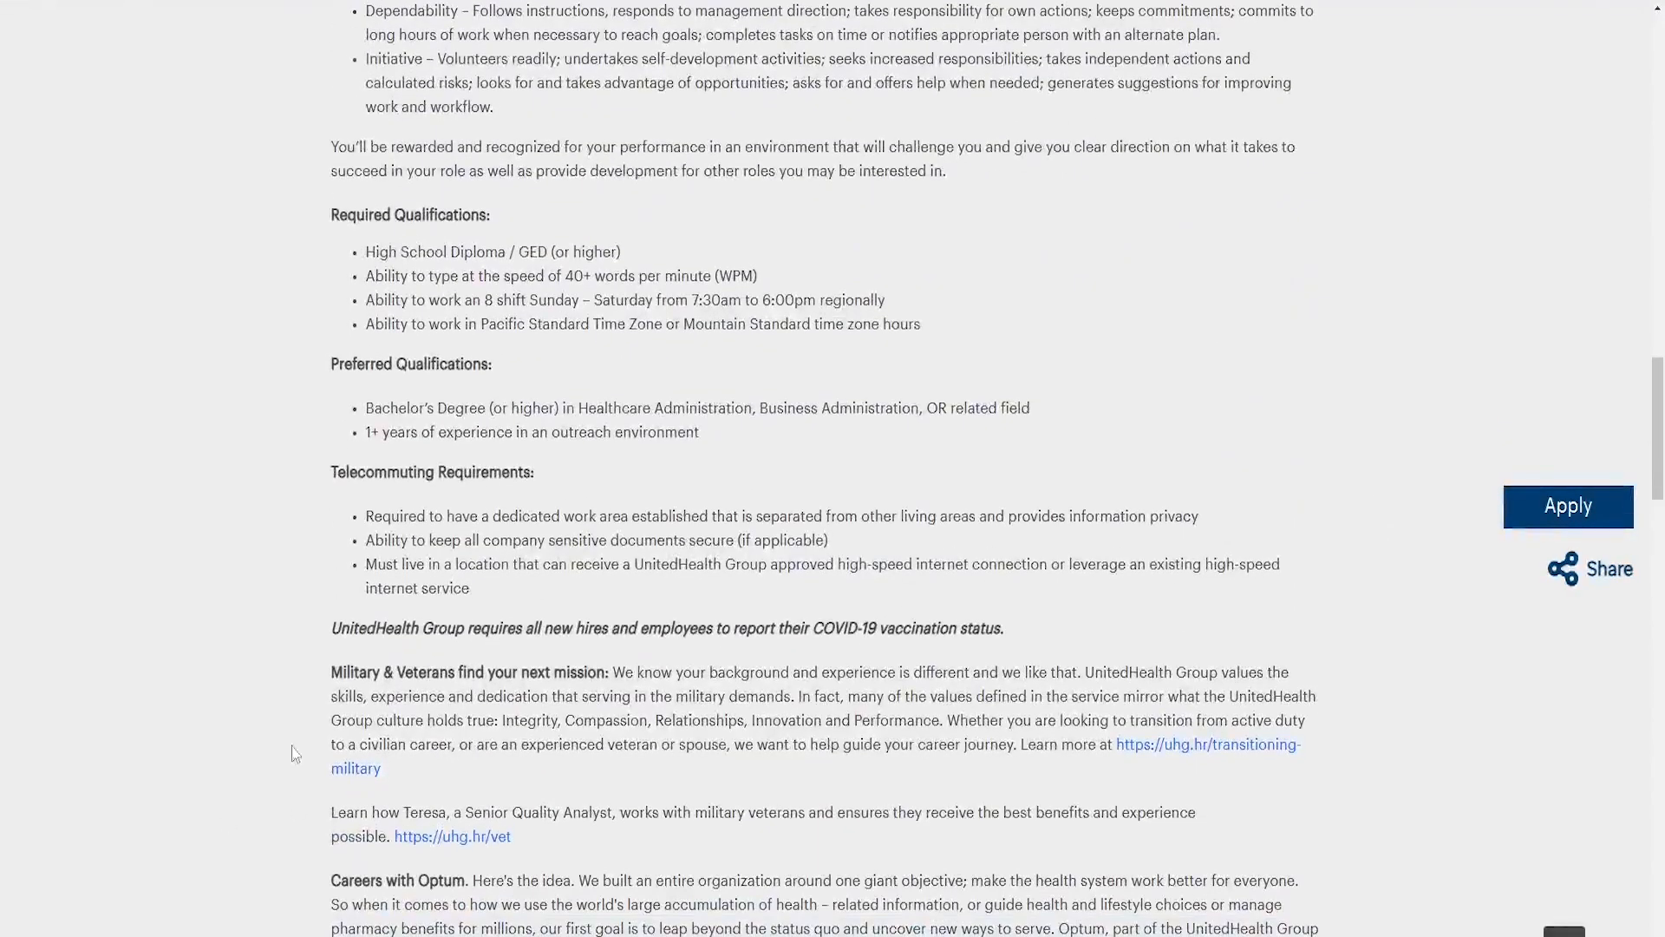
pyautogui.moveTo(927, 583)
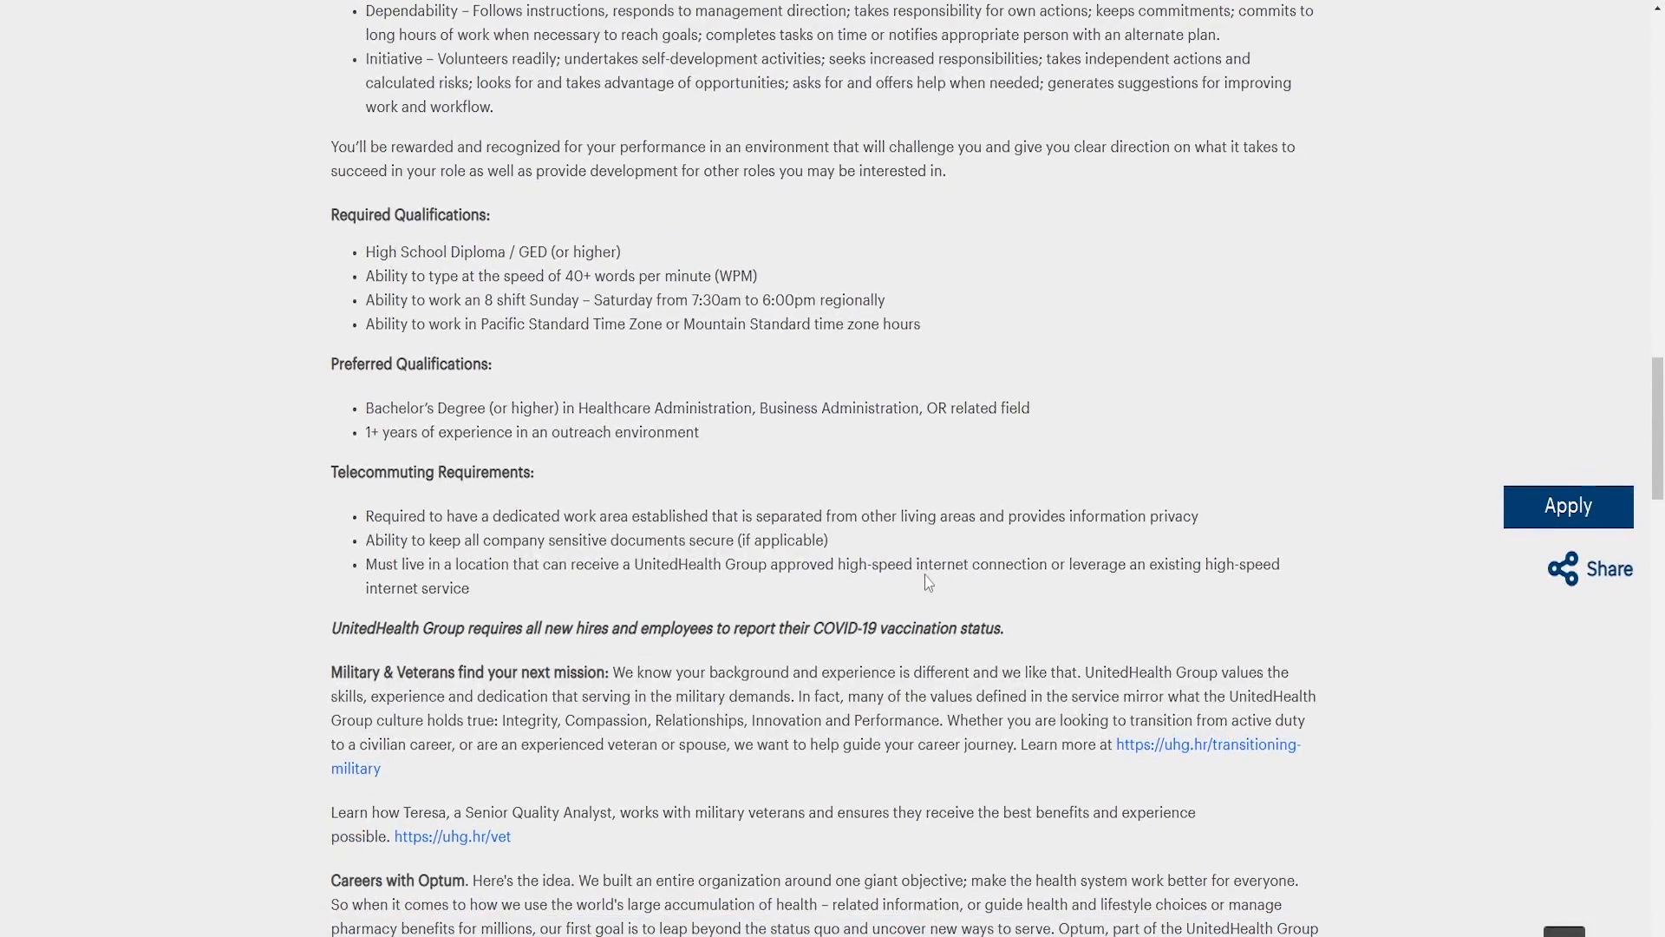
pyautogui.moveTo(692, 569)
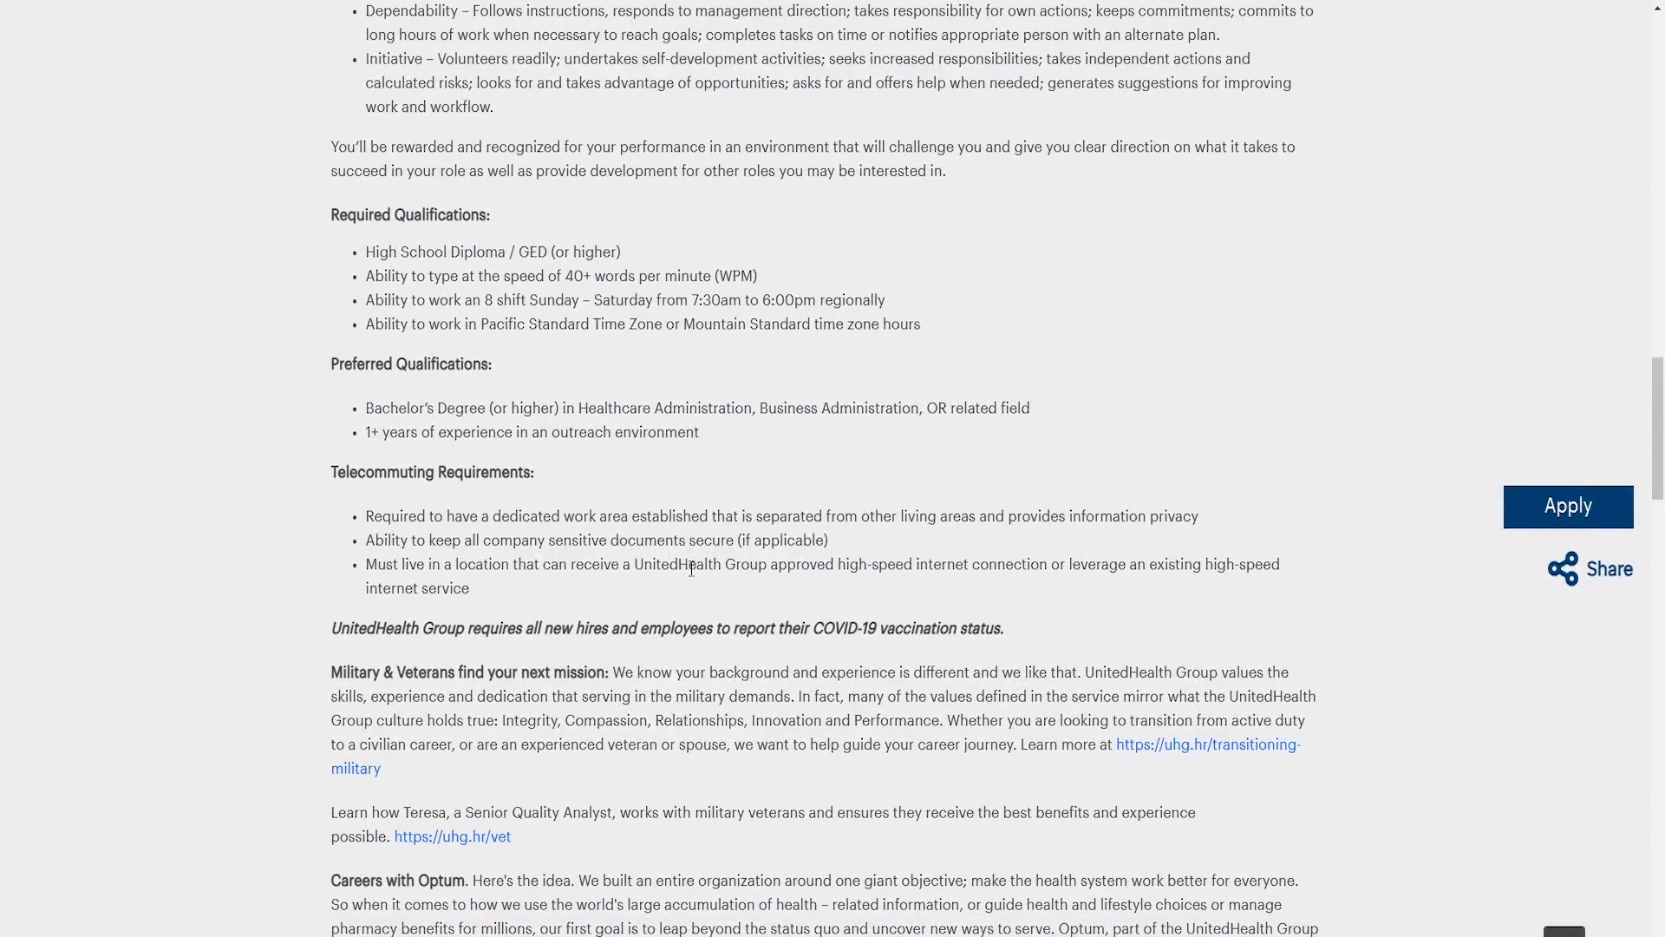
pyautogui.moveTo(762, 602)
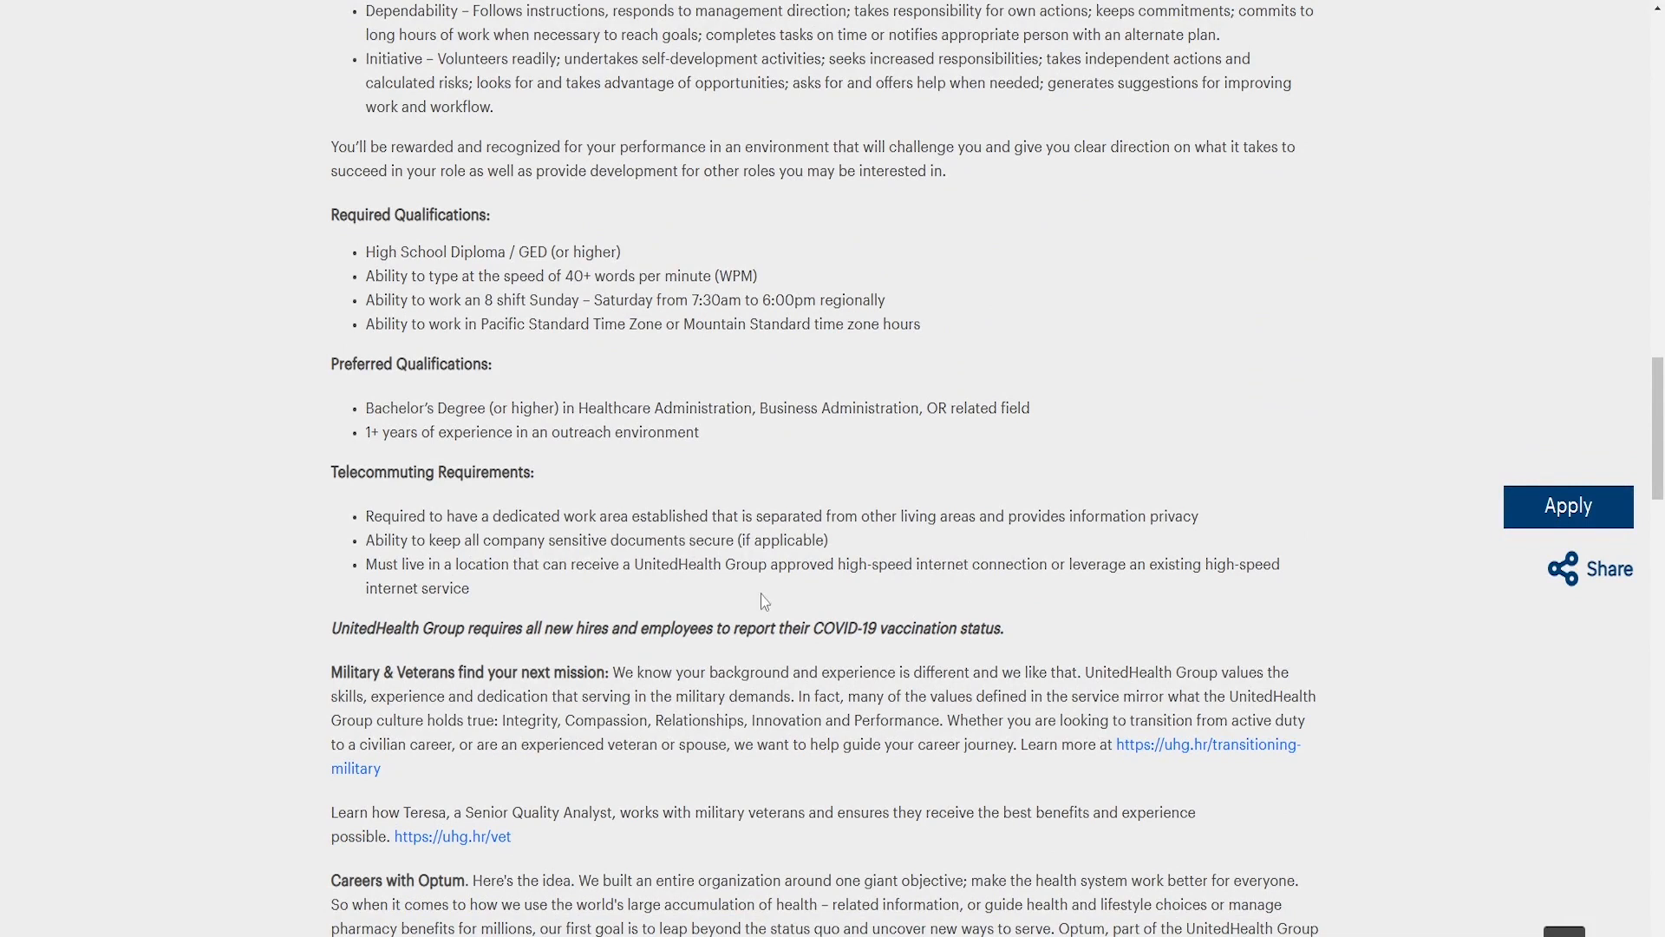
pyautogui.moveTo(1086, 557)
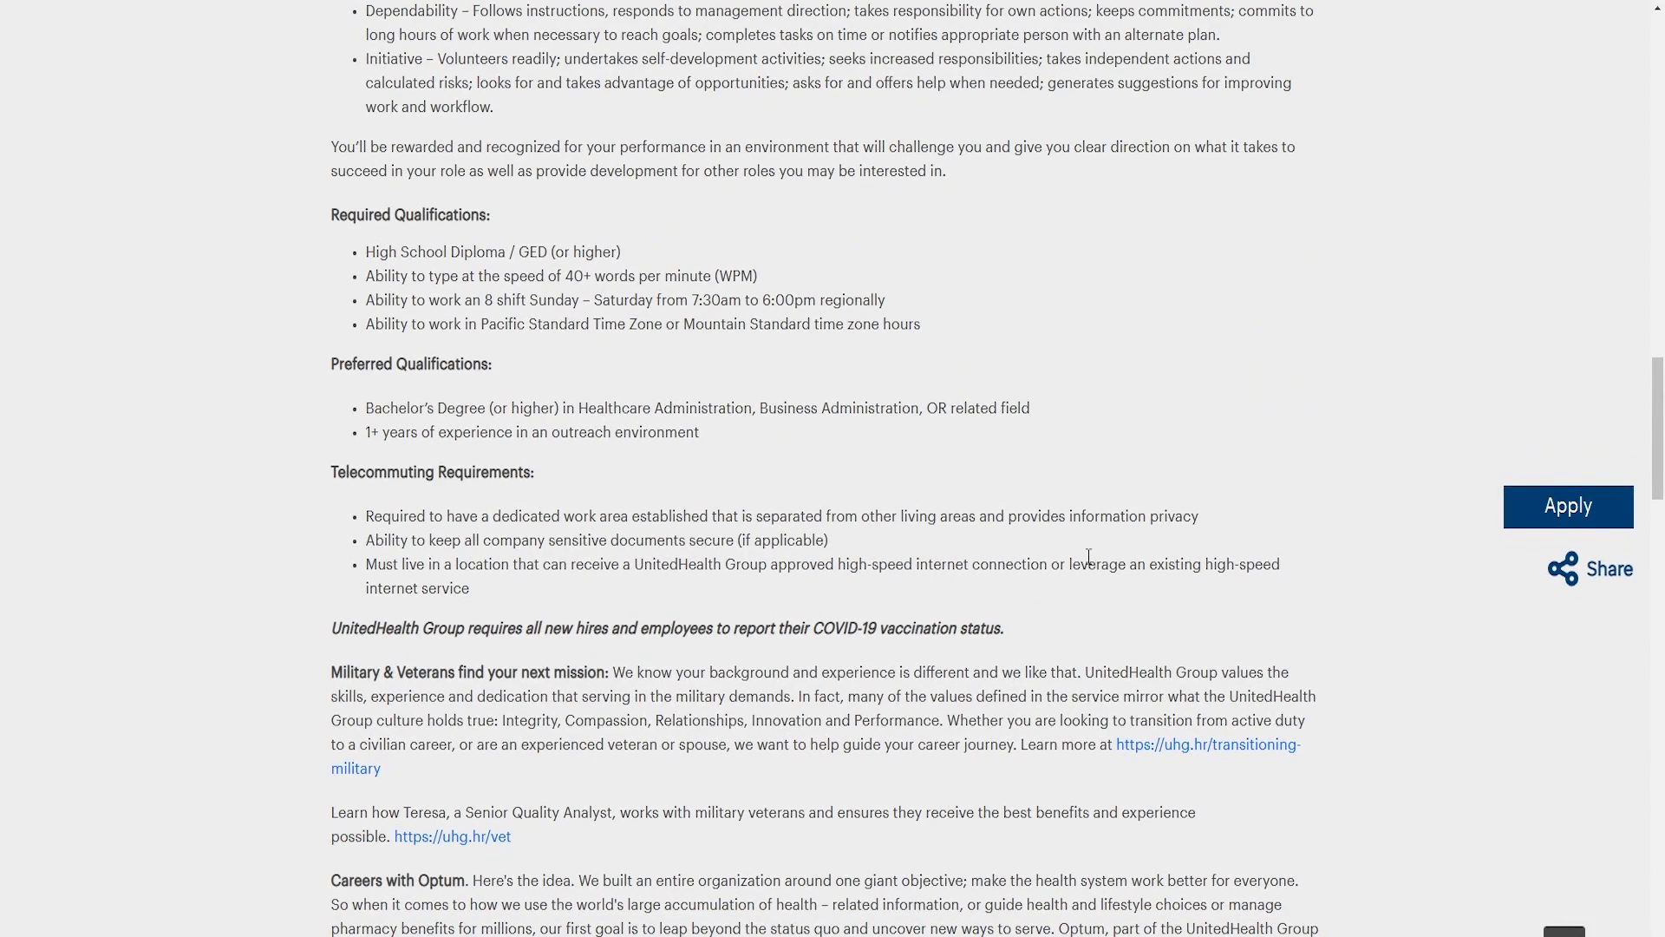
pyautogui.moveTo(1146, 622)
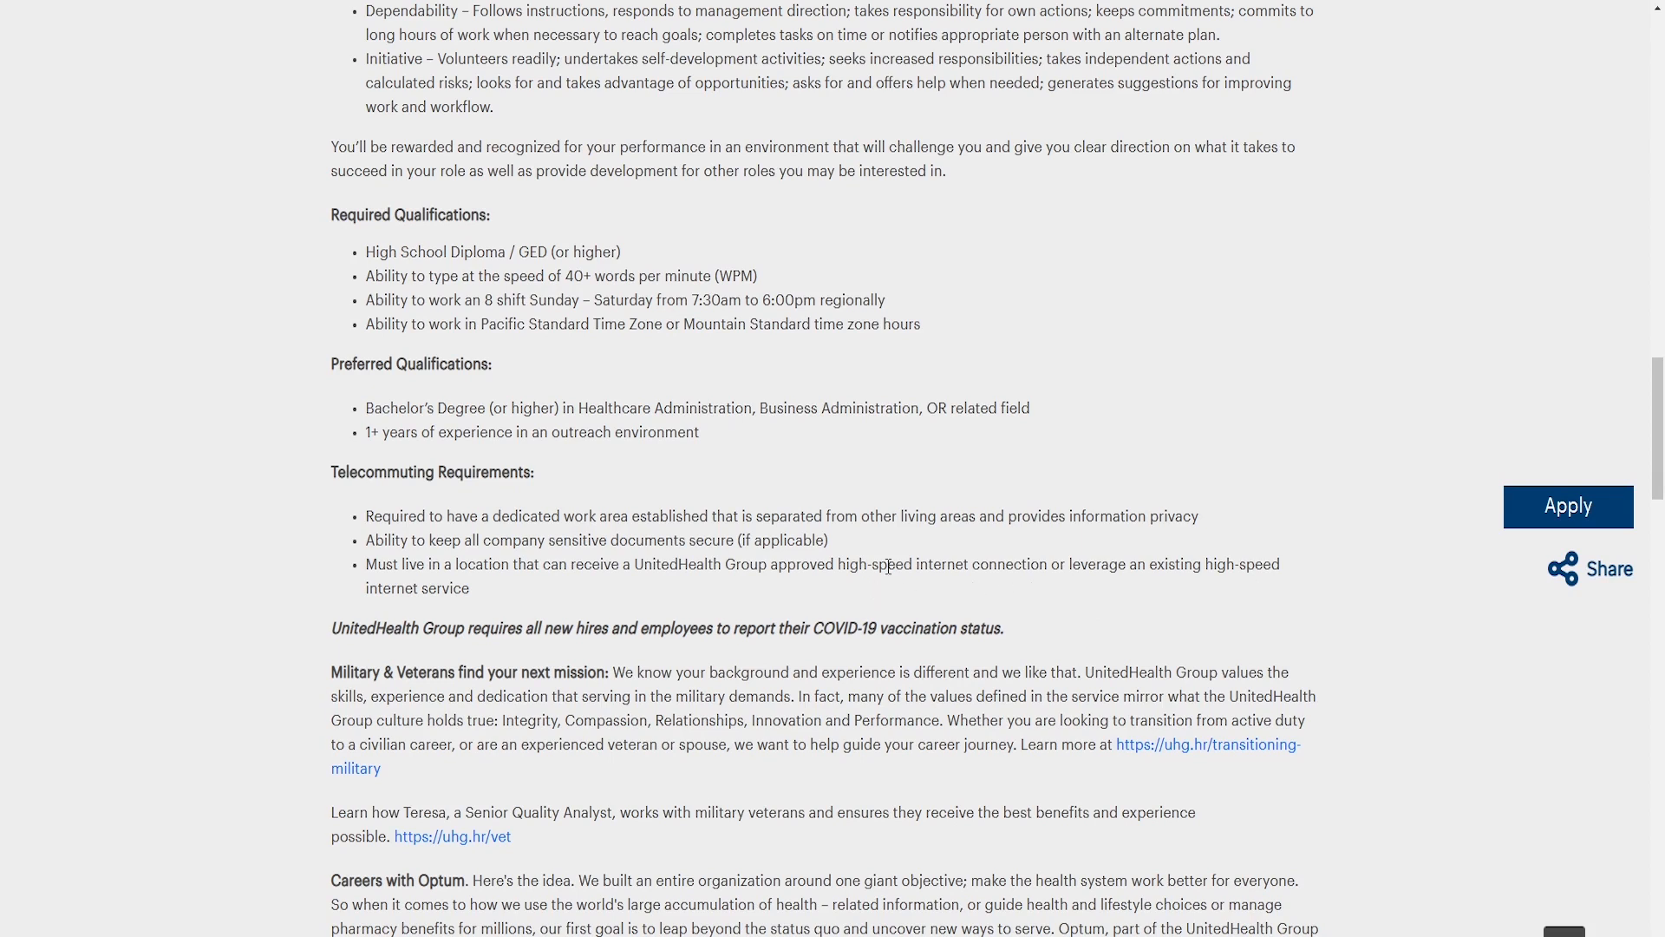
pyautogui.moveTo(1316, 638)
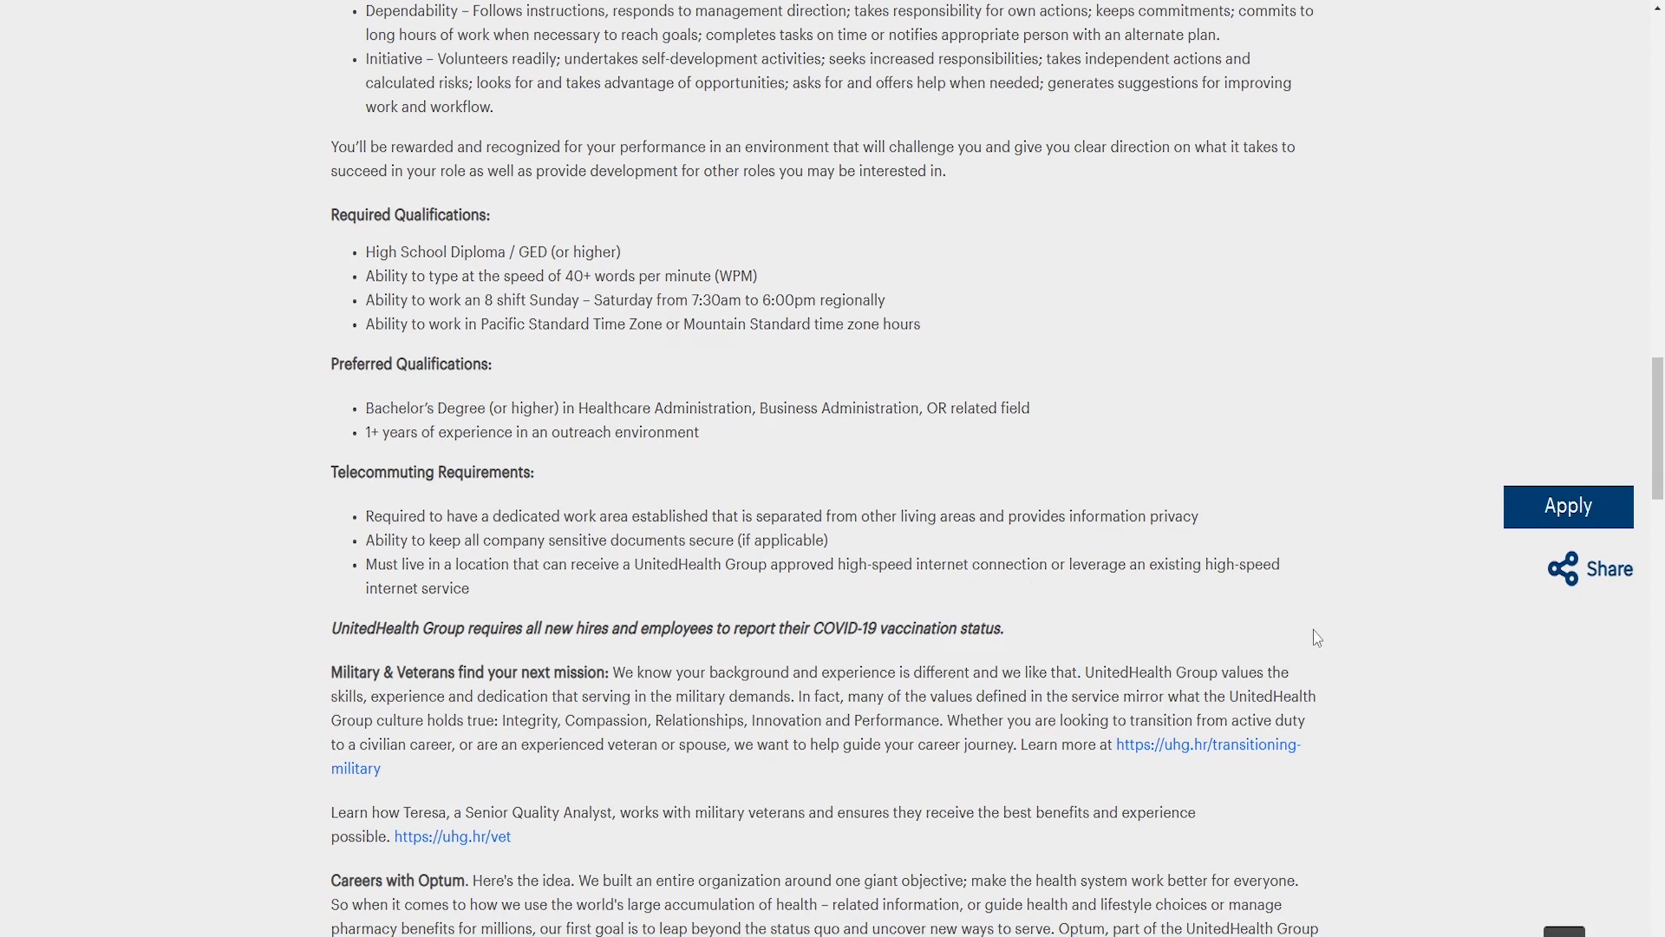
pyautogui.moveTo(961, 541)
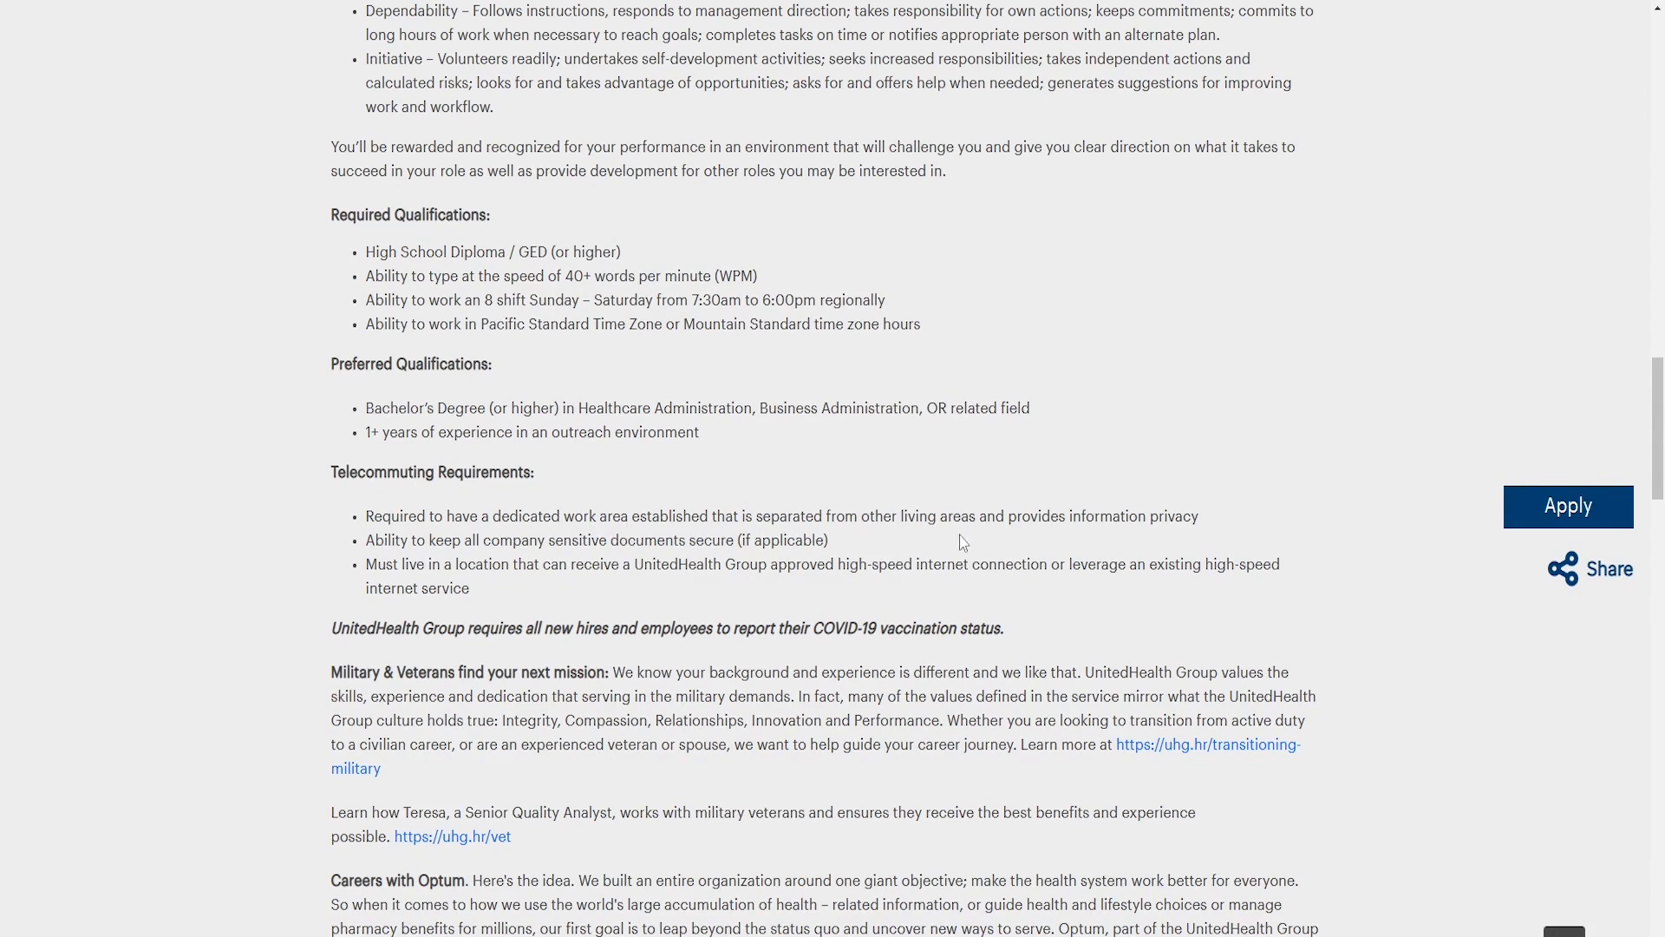
pyautogui.moveTo(810, 649)
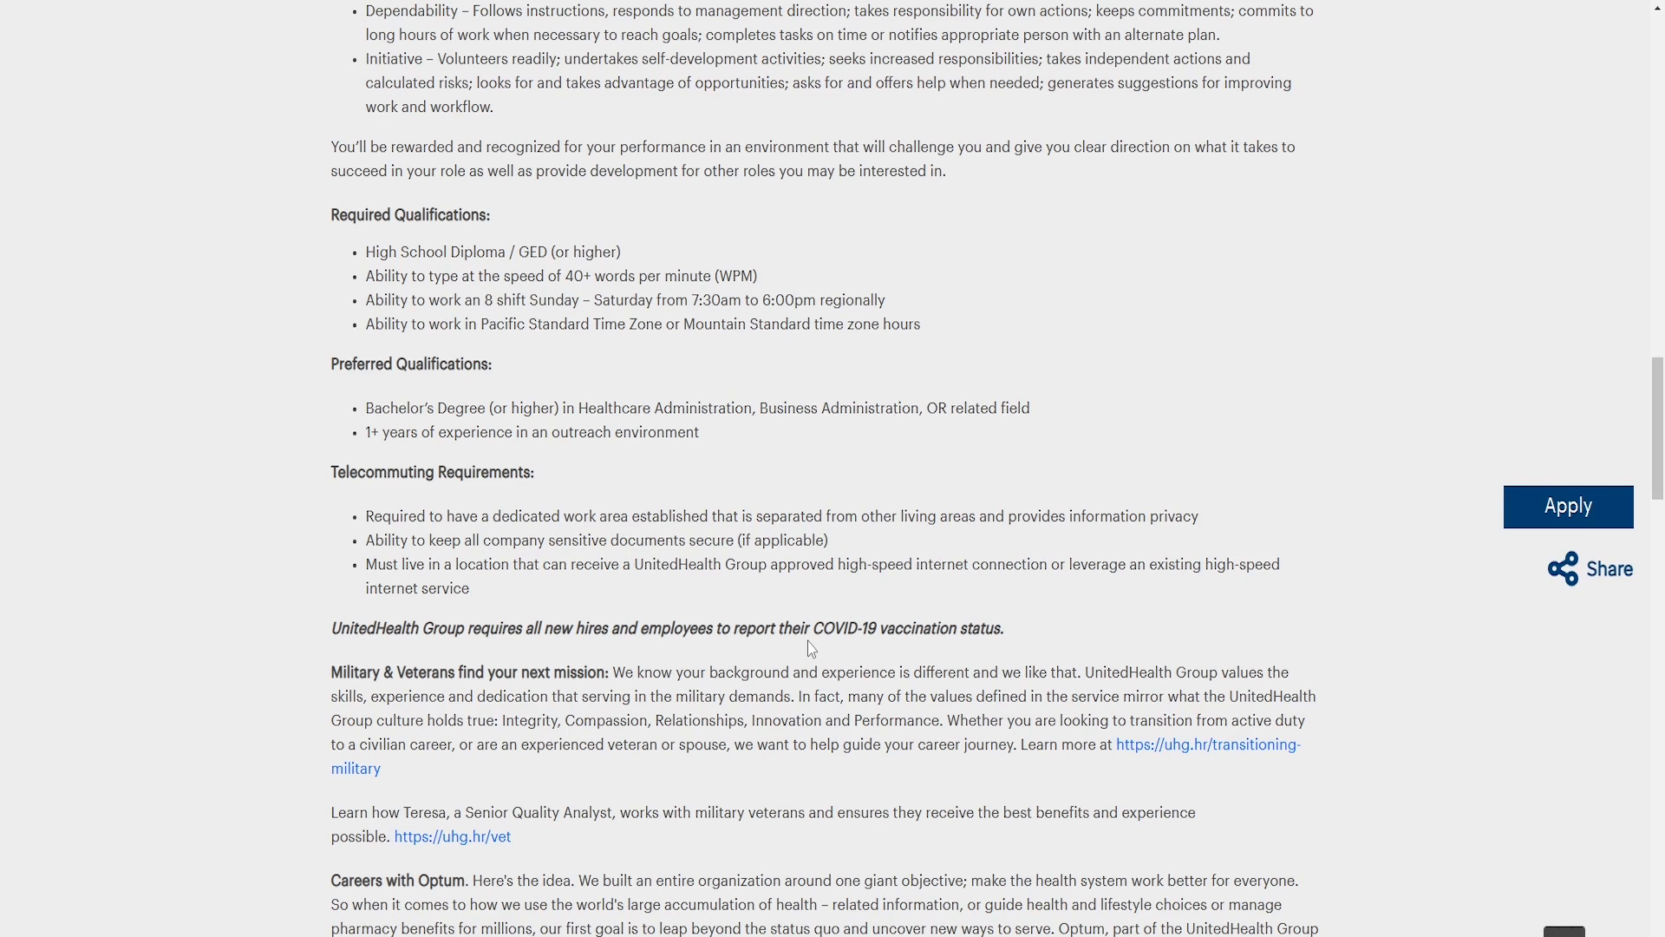
pyautogui.moveTo(1384, 293)
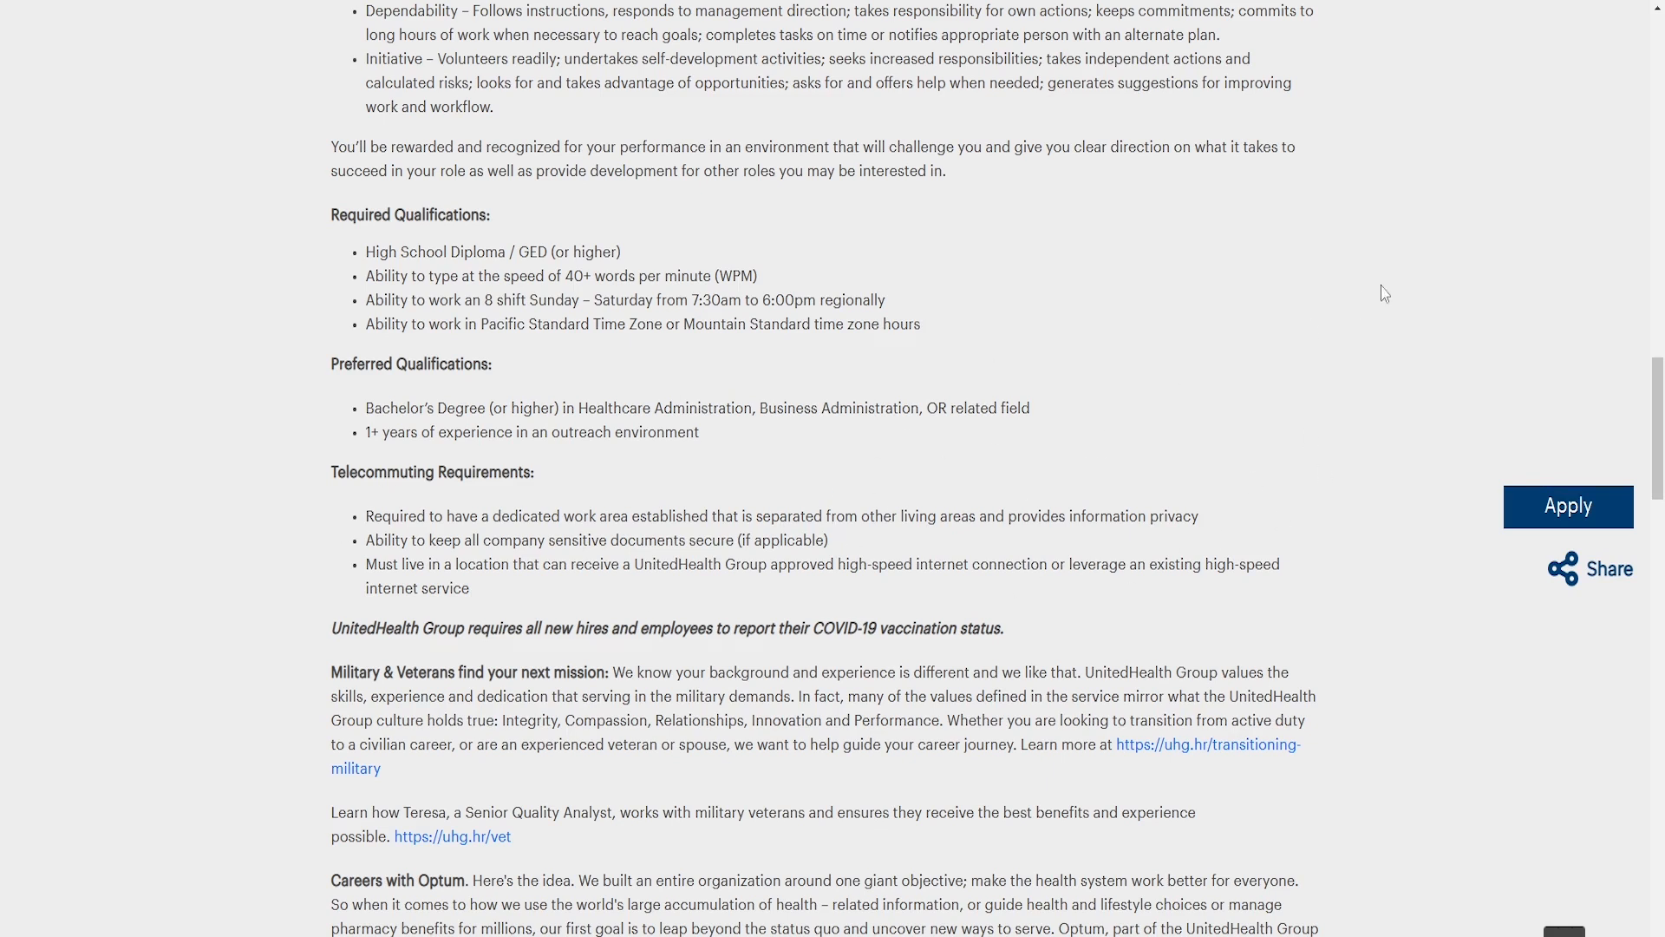
pyautogui.moveTo(888, 494)
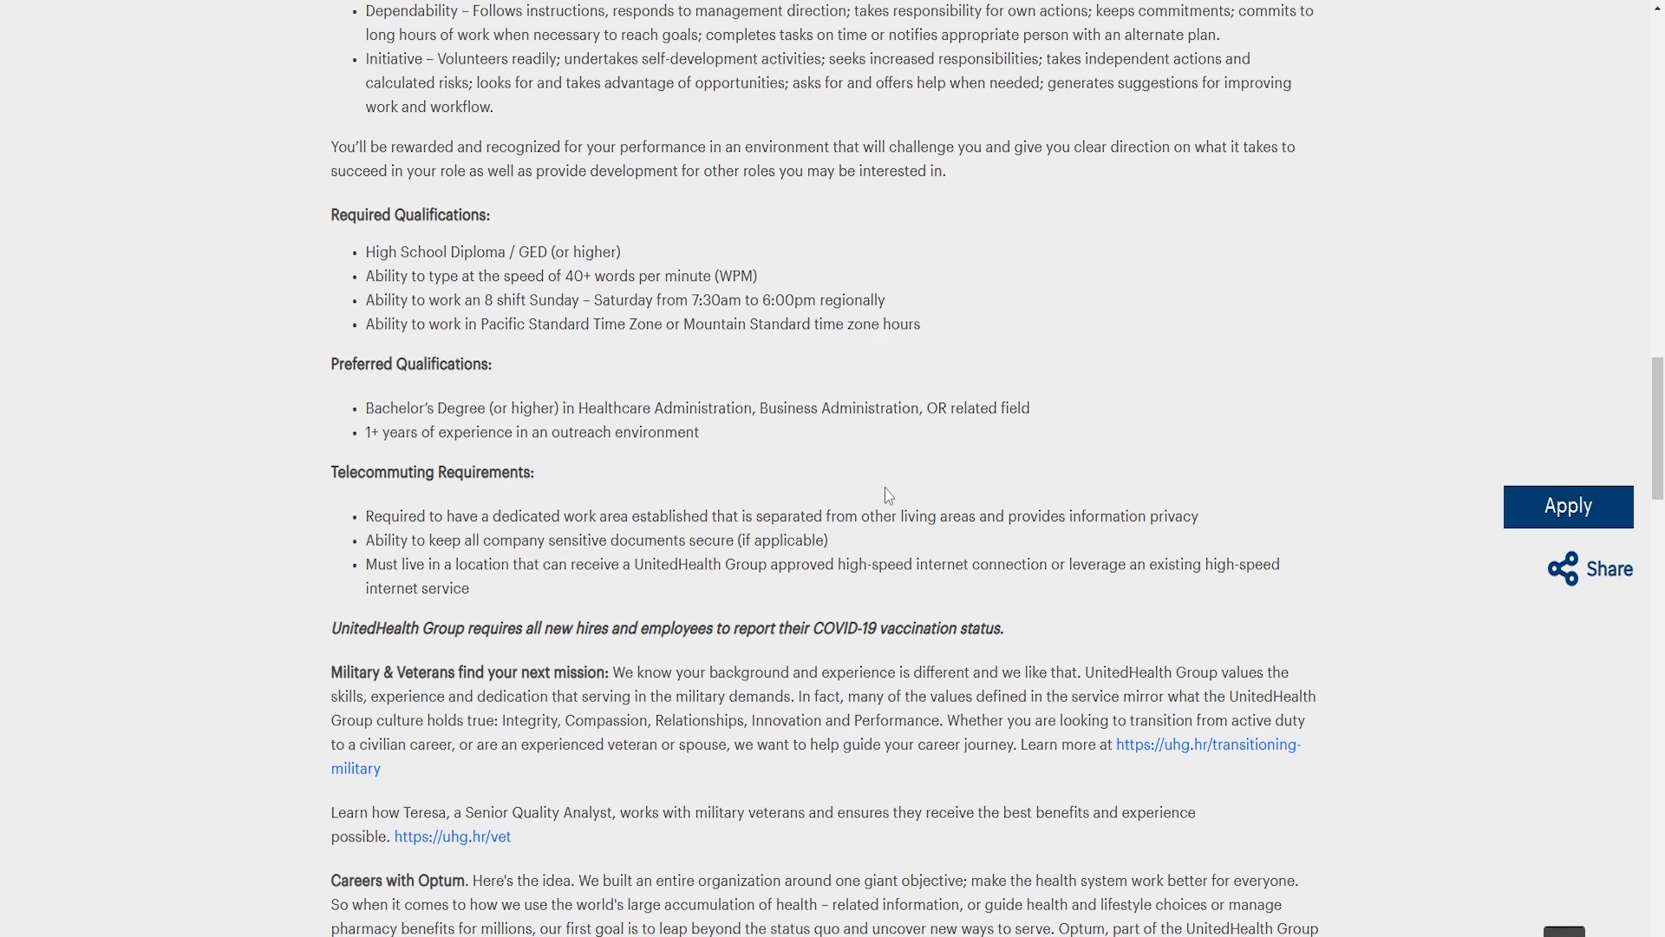
pyautogui.moveTo(1260, 553)
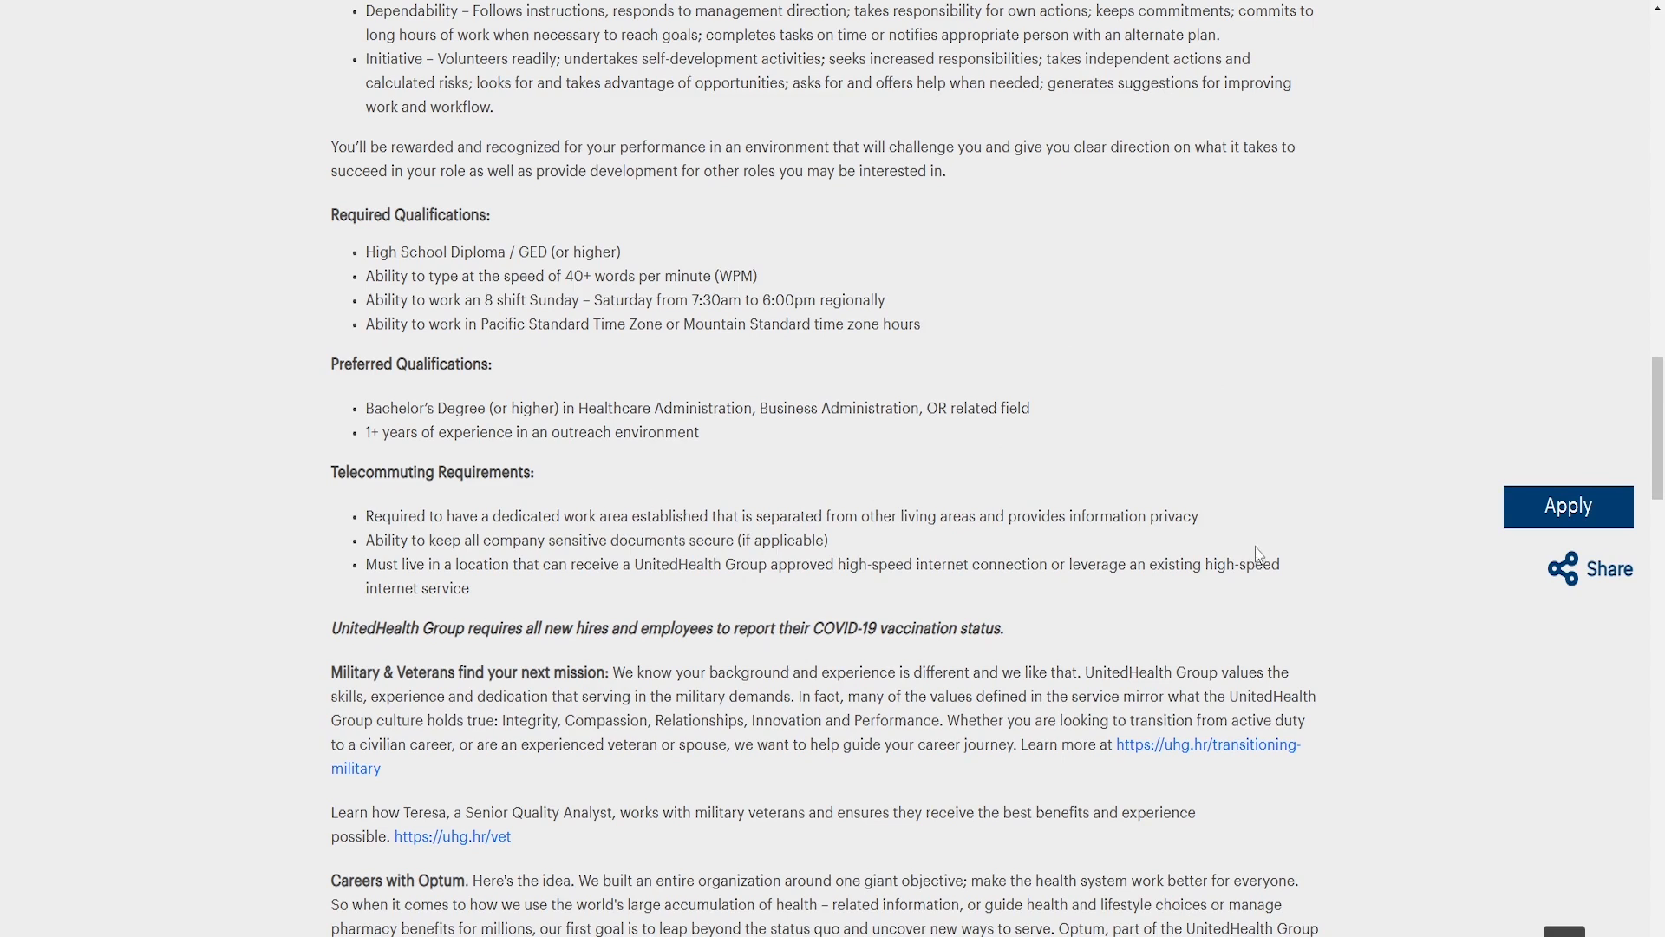
pyautogui.moveTo(1301, 489)
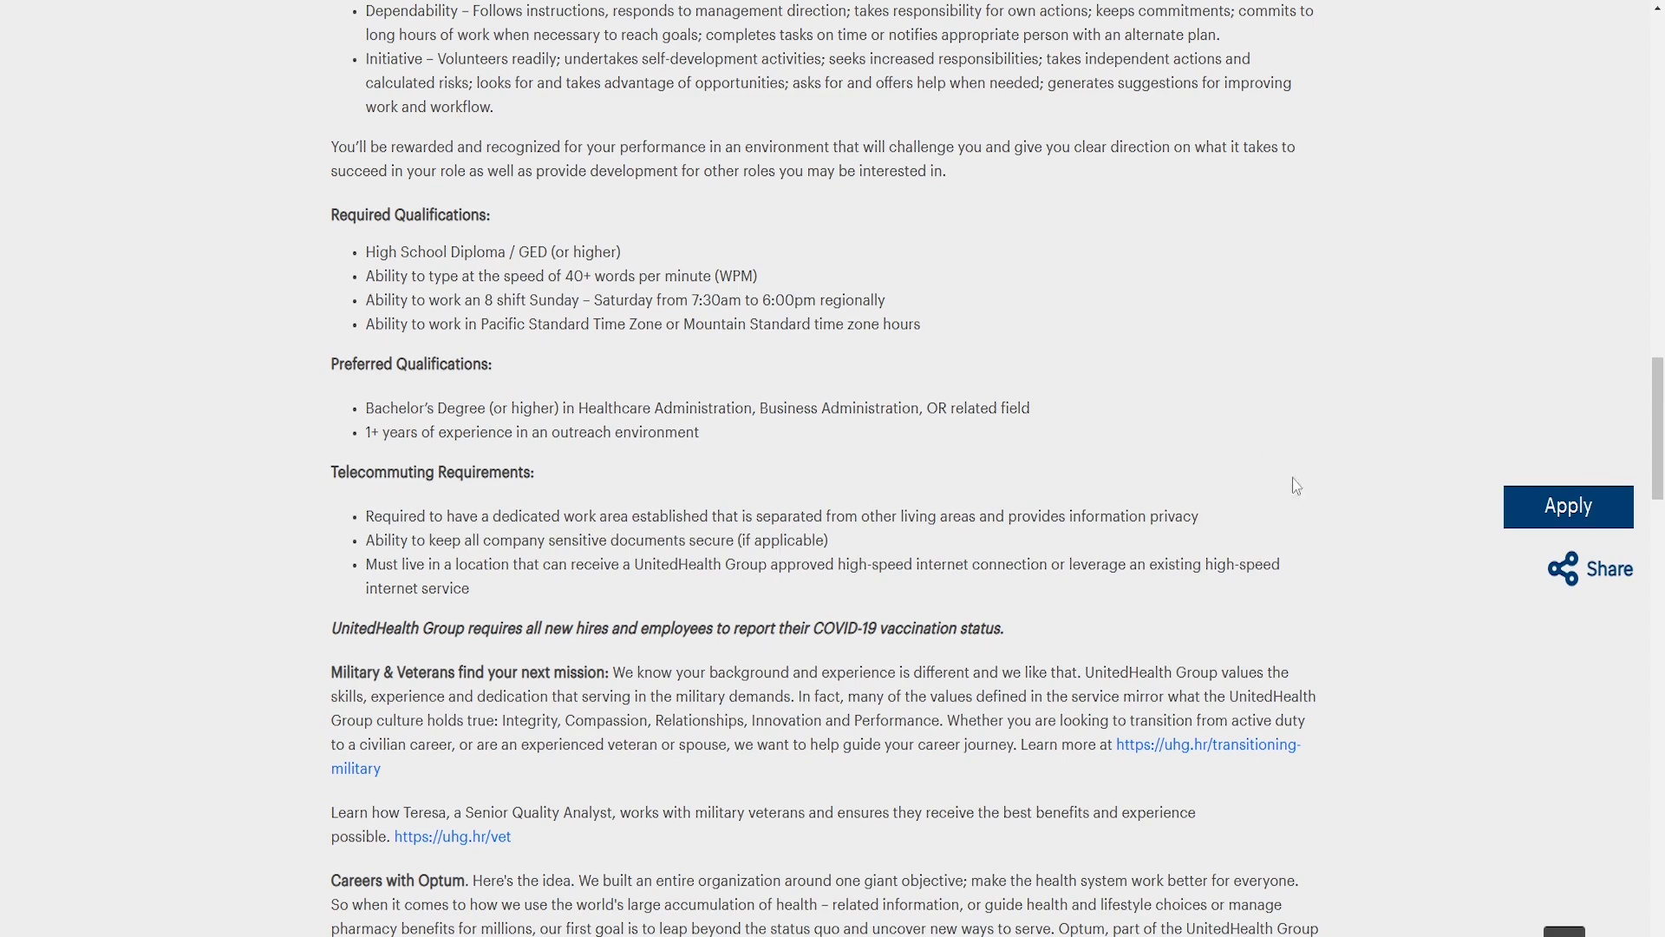
pyautogui.moveTo(1311, 548)
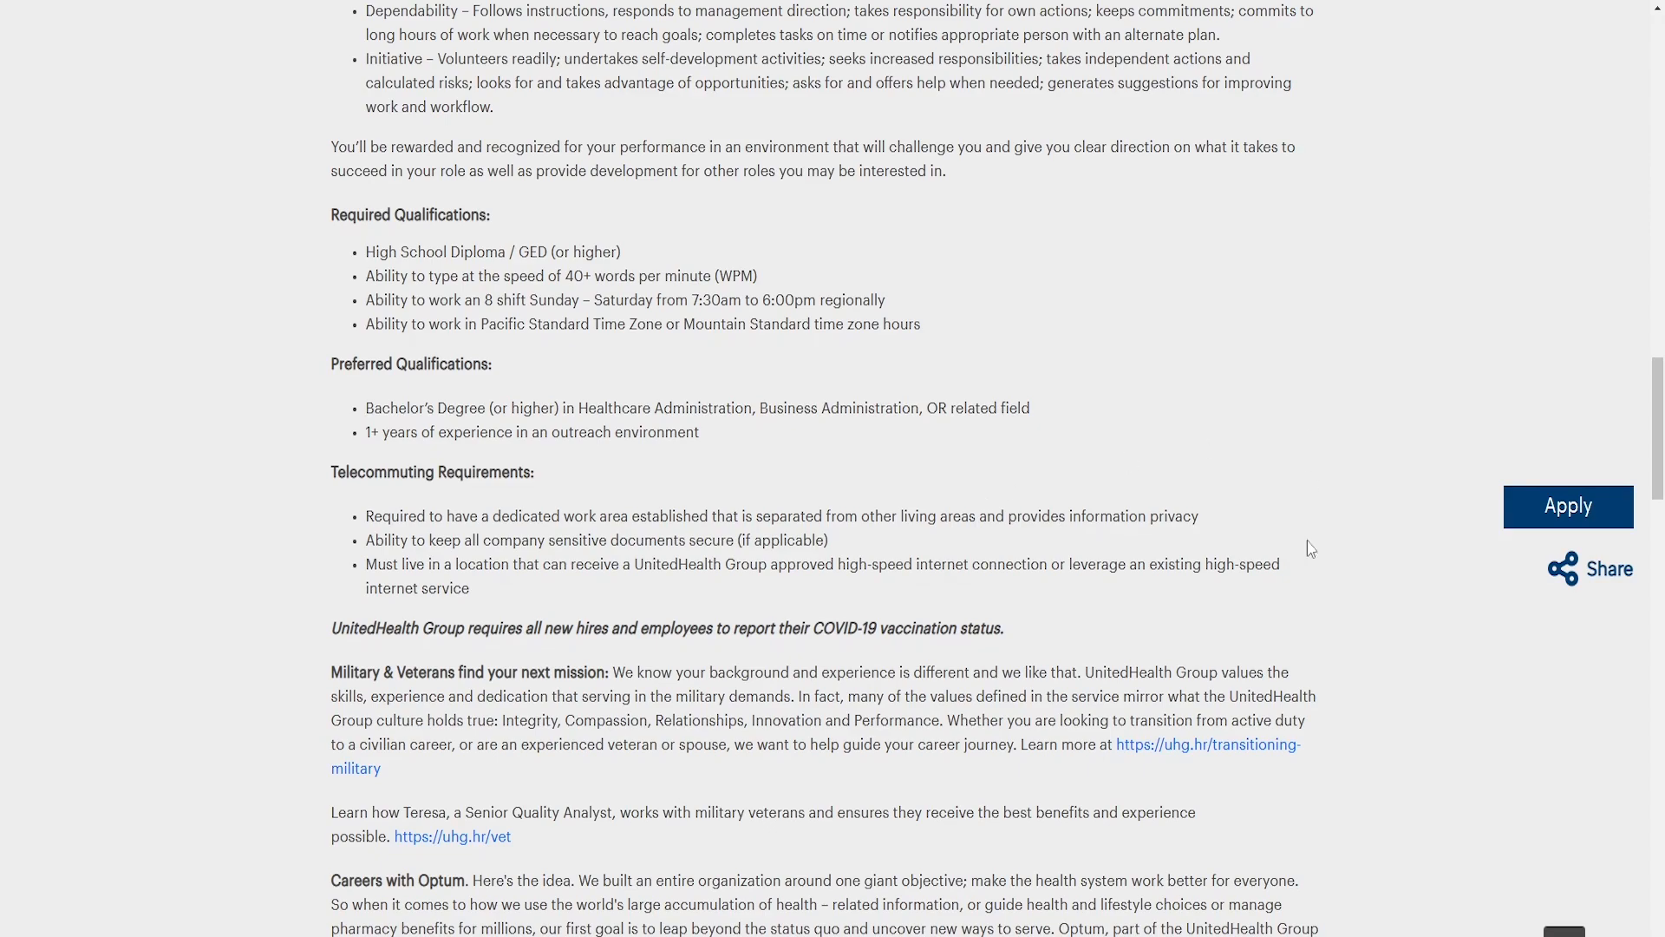
# Scroll past Careers with Optum to the salary ranges, equal opportunity and drug-free statements
pyautogui.scroll(3)
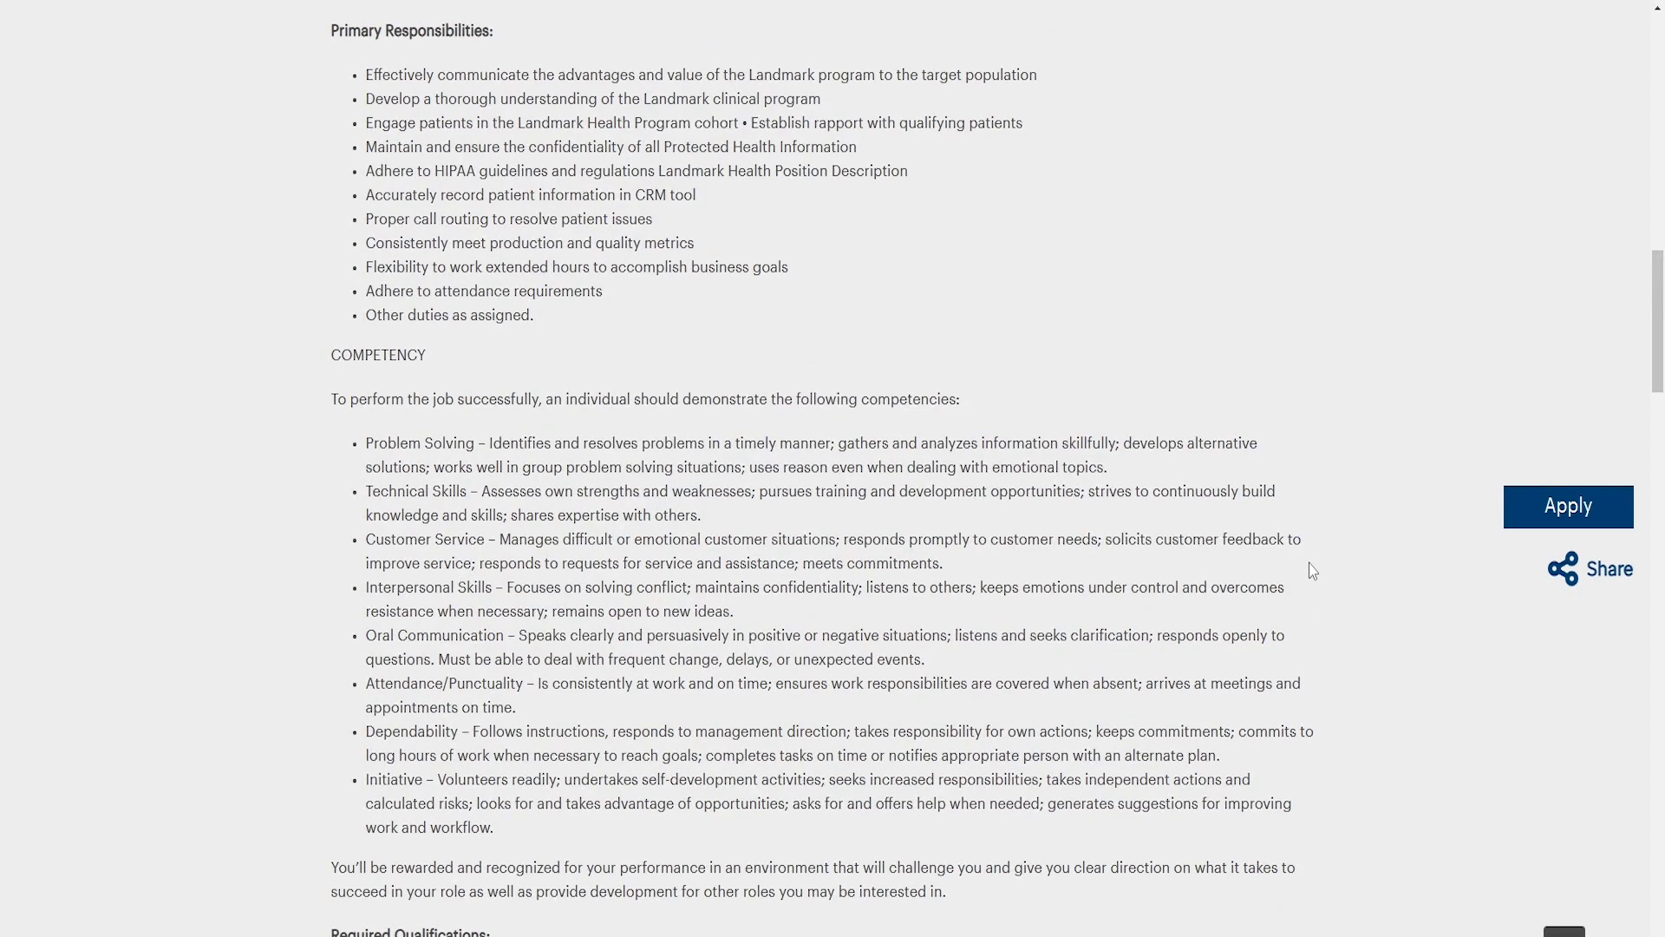
pyautogui.moveTo(1334, 532)
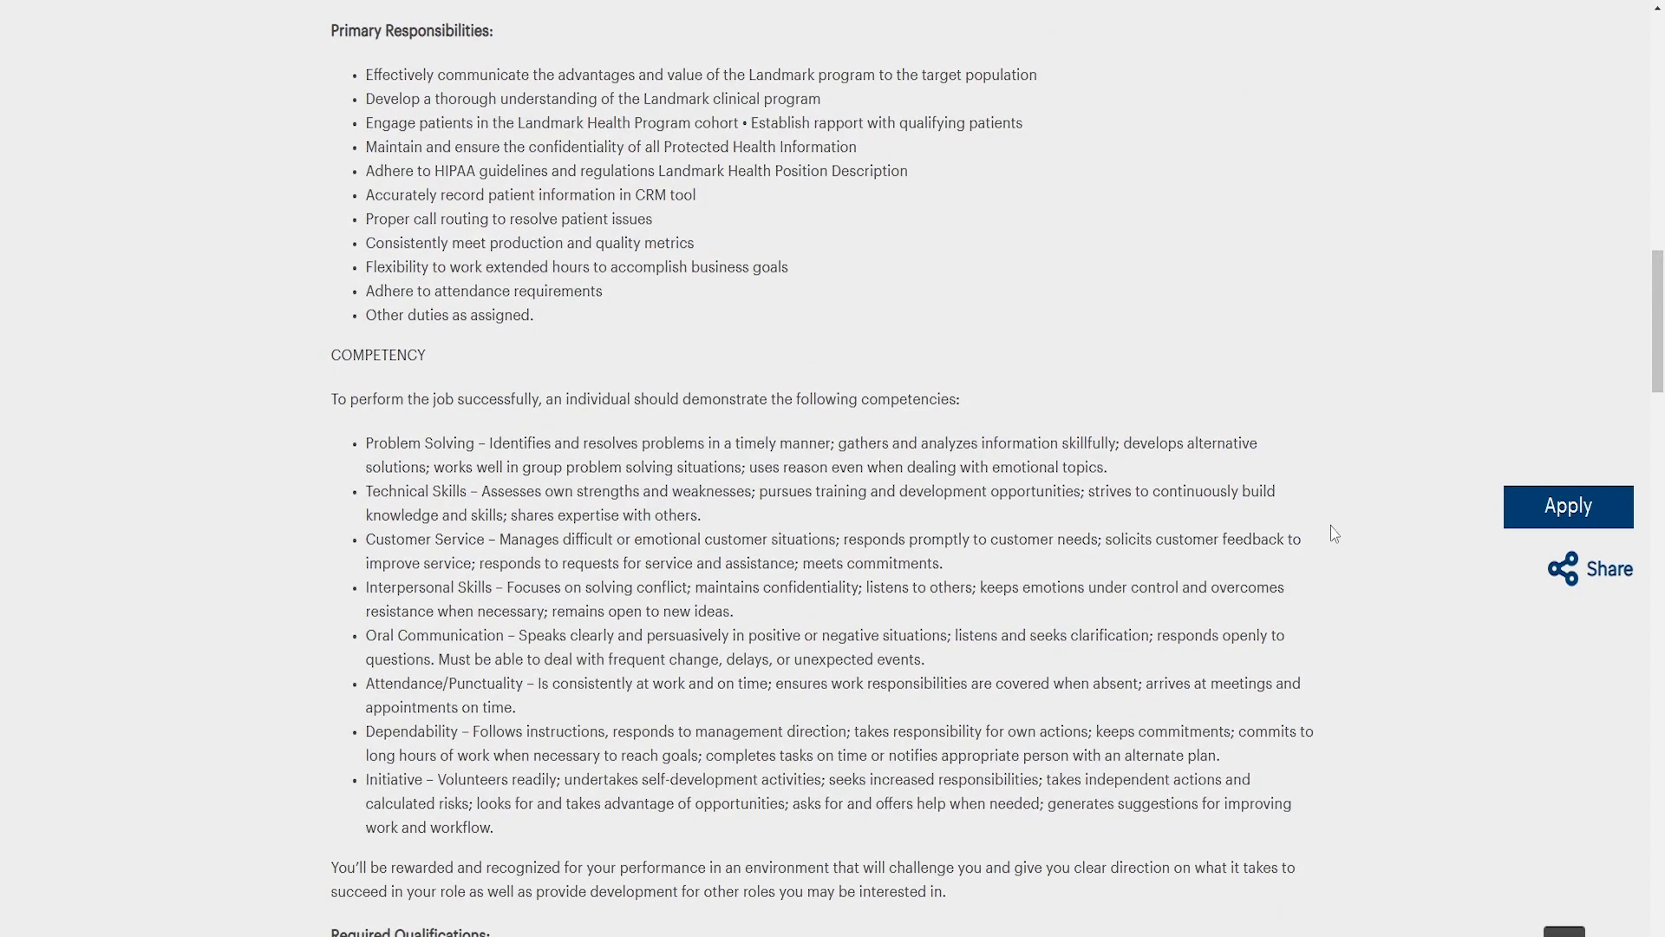
pyautogui.scroll(-3)
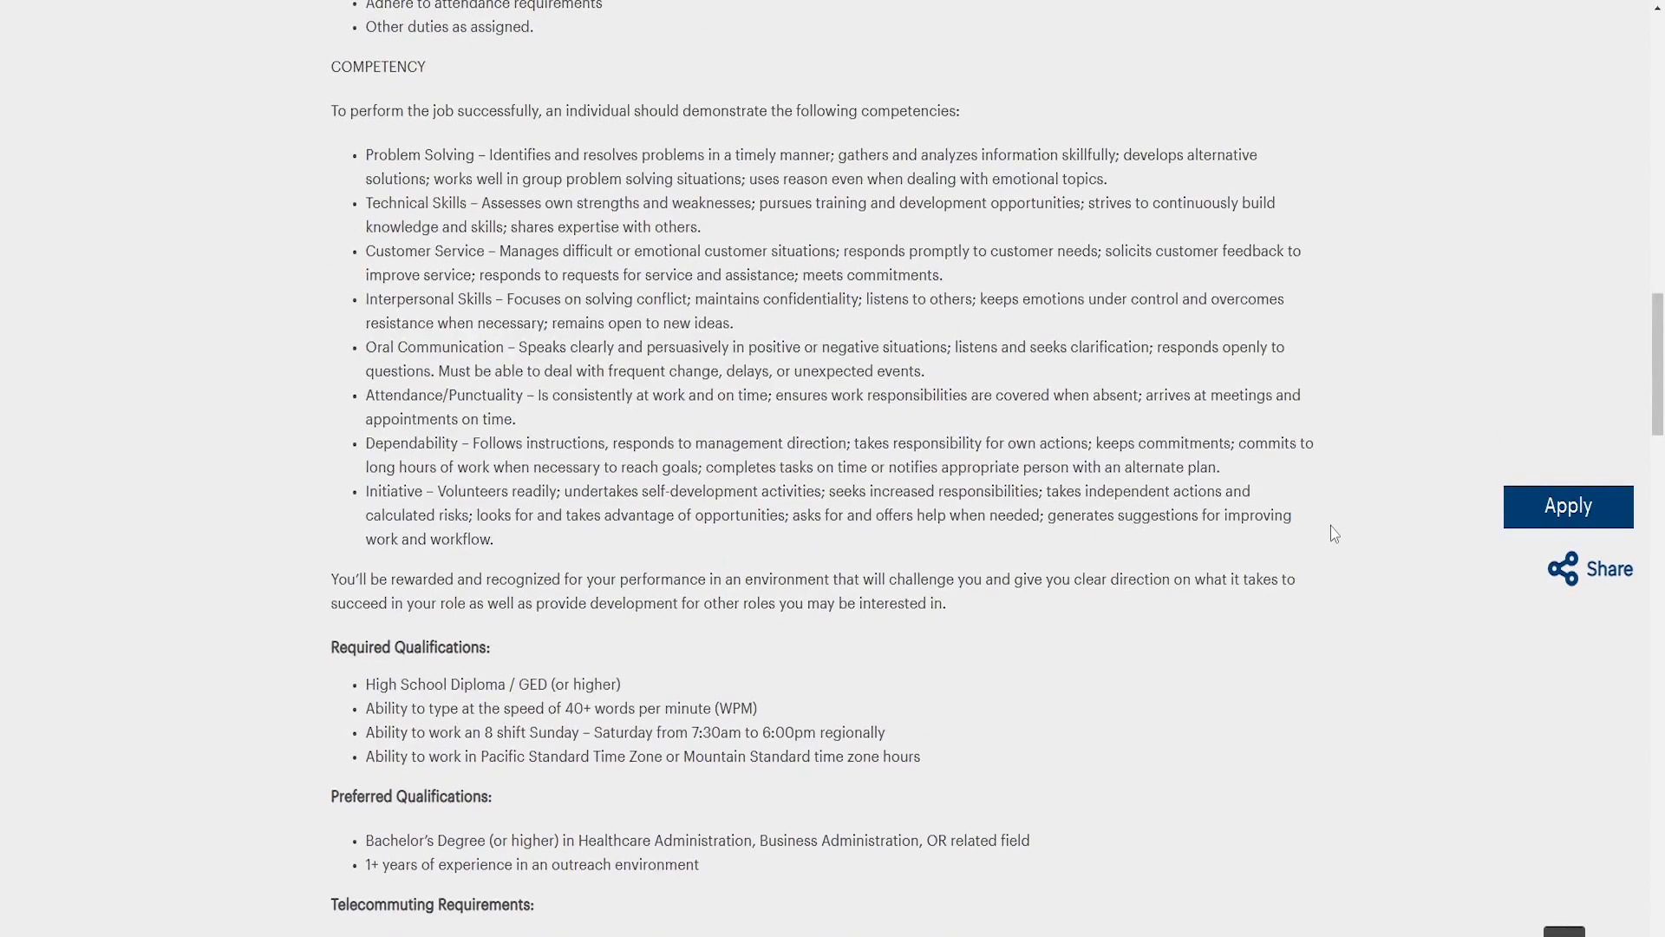
pyautogui.moveTo(1233, 680)
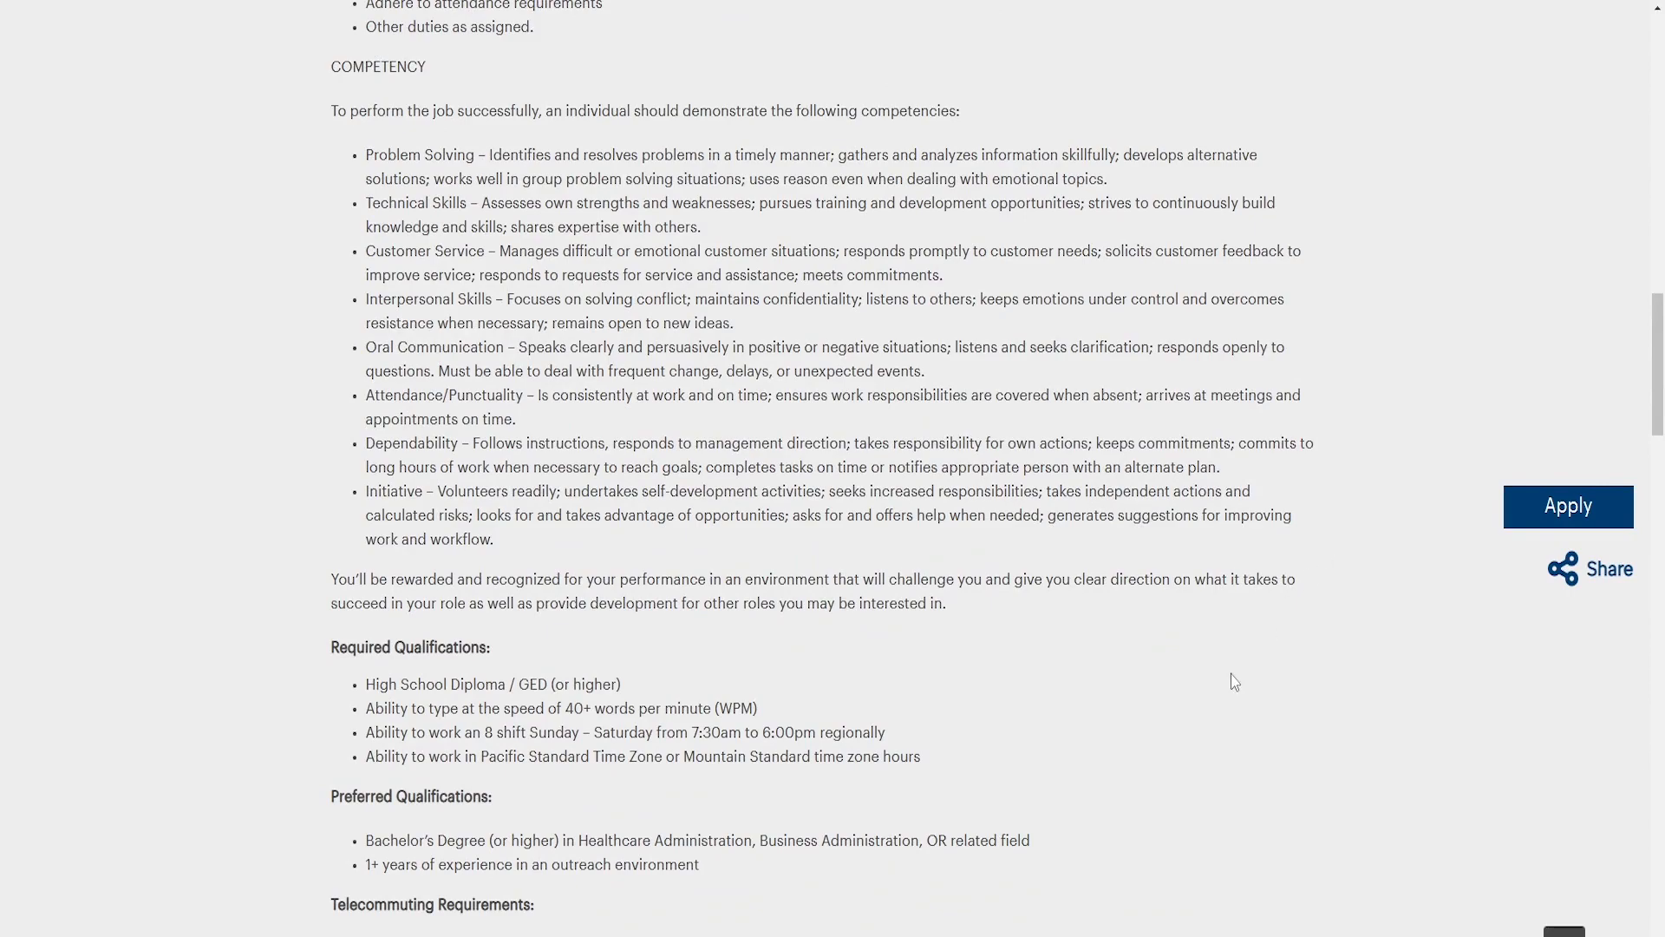
pyautogui.scroll(-3)
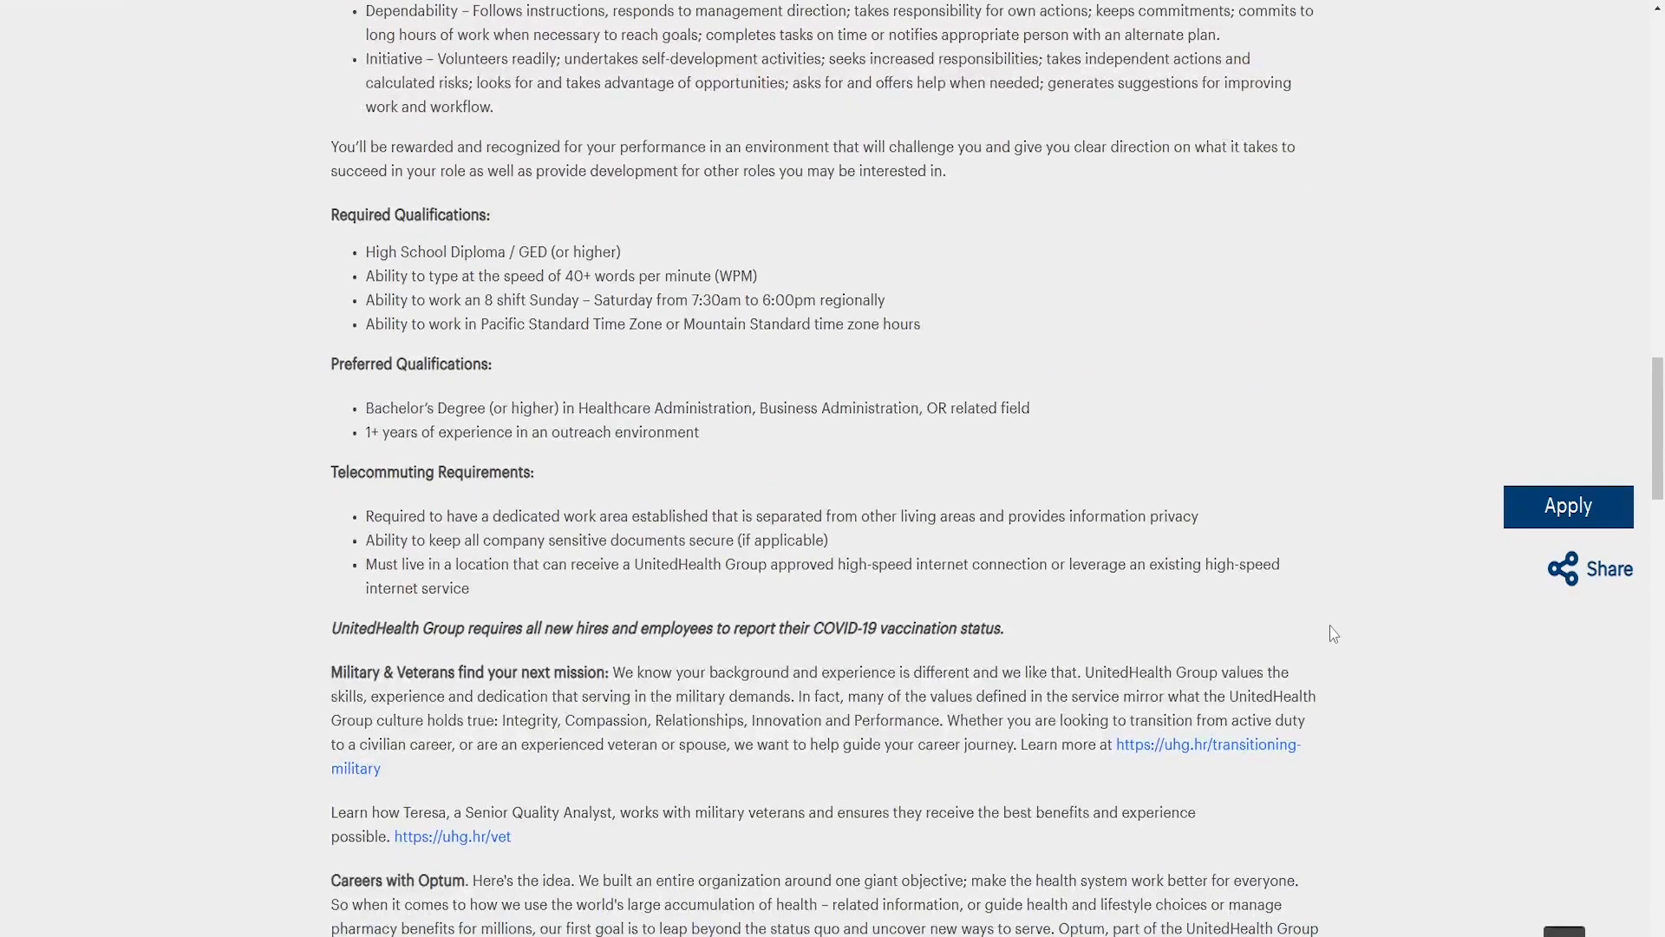
pyautogui.scroll(-3)
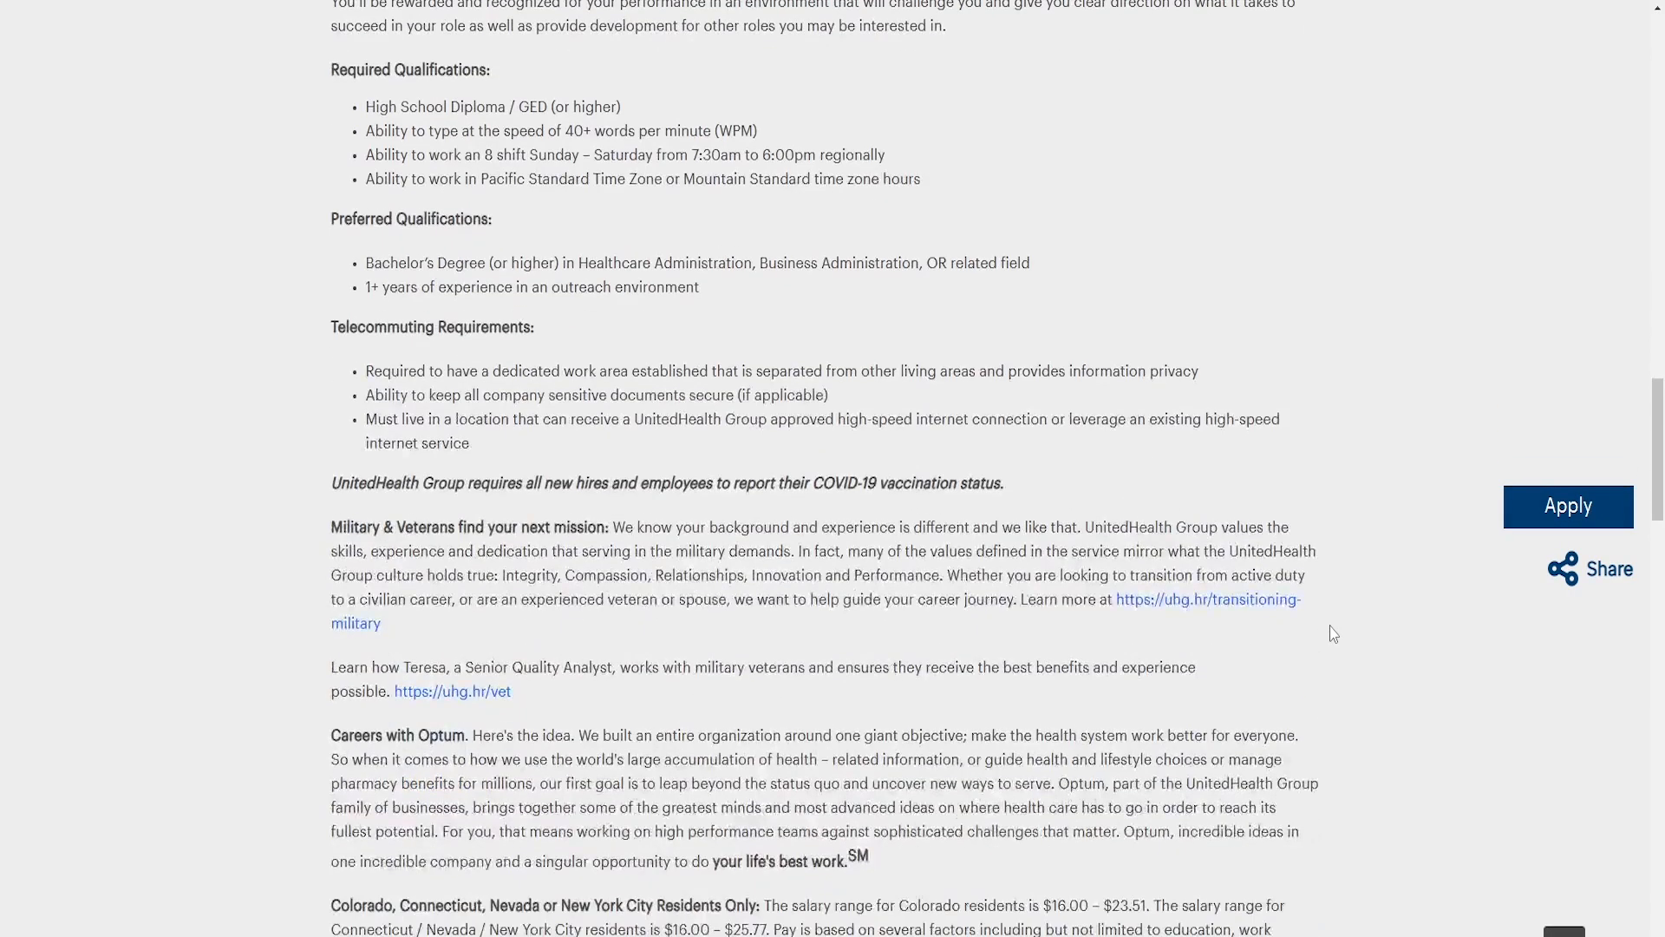
pyautogui.scroll(-3)
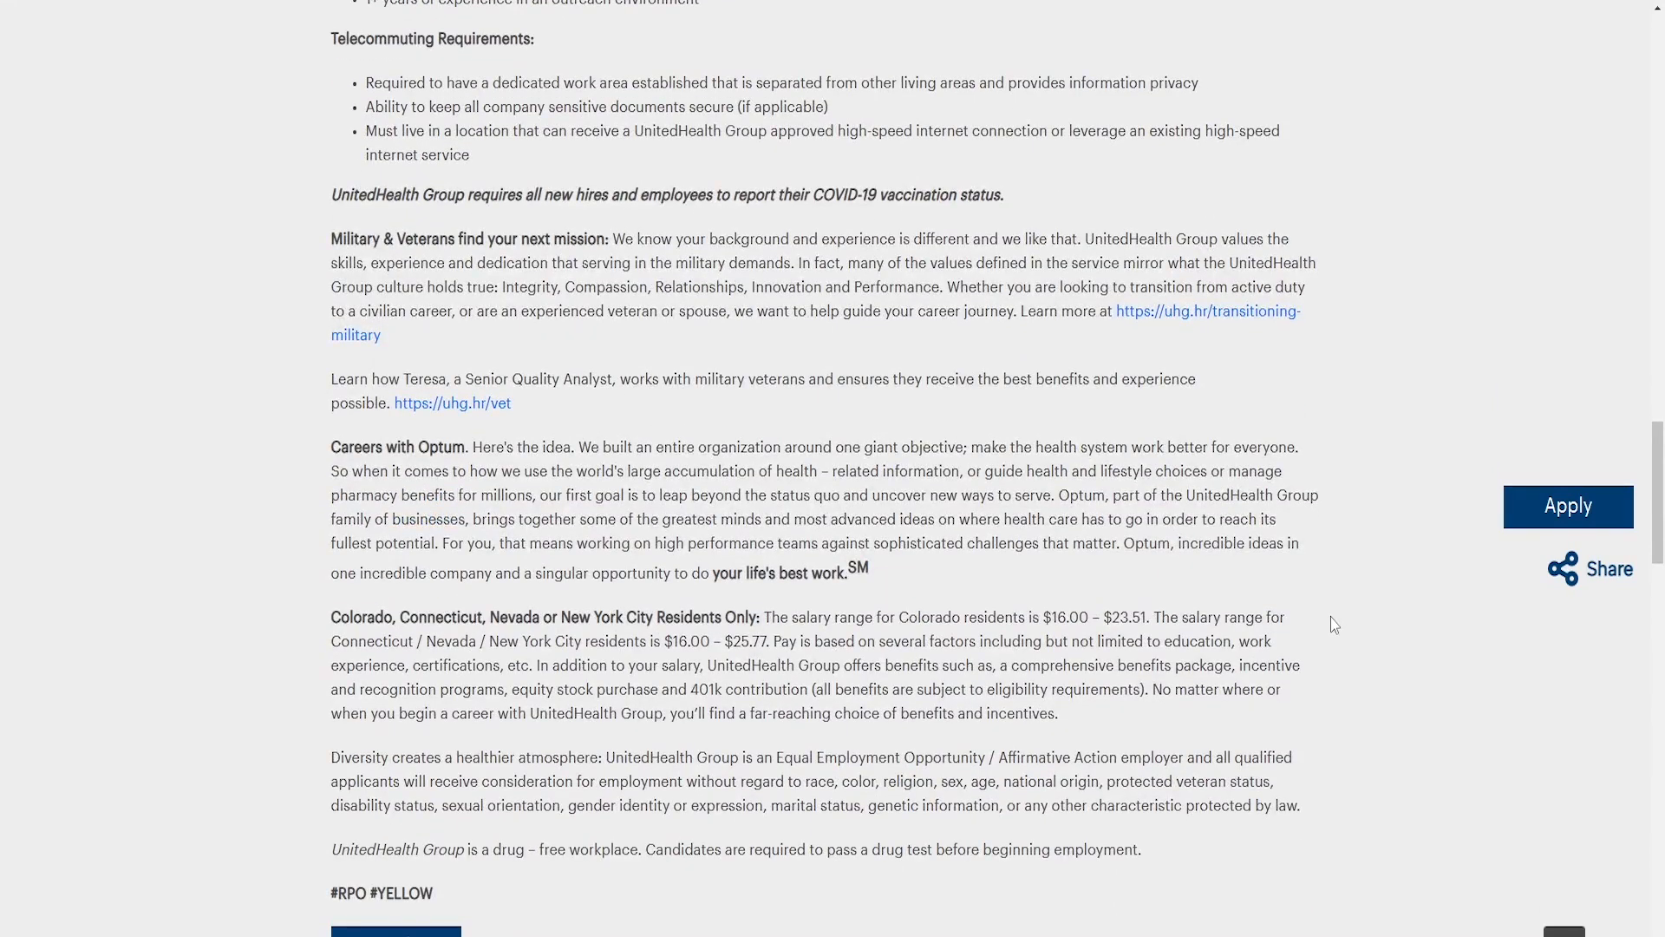
pyautogui.moveTo(1019, 755)
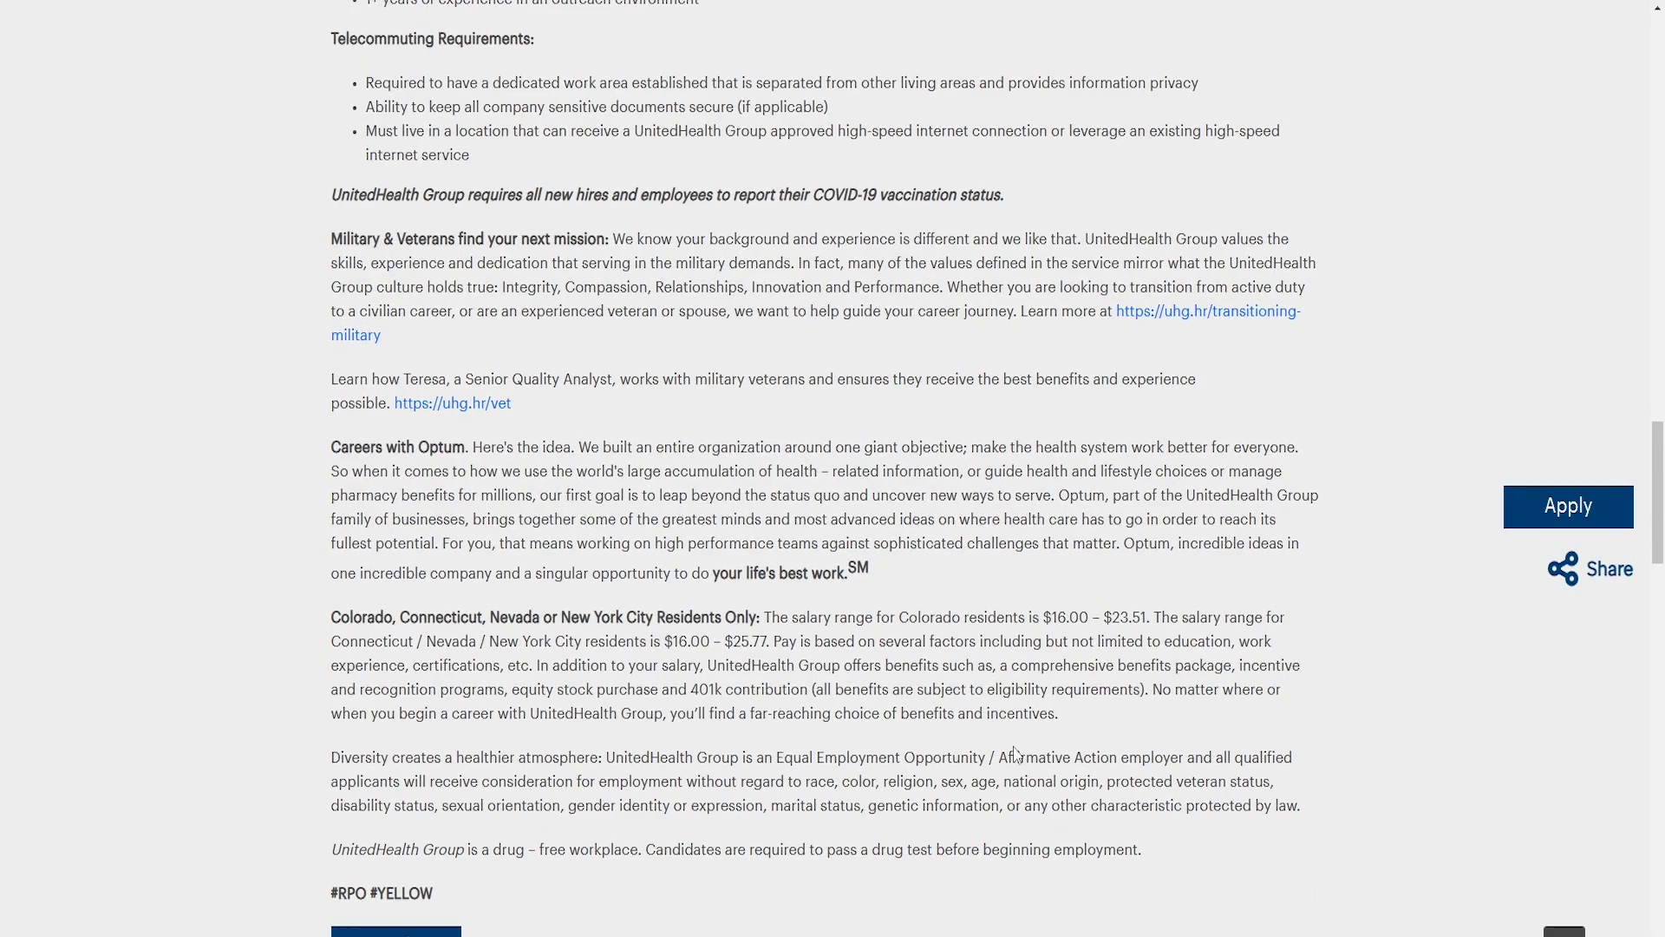
# Start the application with Apply and scroll through the applicant Privacy Agreement policy text
pyautogui.click(1568, 505)
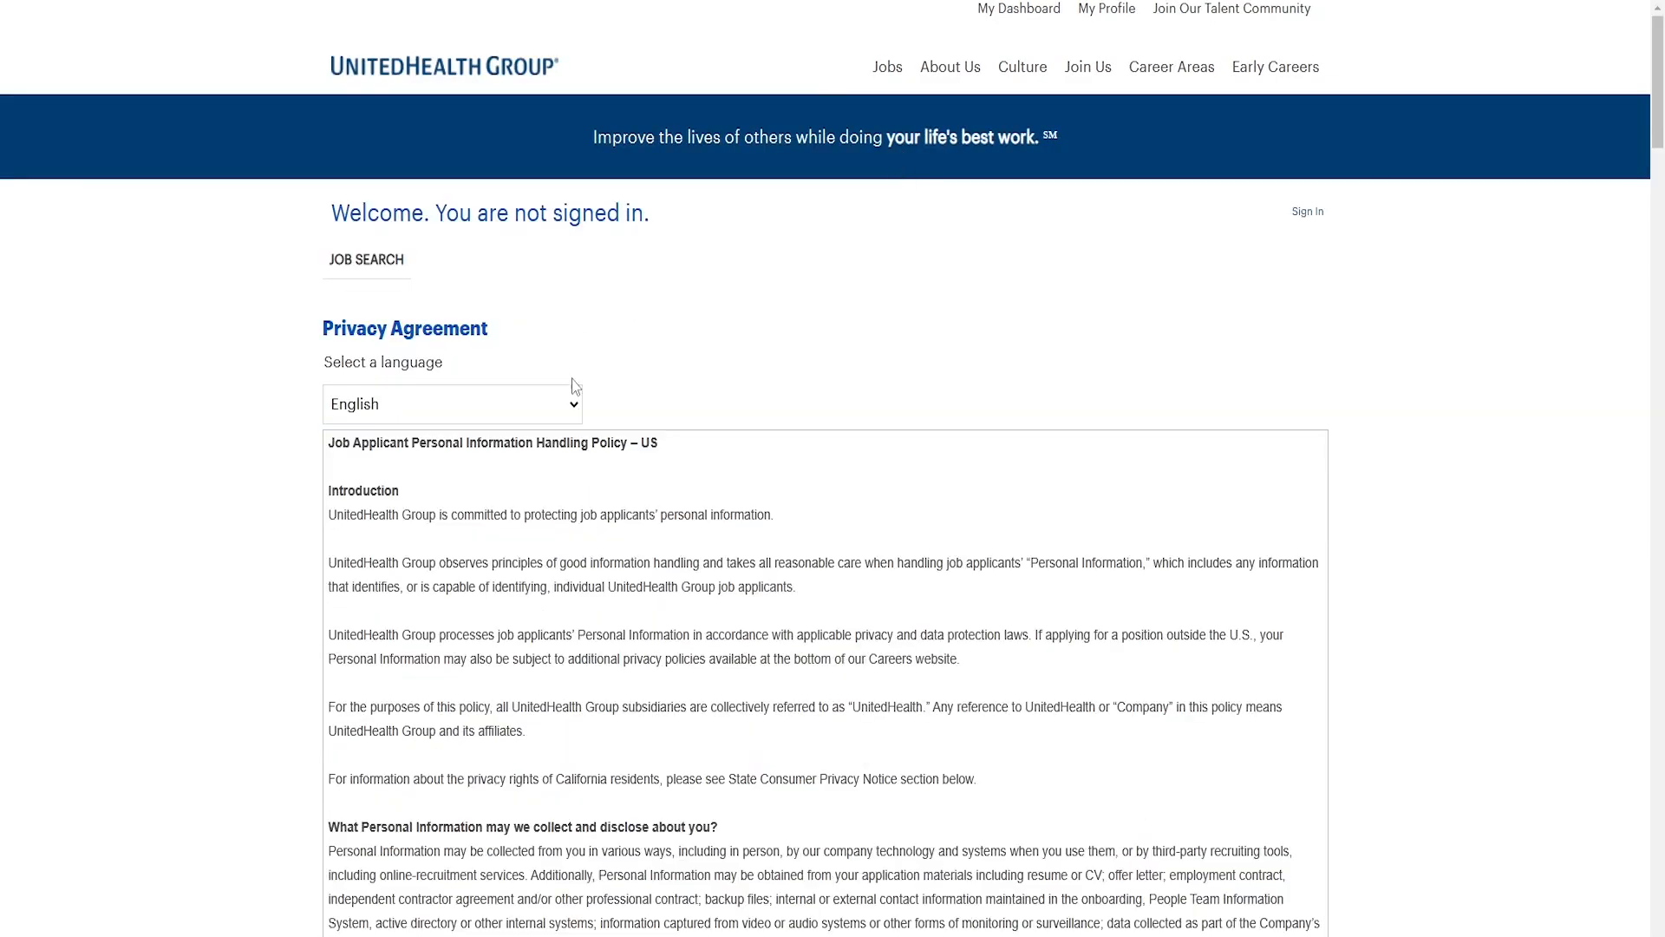
pyautogui.click(451, 404)
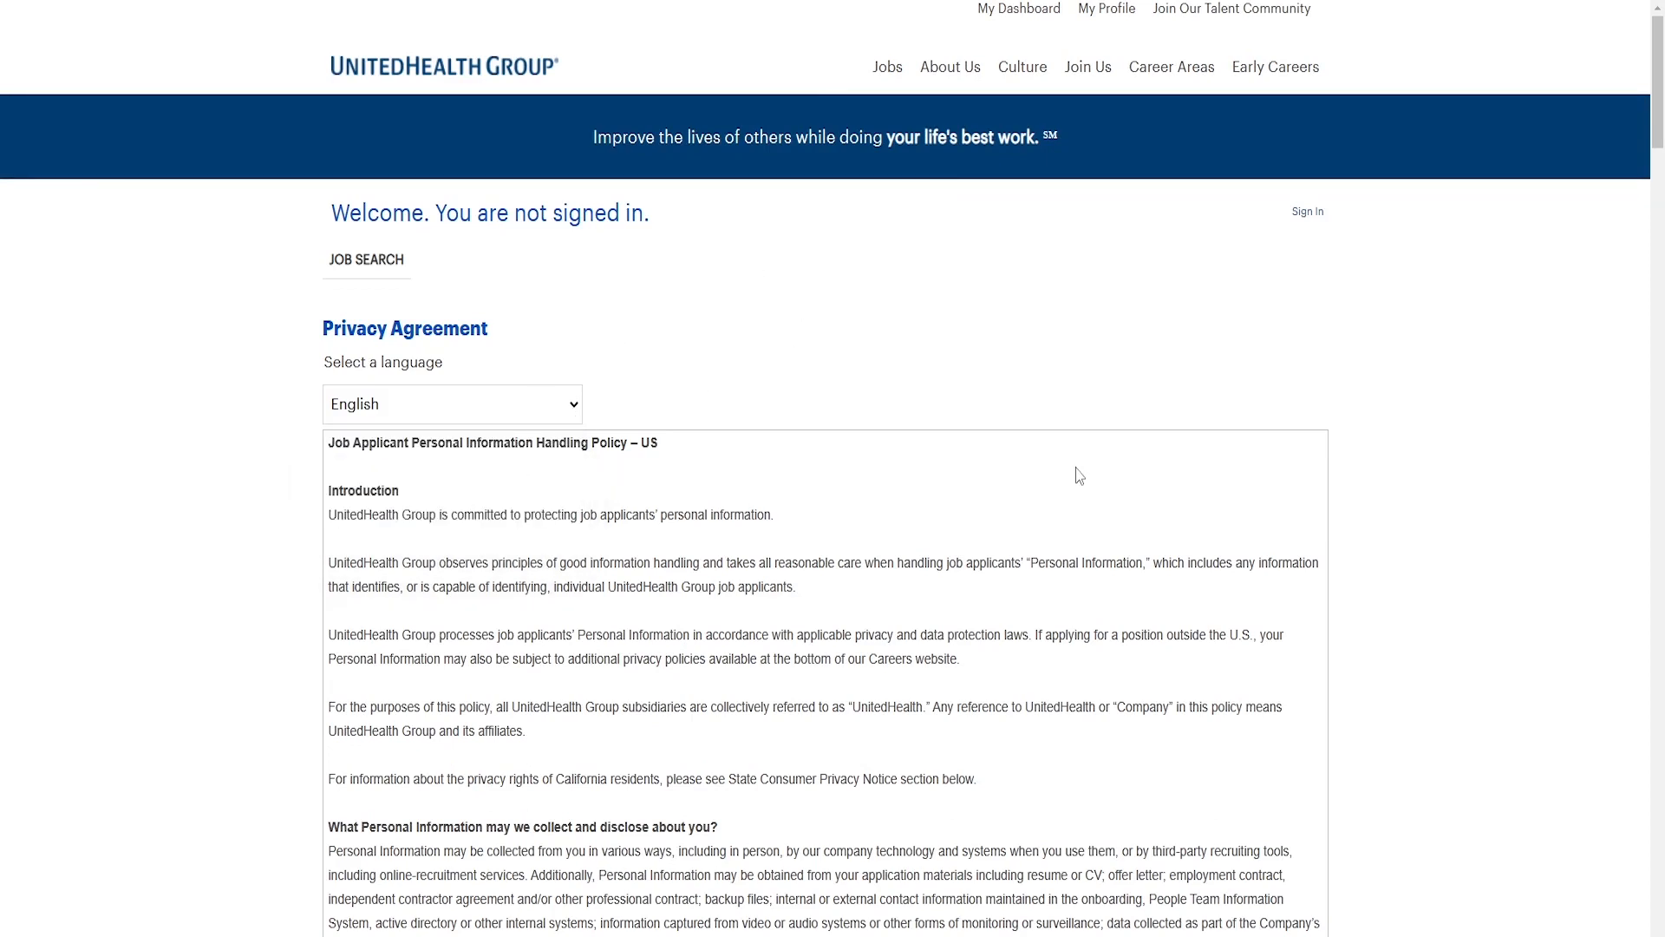
pyautogui.scroll(-3)
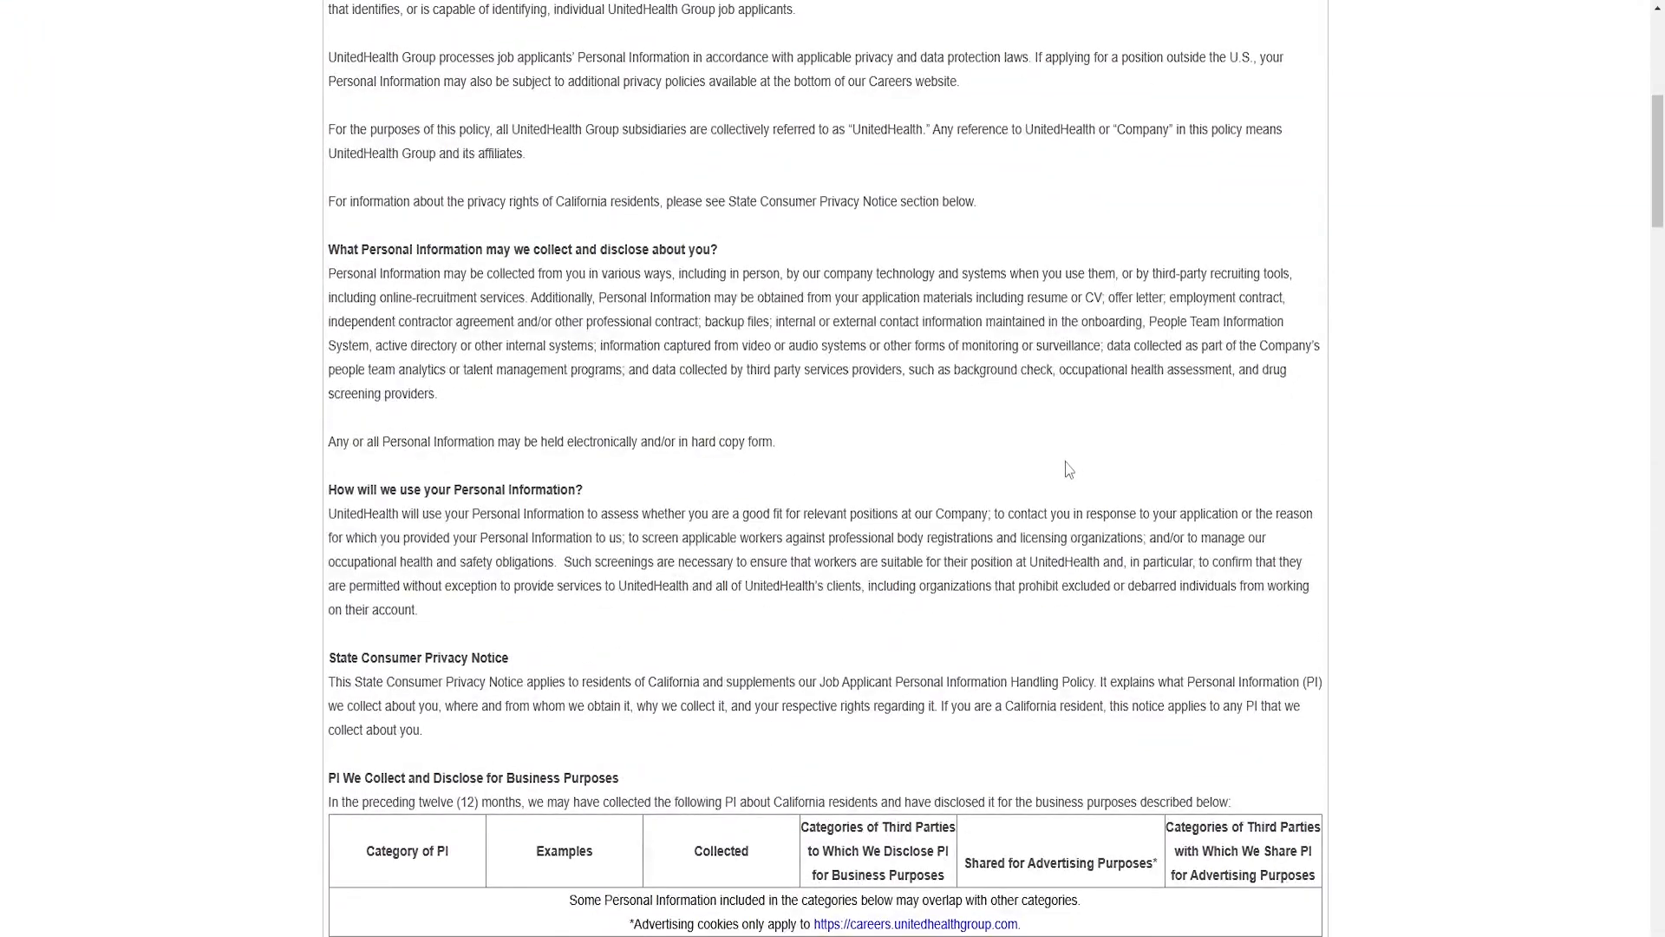
pyautogui.scroll(-3)
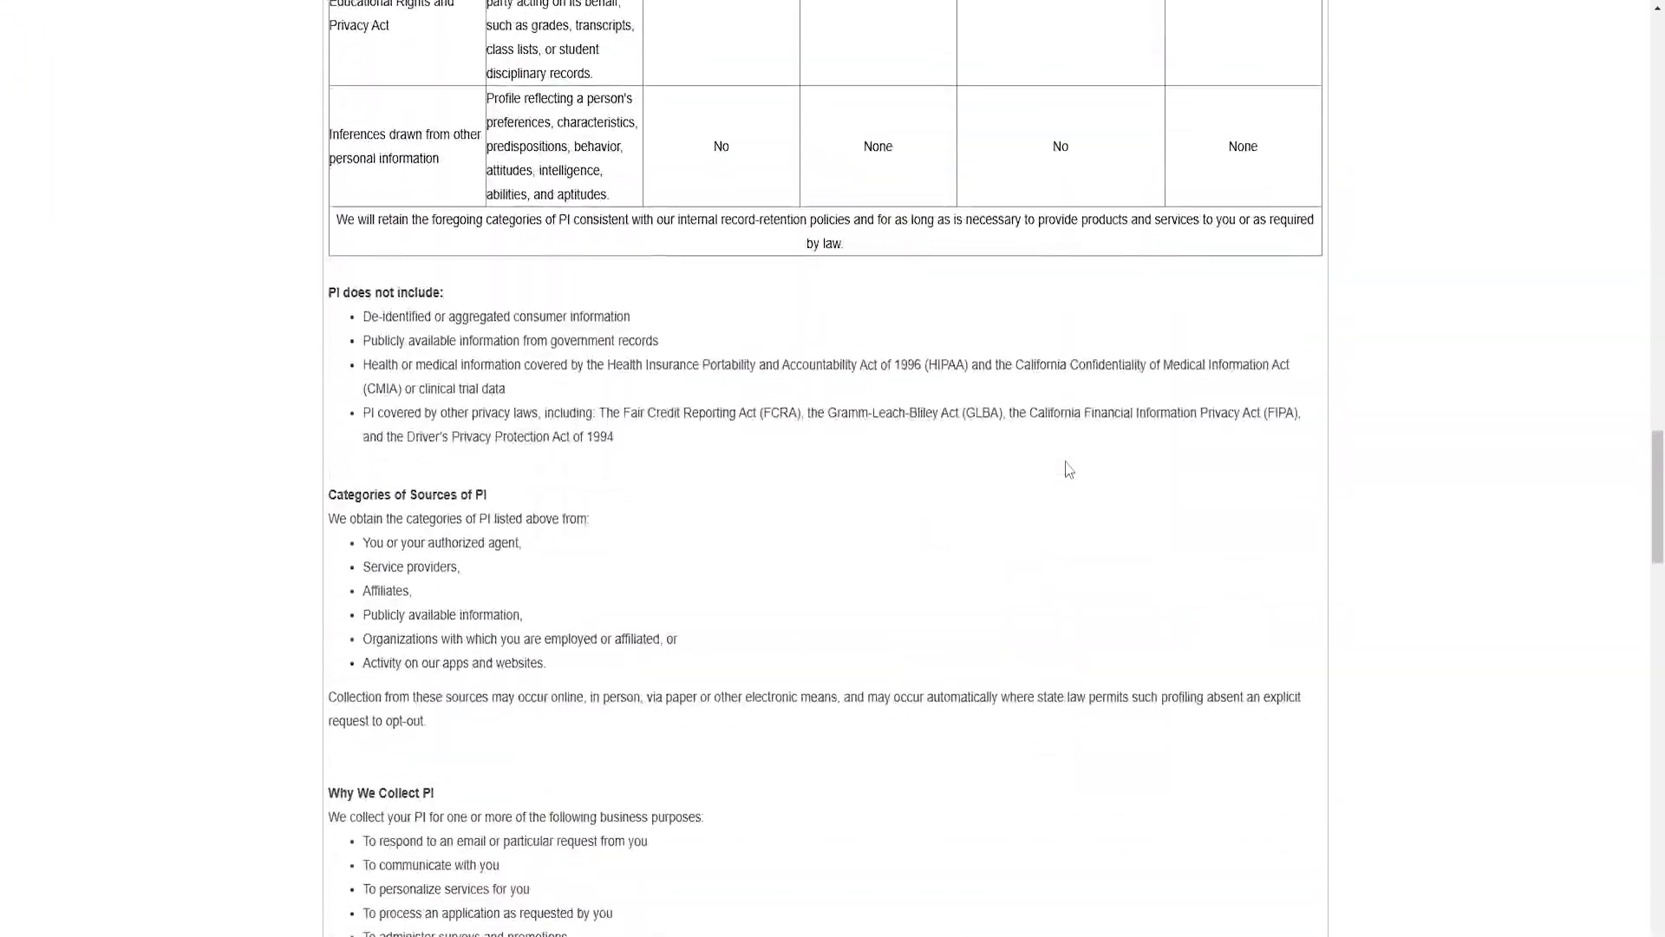
pyautogui.scroll(-3)
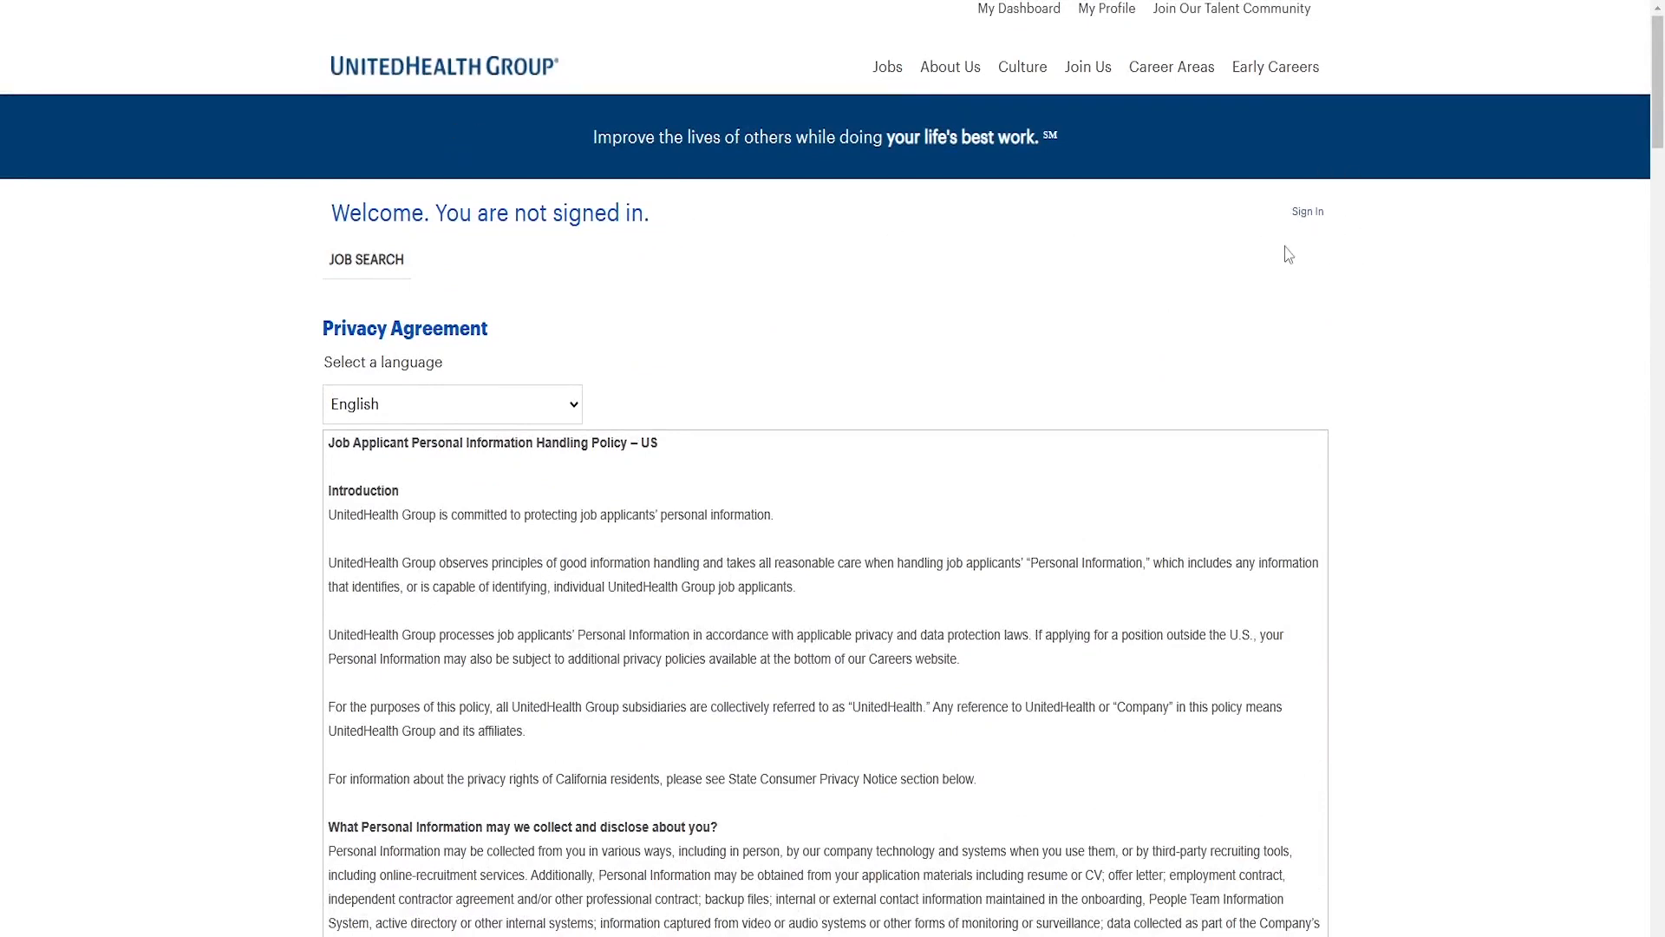
pyautogui.moveTo(670, 295)
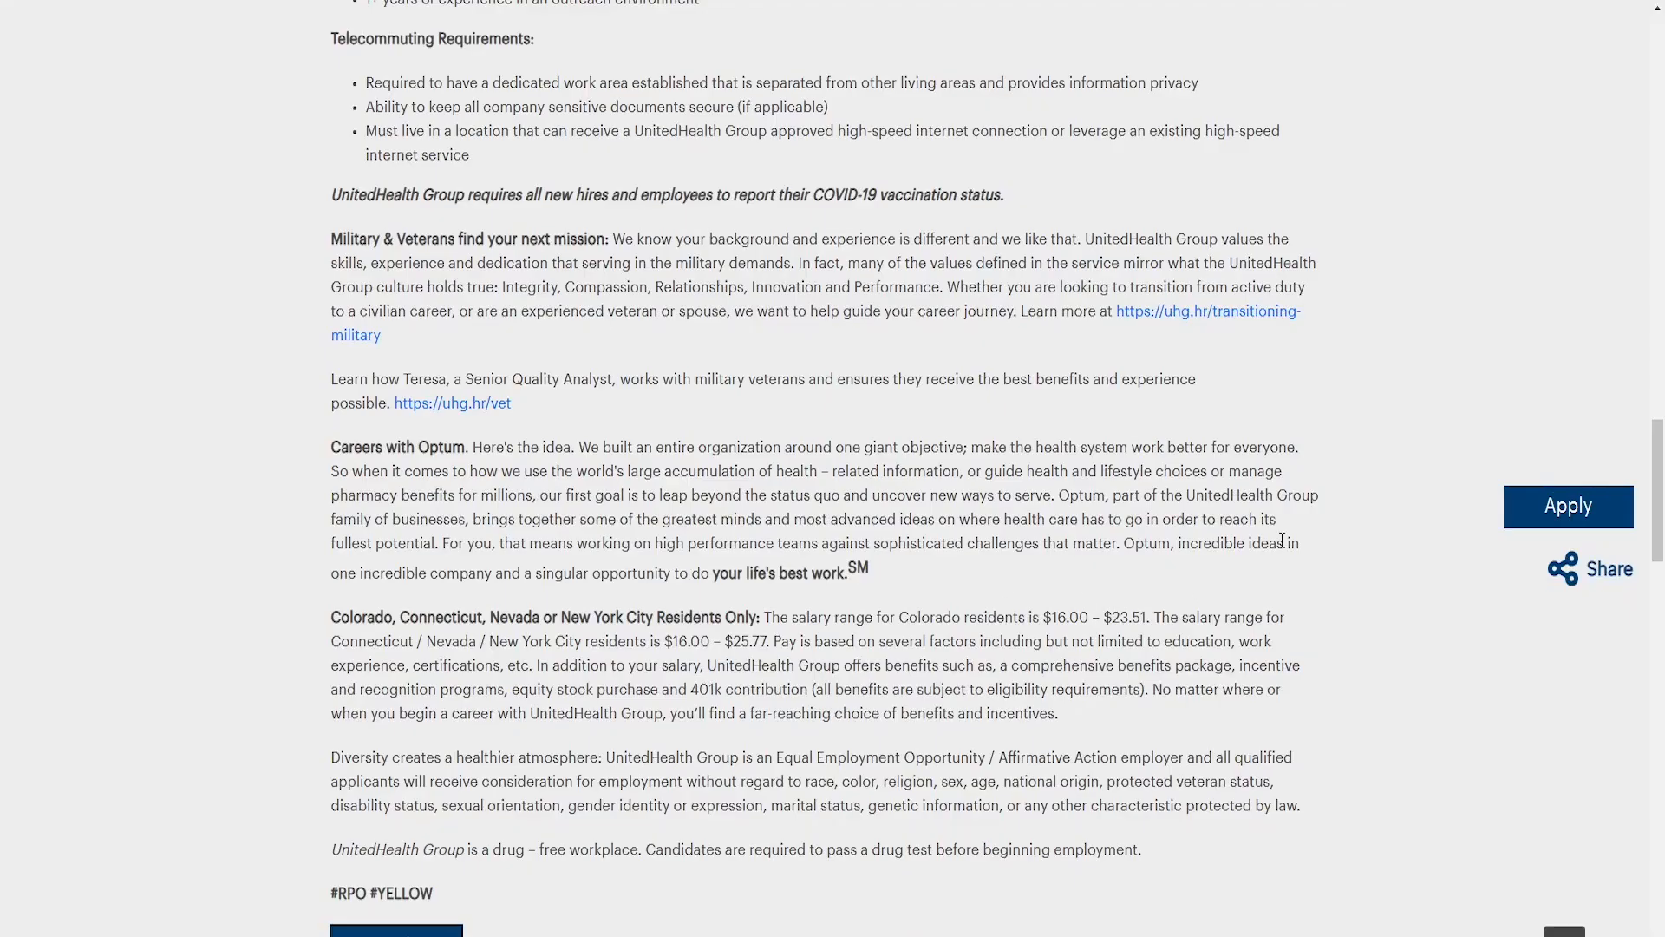
# Scroll back up to the Central Outreach Specialist – National Remote header with requisition details
pyautogui.scroll(3)
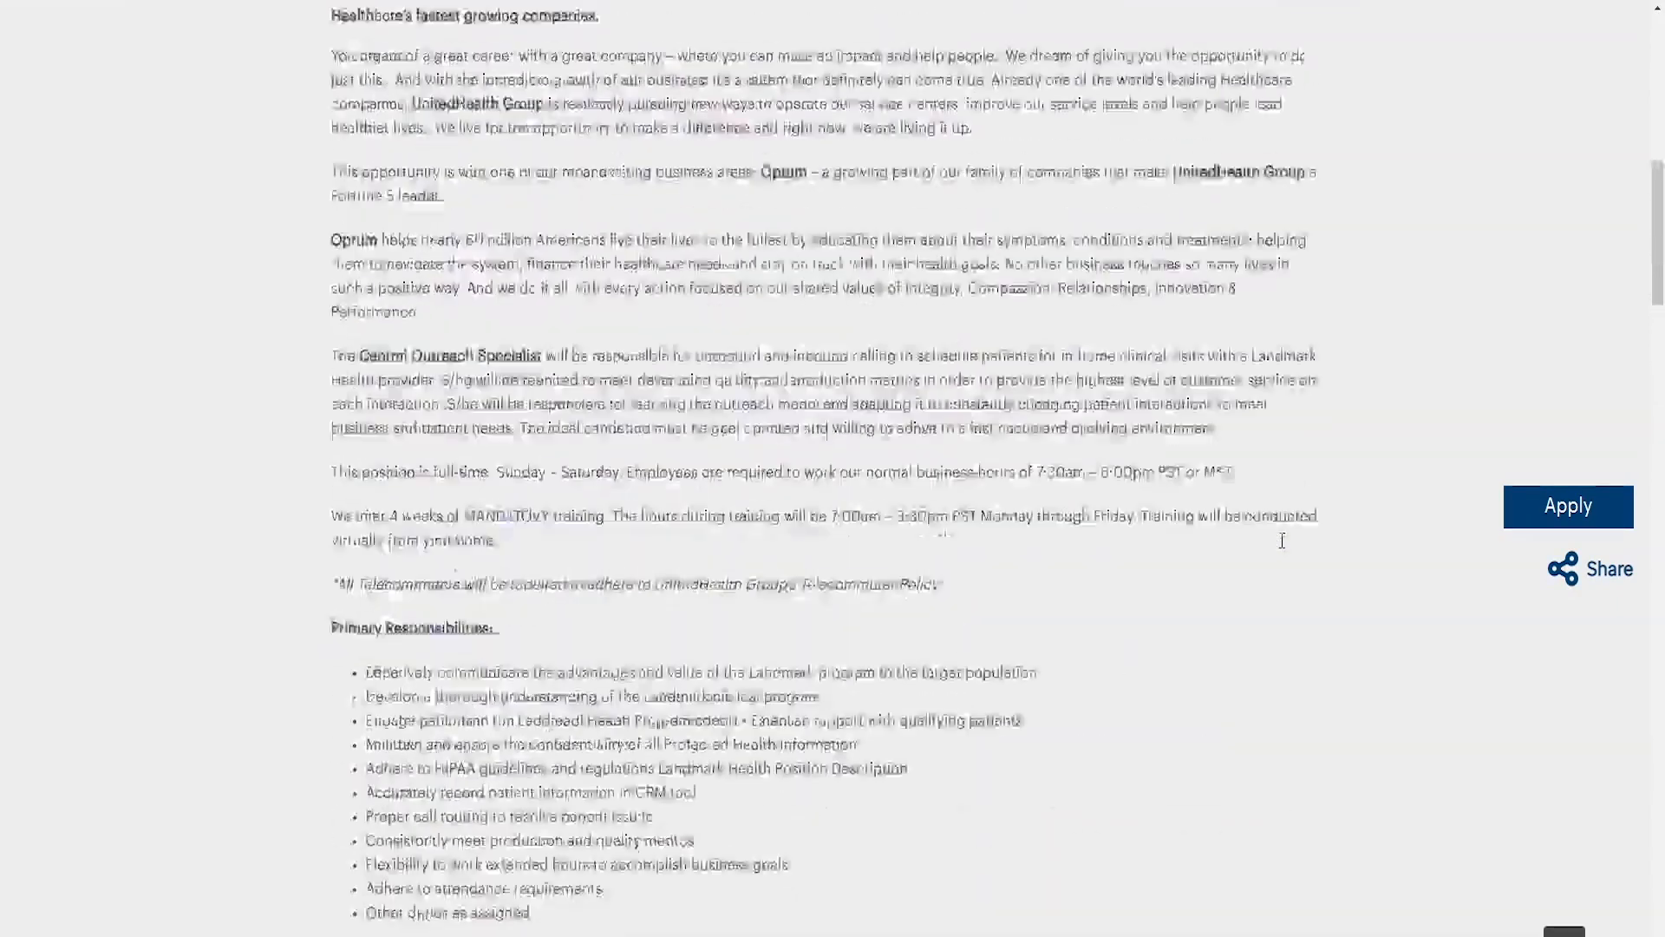
pyautogui.scroll(3)
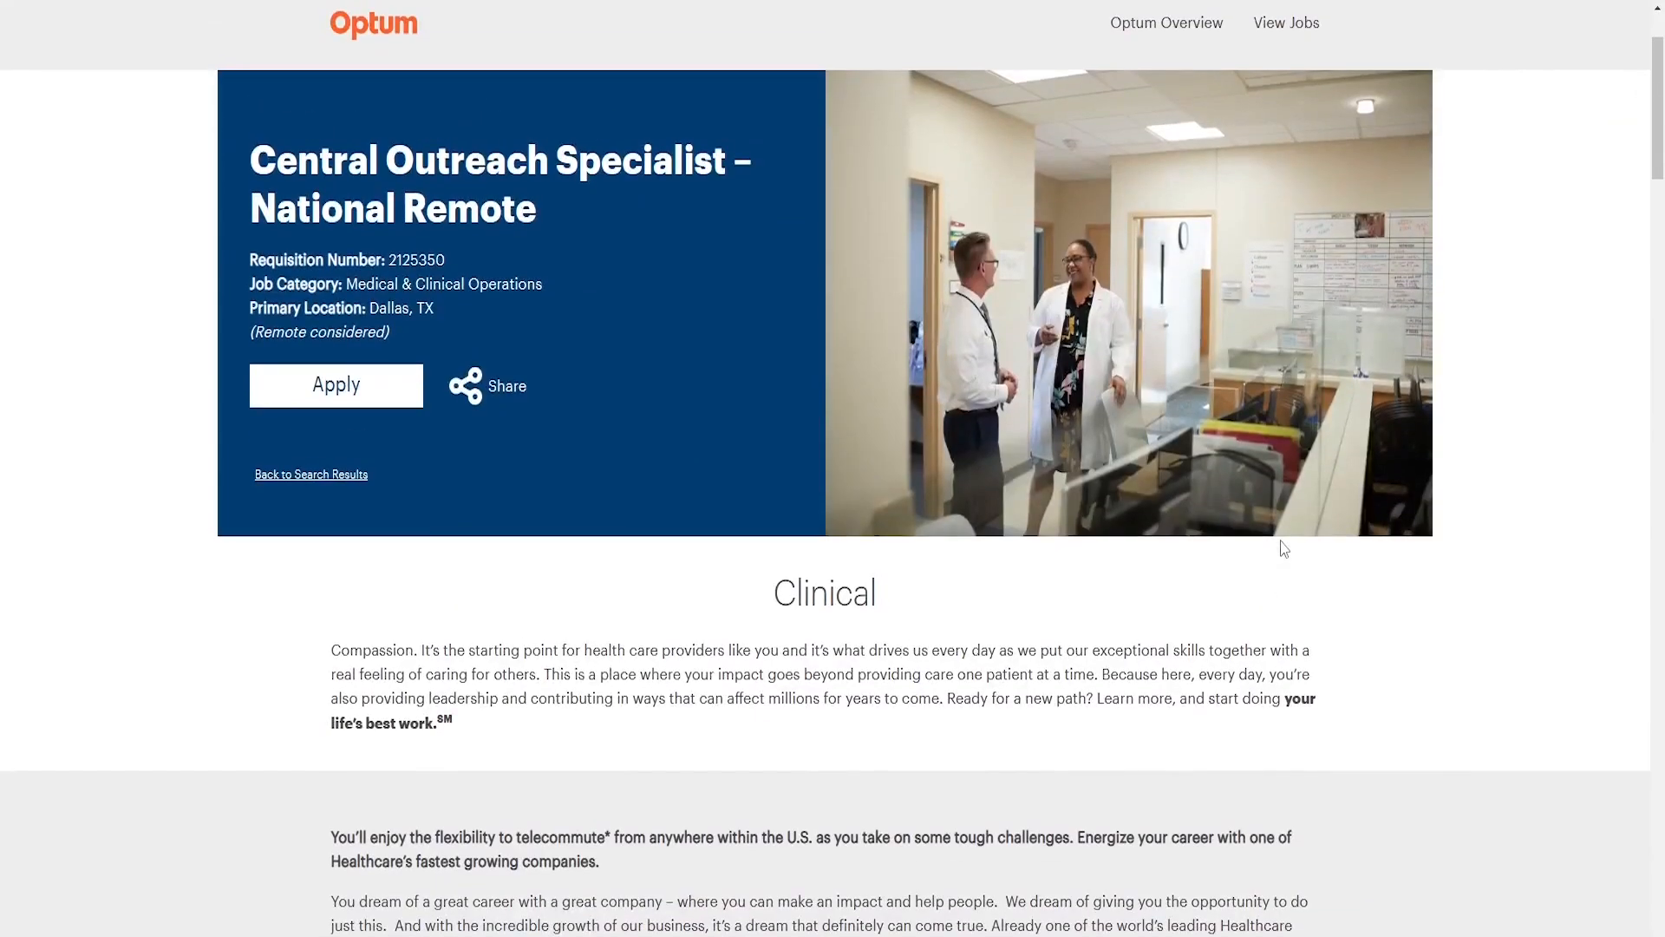